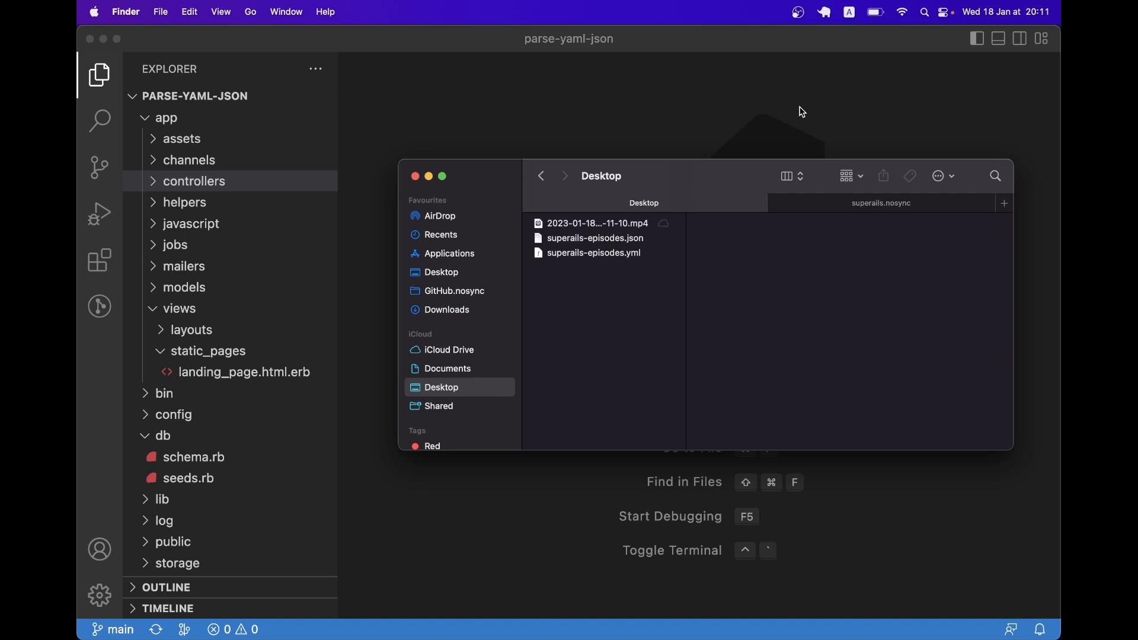
pyautogui.moveTo(685, 200)
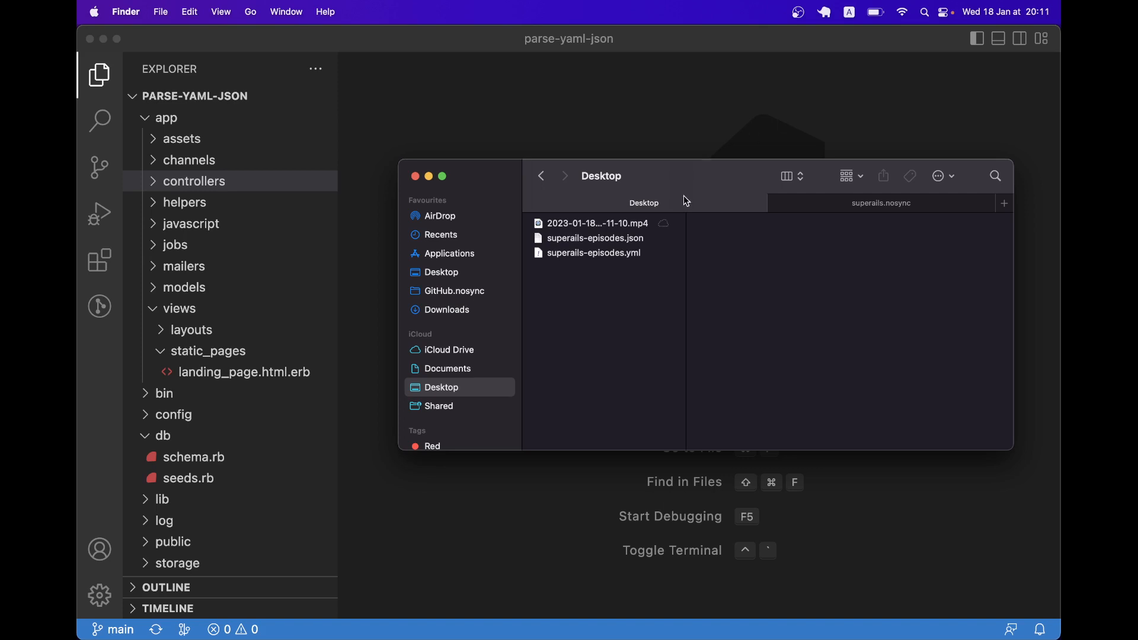
# Preview superails-episodes.json and .yml on the Desktop and drag both into VS Code
pyautogui.click(594, 238)
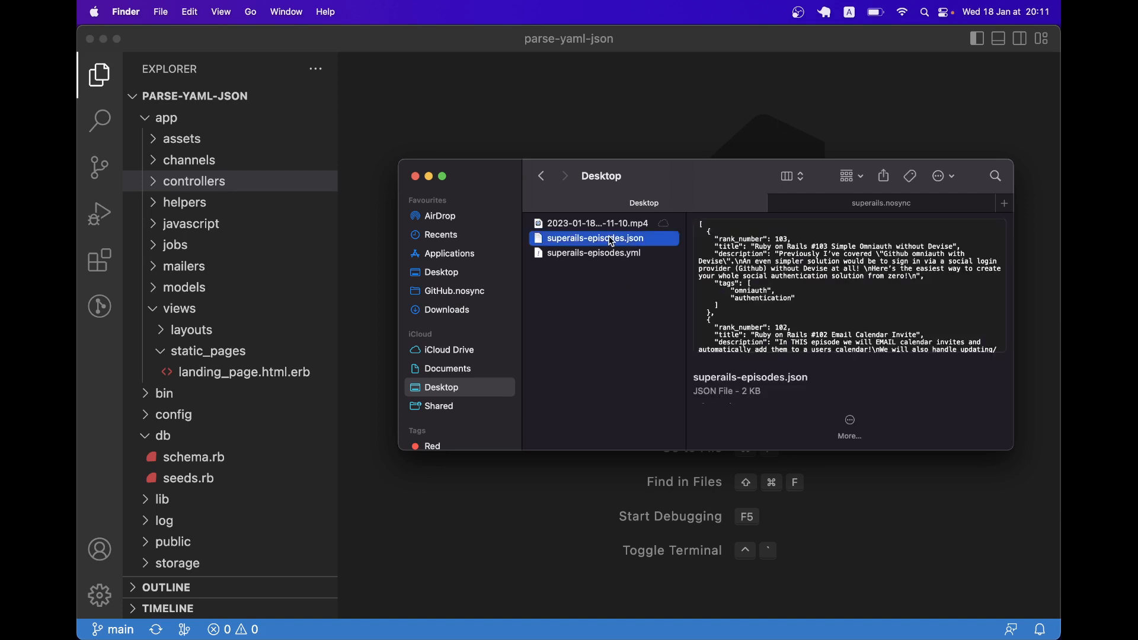
pyautogui.click(592, 252)
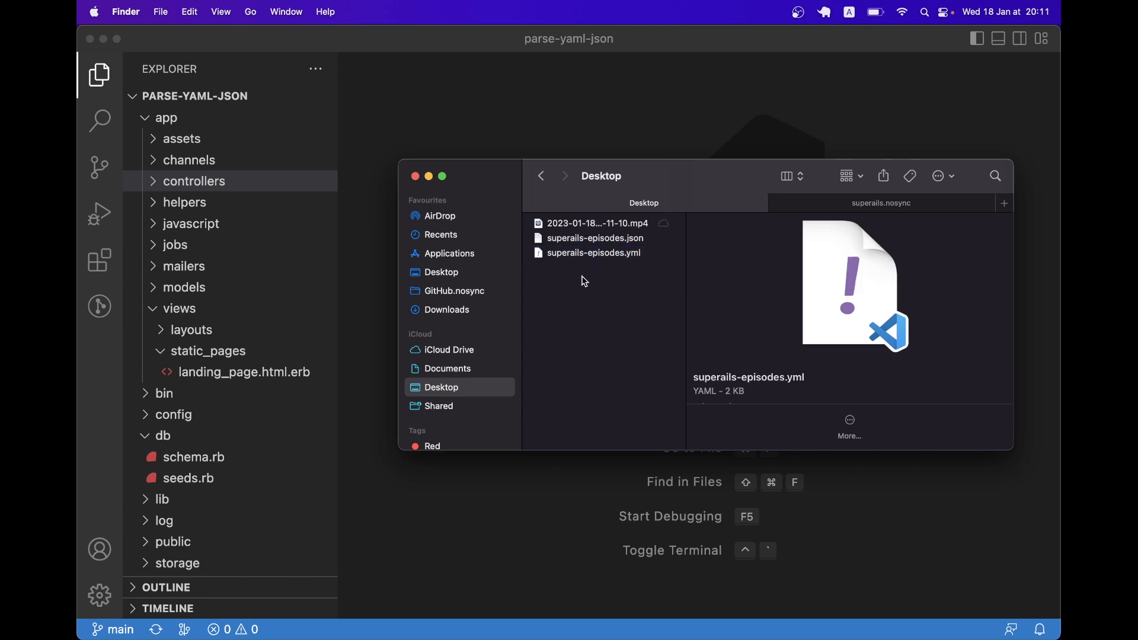
pyautogui.click(595, 238)
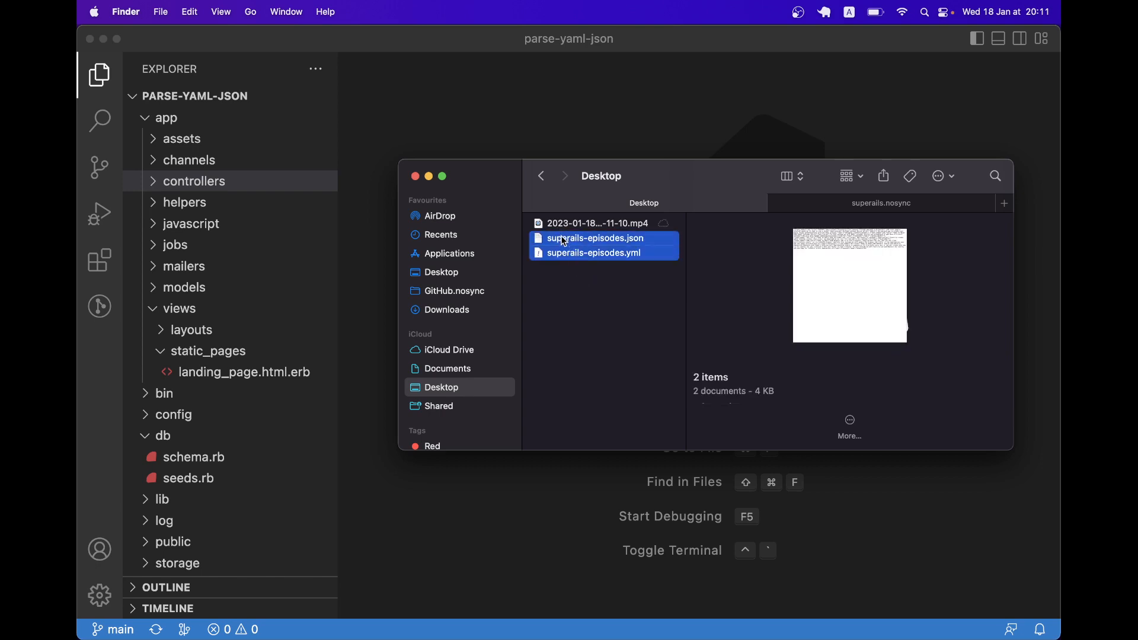
pyautogui.moveTo(595, 244); pyautogui.dragTo(496, 44)
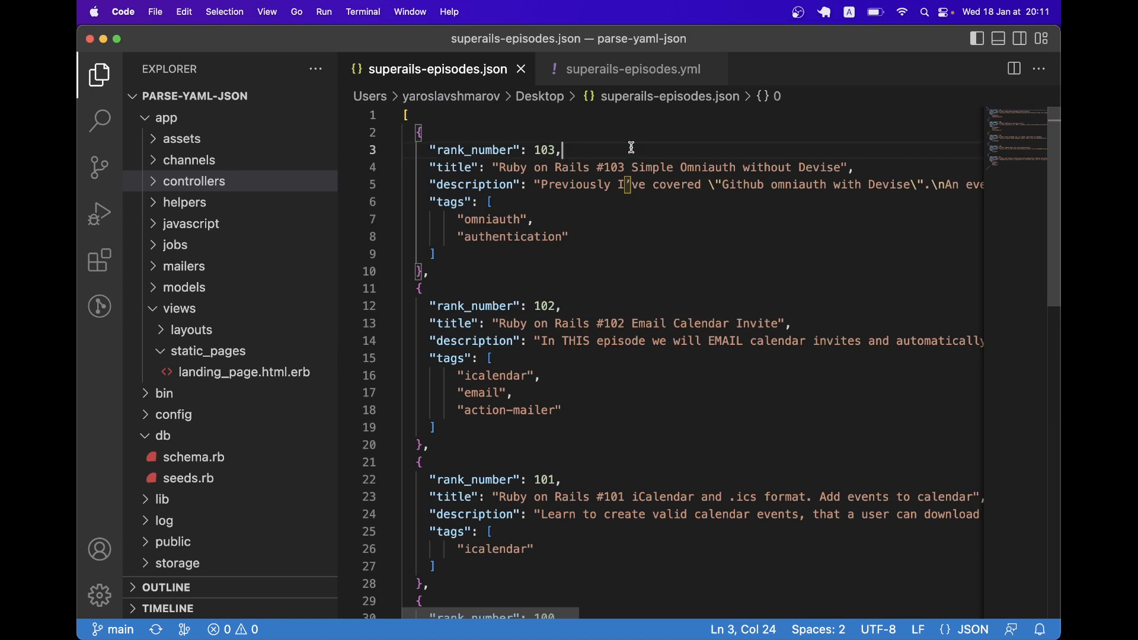
# Compare the .yml and .json episode files, ending on the YAML with 'CHANGED title' first
pyautogui.click(633, 68)
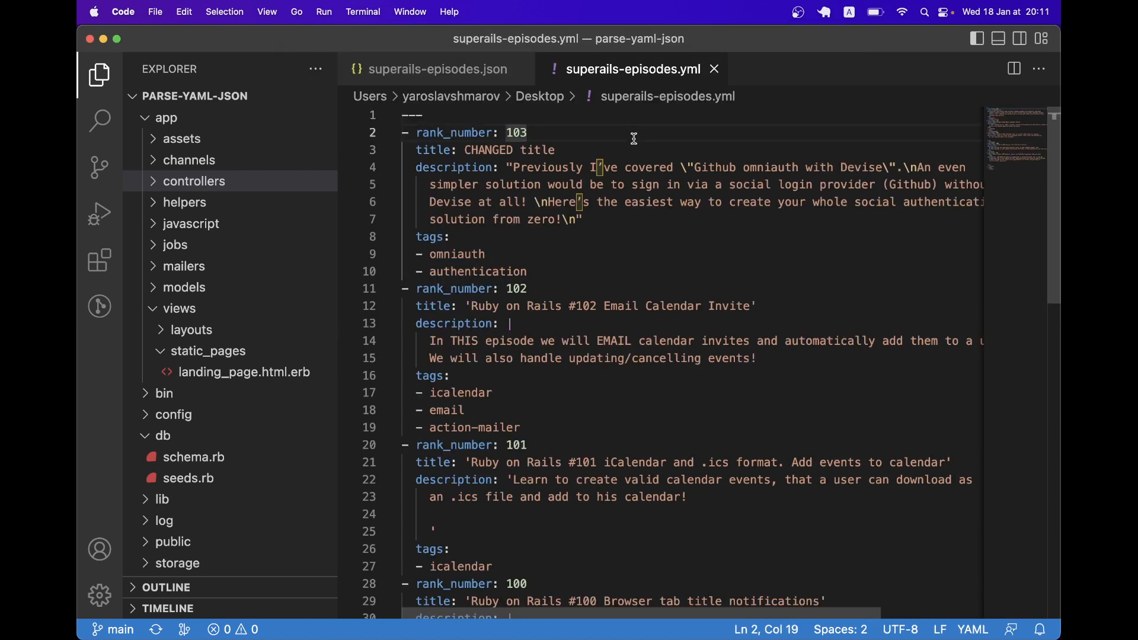
pyautogui.scroll(-3)
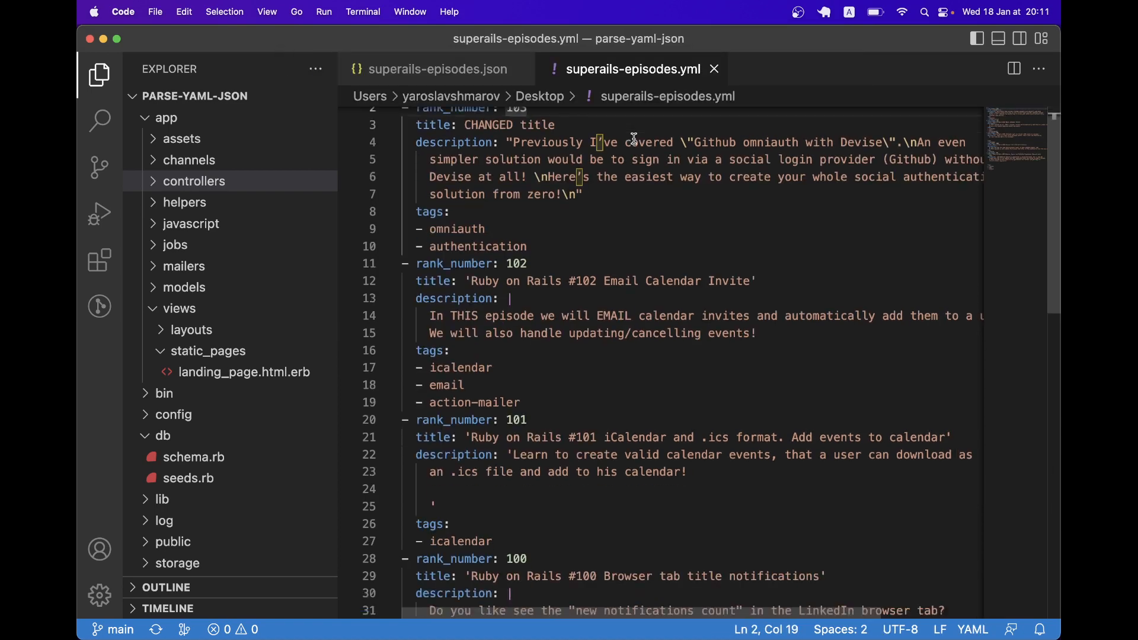
pyautogui.click(437, 69)
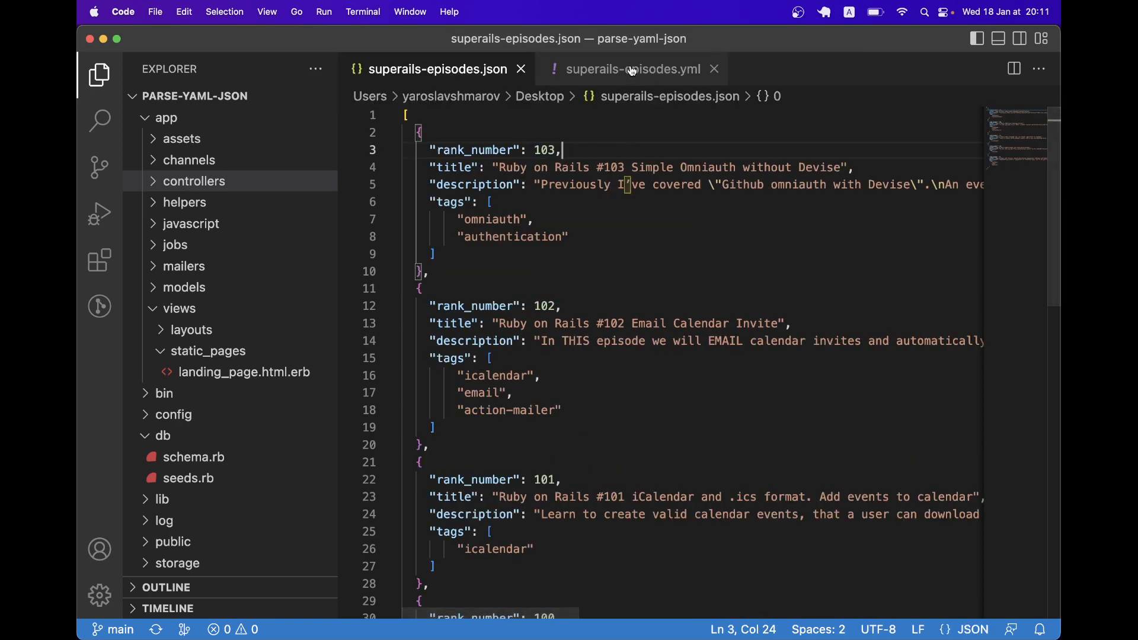
pyautogui.click(630, 69)
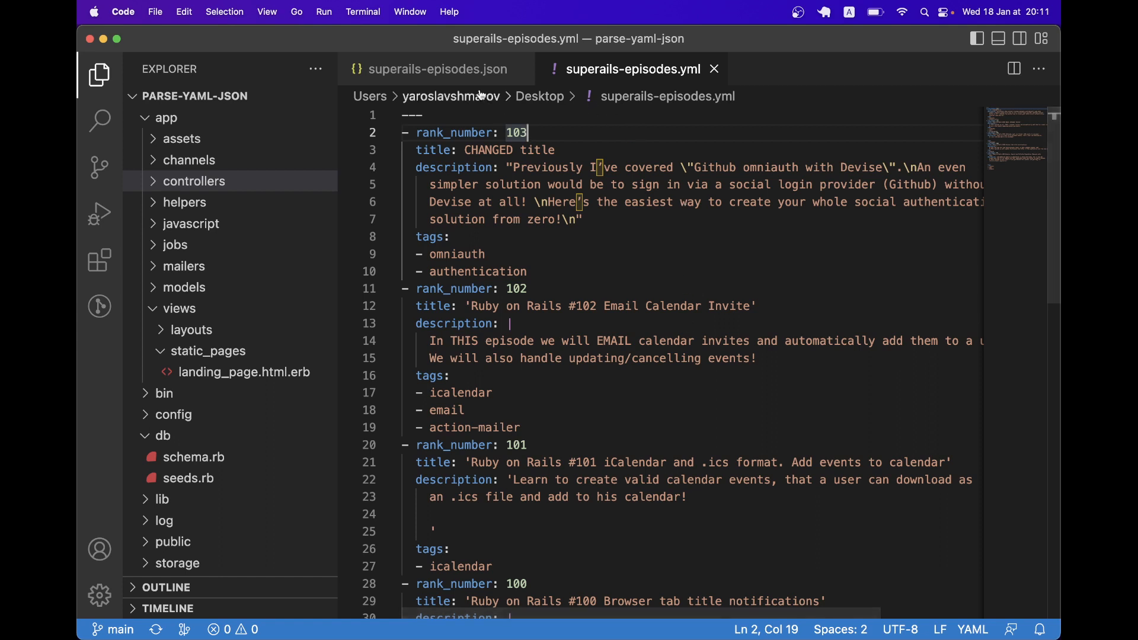
pyautogui.moveTo(474, 77)
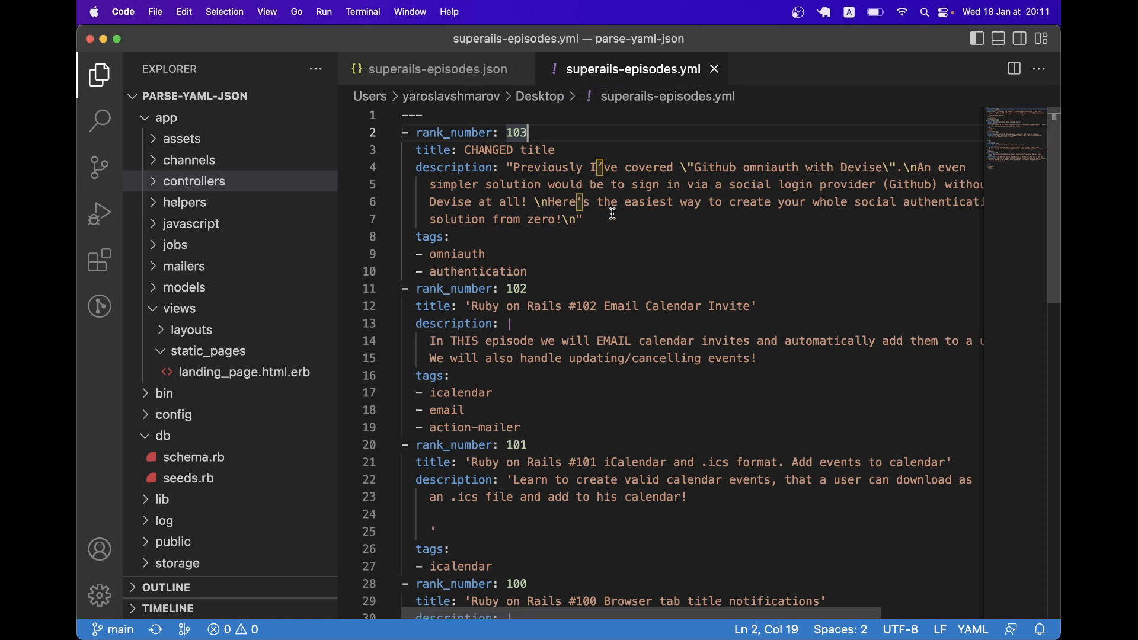
pyautogui.press('Cmd+Tab')
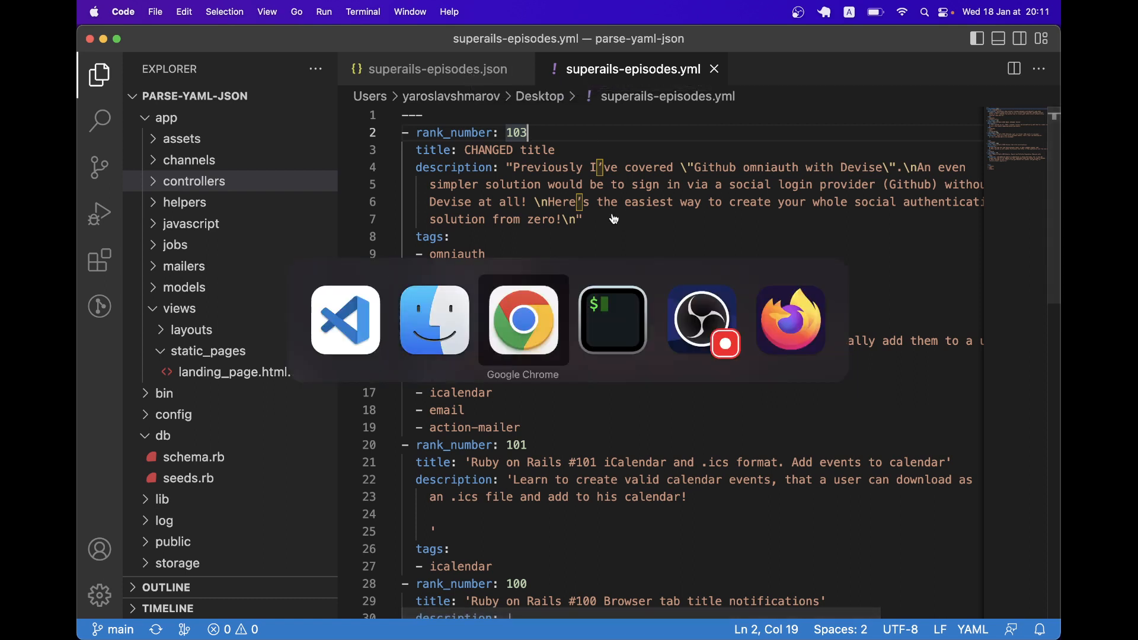
# In irb, set path to the YAML file's copied path and open it with file = File.open(path)
pyautogui.click(611, 320)
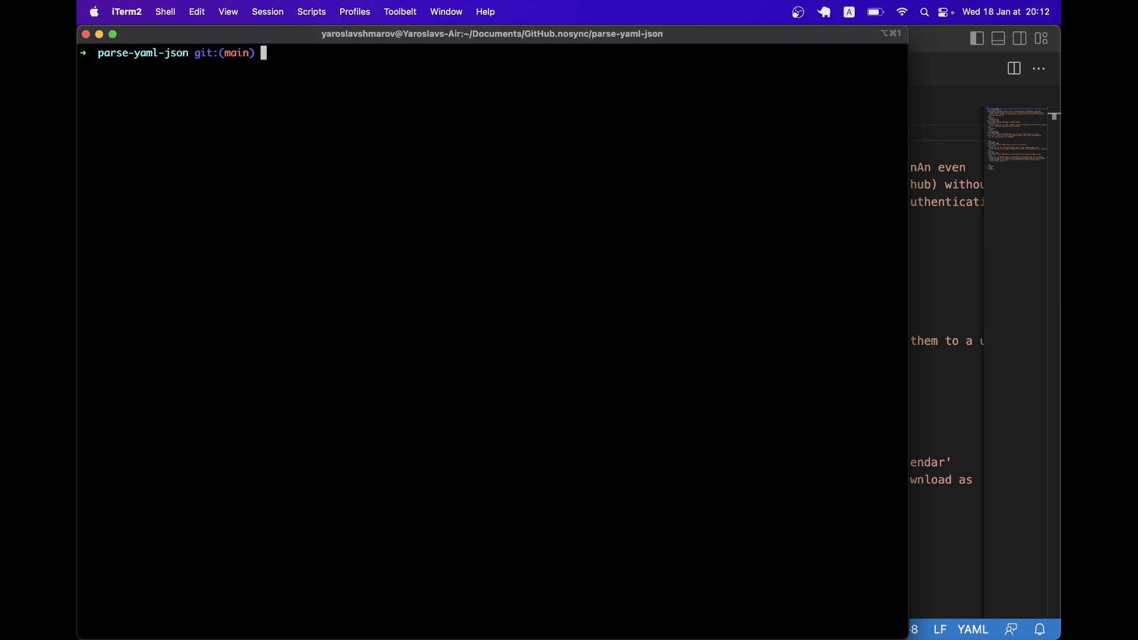
pyautogui.write('irb')
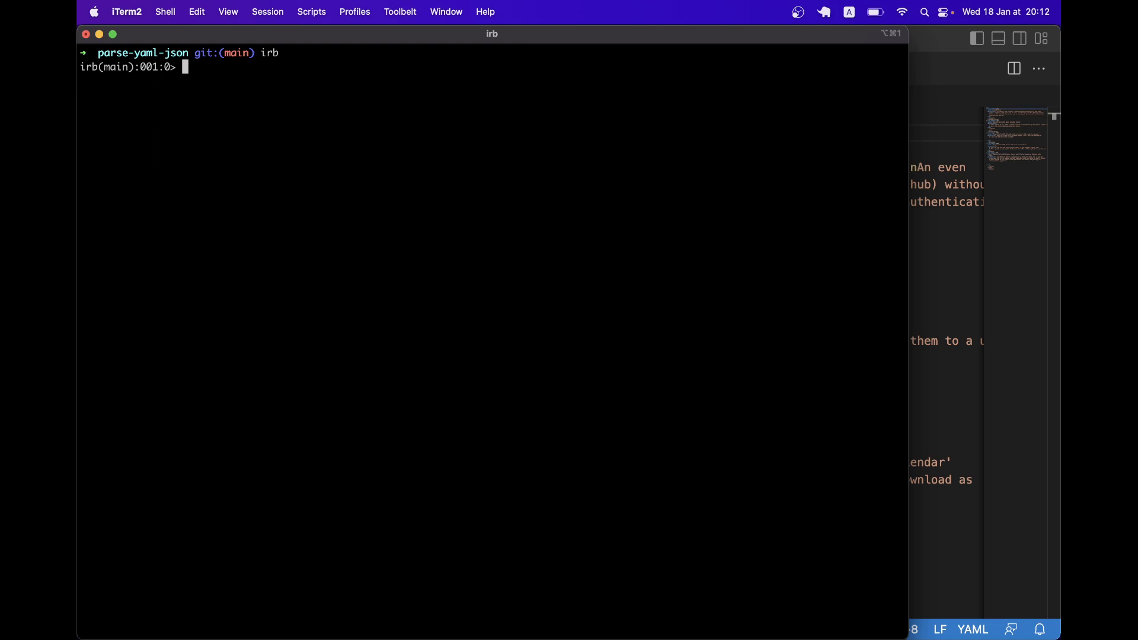
pyautogui.write('path =')
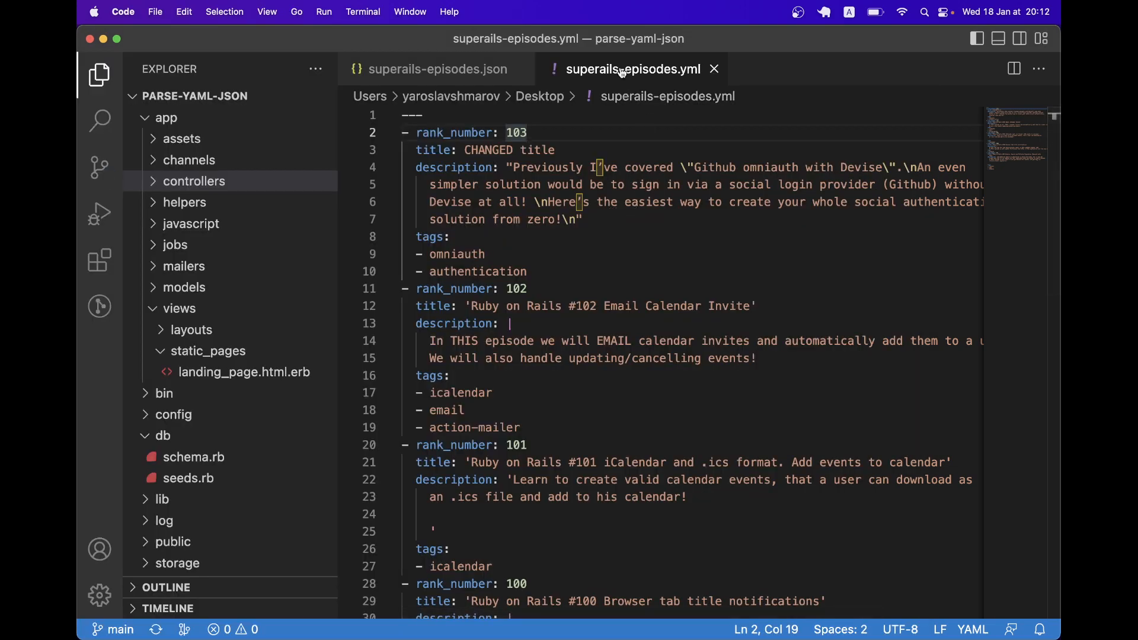
pyautogui.rightClick(626, 69)
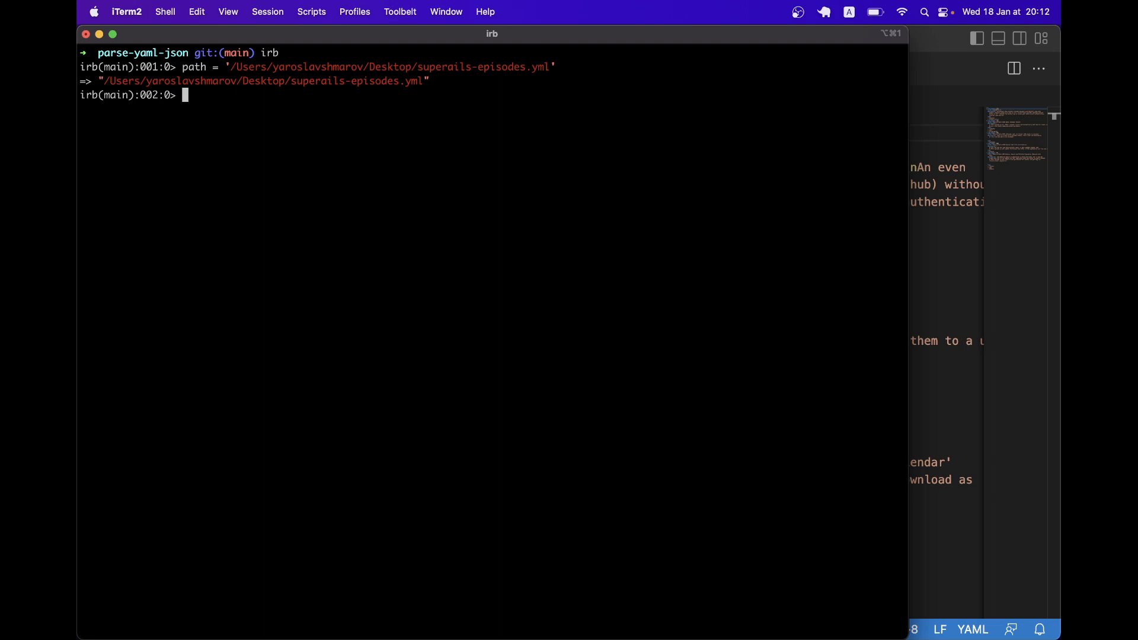
pyautogui.write('file = File.open(path')
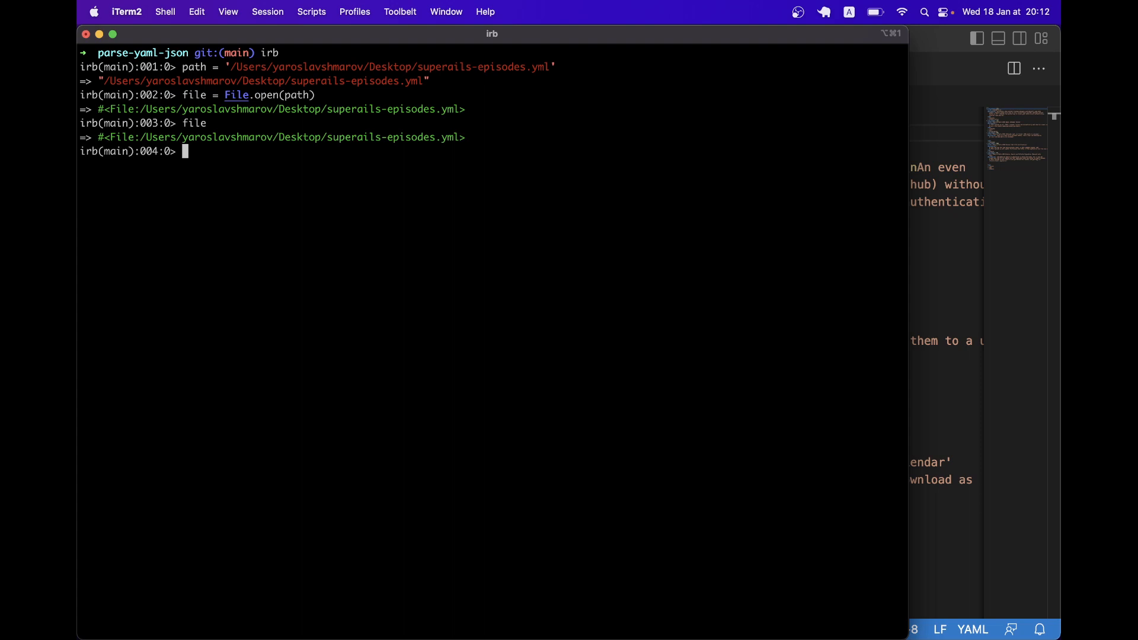
# Require yaml after a NameError, then YAML::load file to get the episodes array starting with rank 103
pyautogui.write('YA')
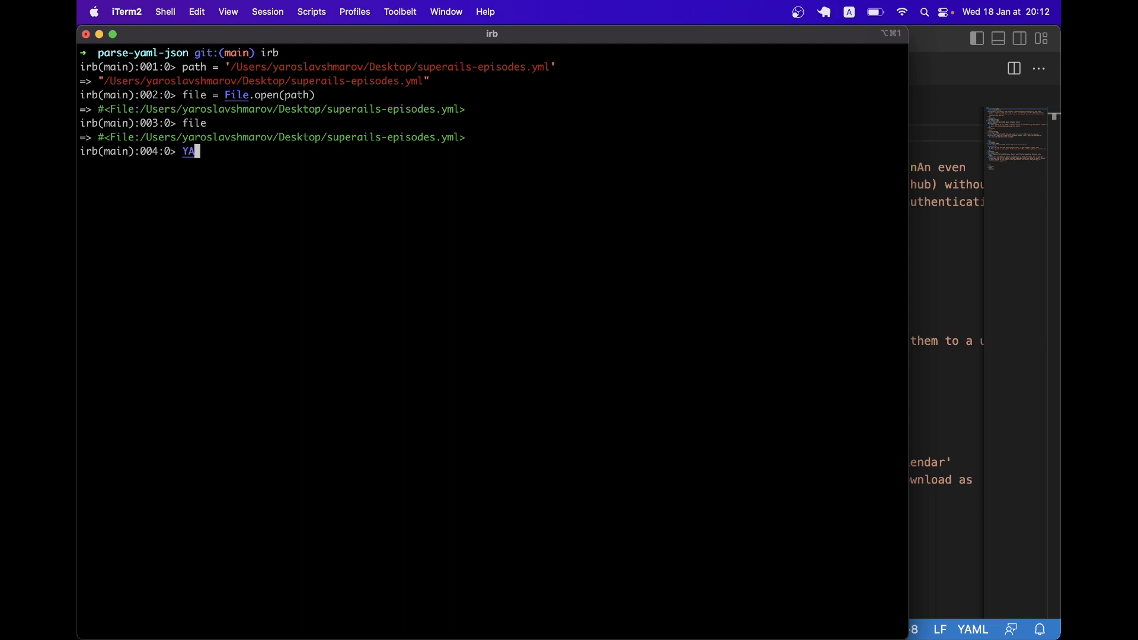
pyautogui.write('ML.')
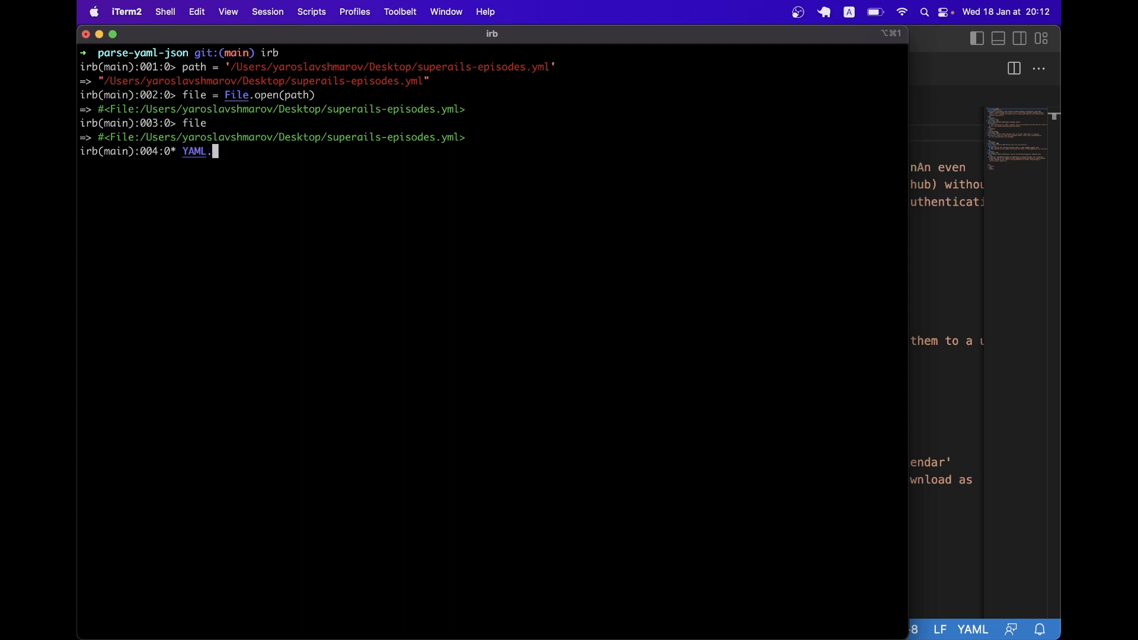
pyautogui.write(':load')
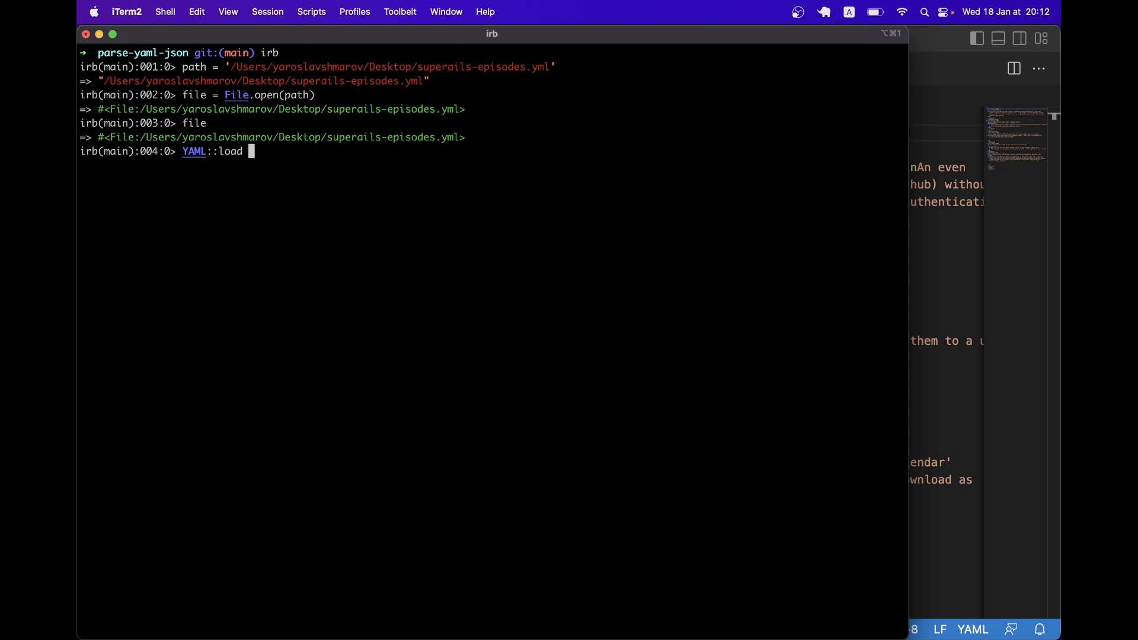
pyautogui.write('file')
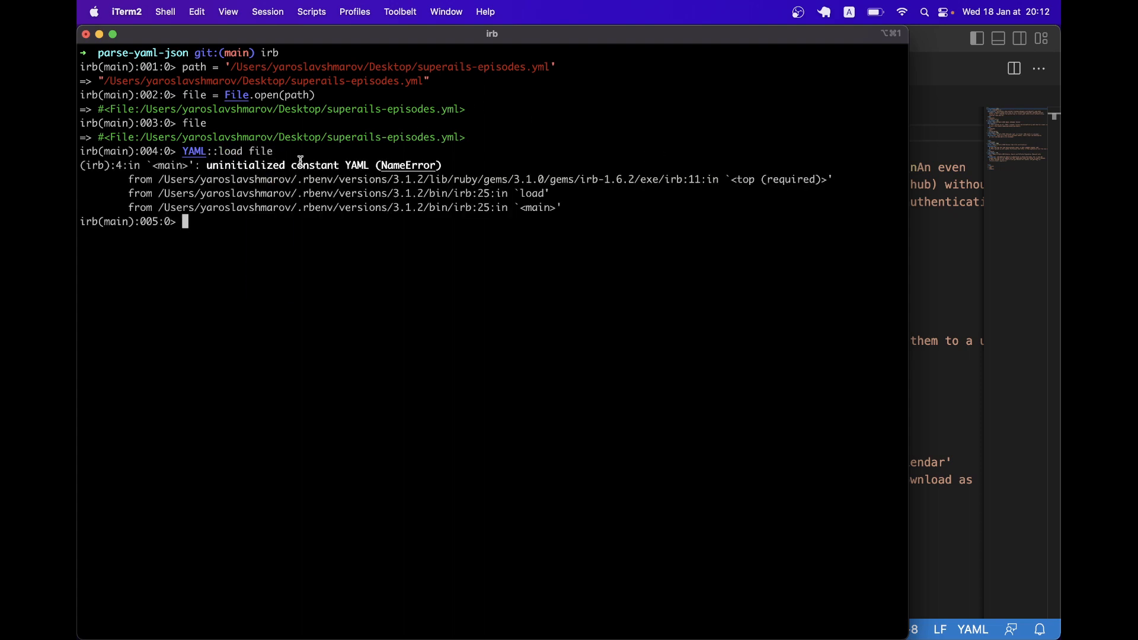
pyautogui.write("require 'yaml")
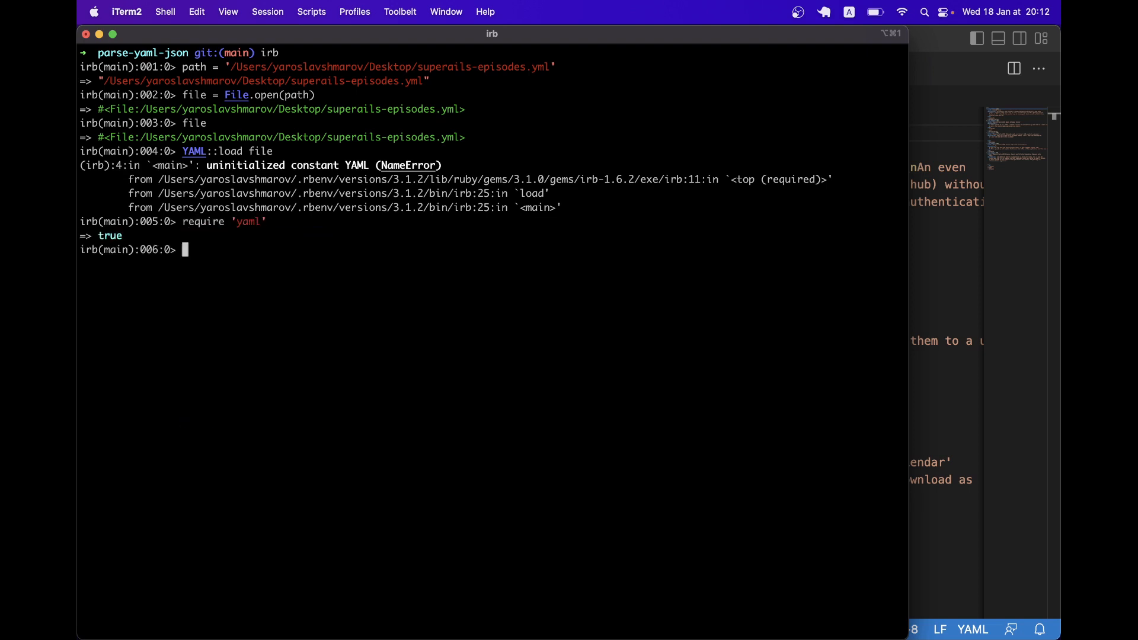
pyautogui.write('YAML::load file')
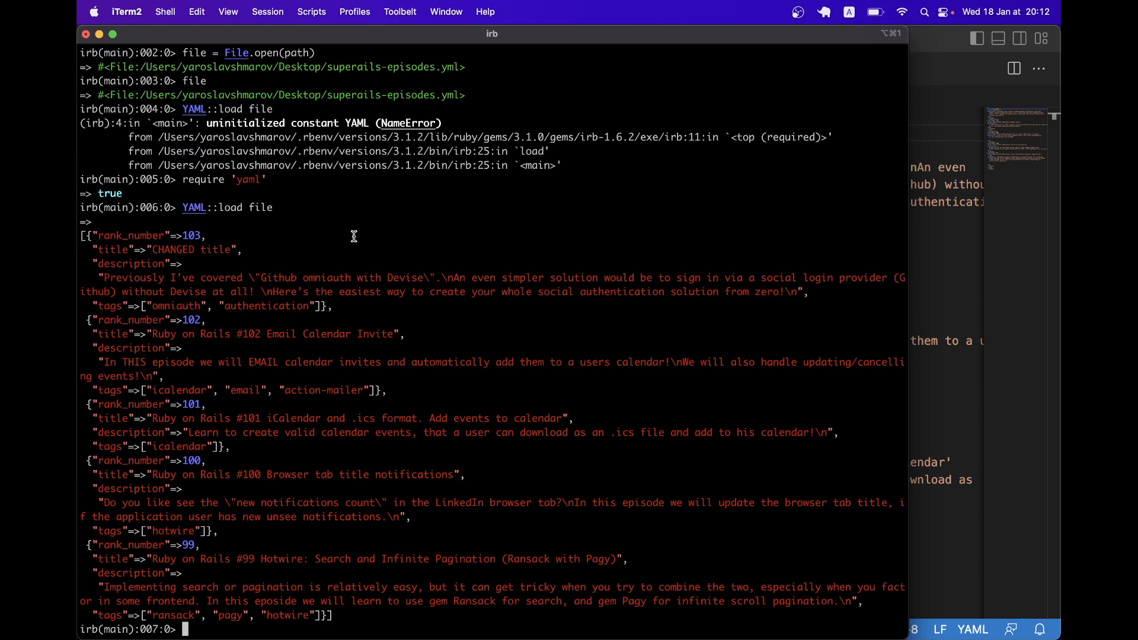
pyautogui.moveTo(105, 238)
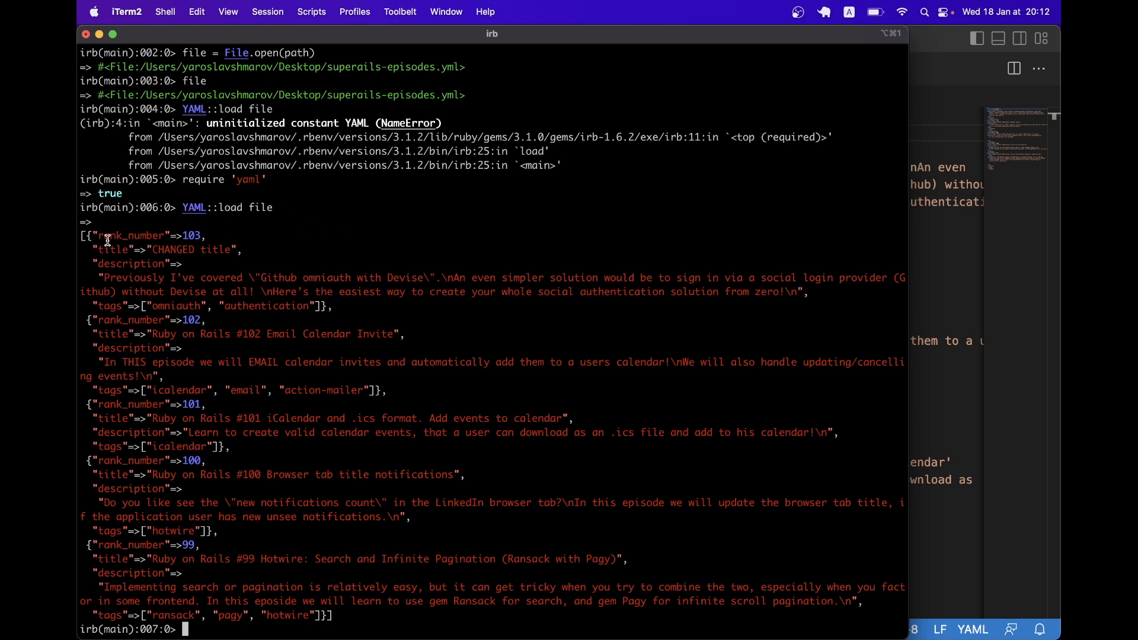
# Store the parsed episodes in data and read data.first['title'], 'CHANGED title', then begin reassigning it
pyautogui.write('pa')
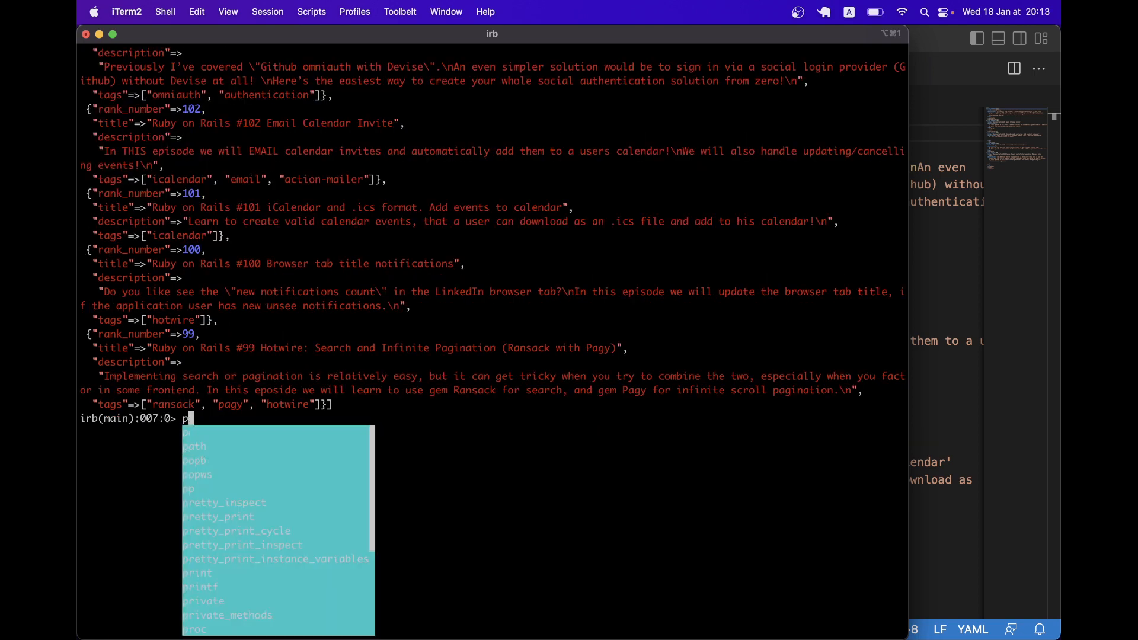
pyautogui.write('data = _')
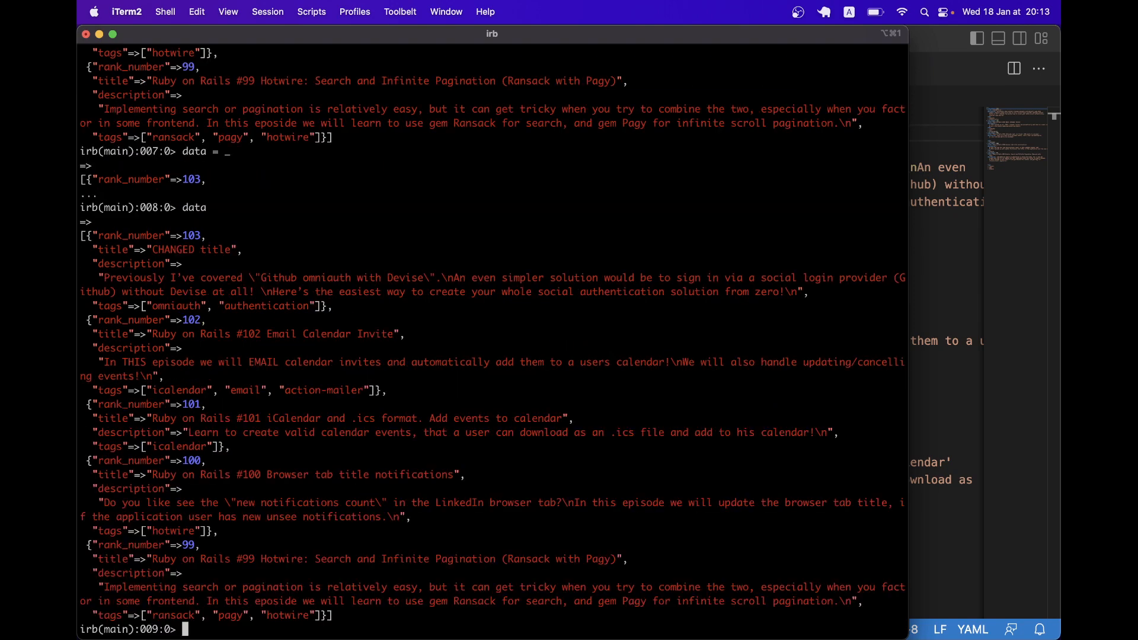
pyautogui.write('data.first')
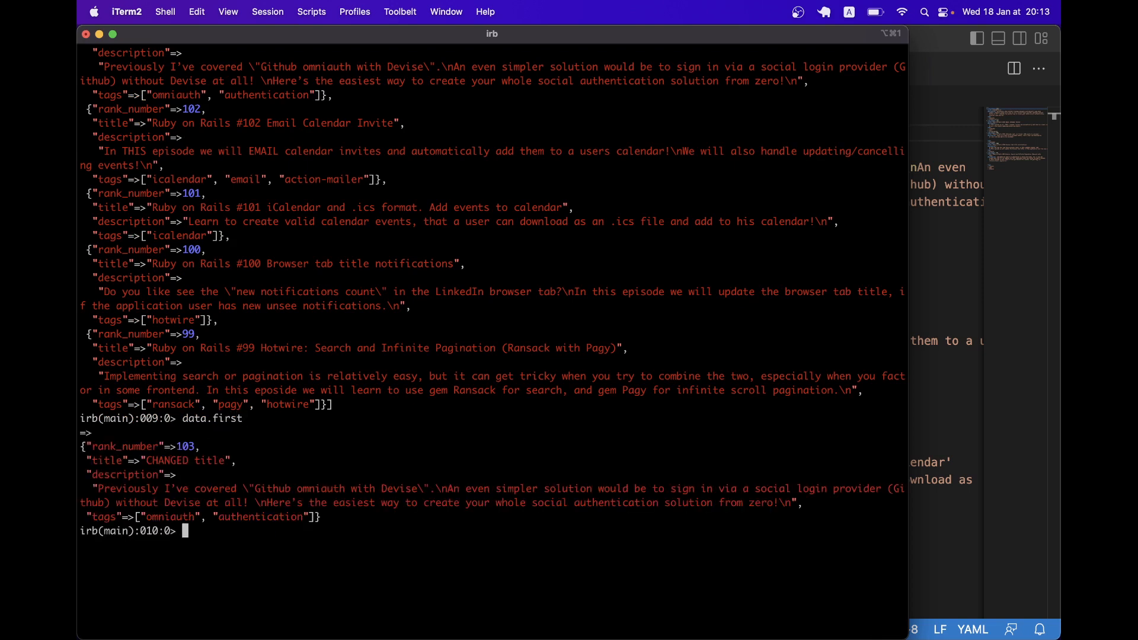
pyautogui.write('data.first')
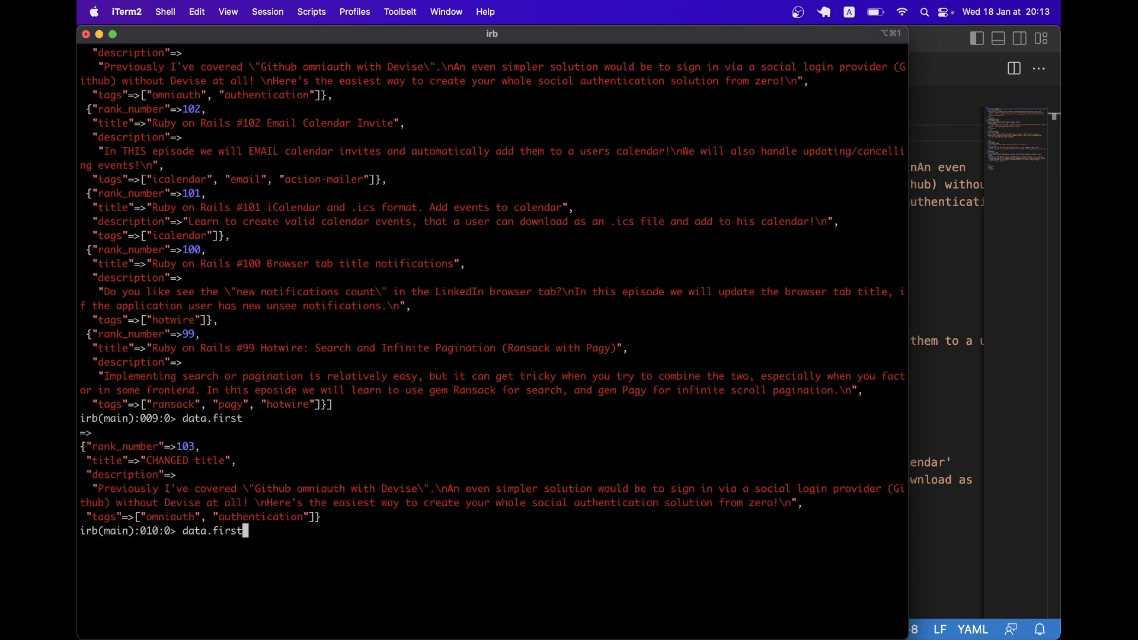
pyautogui.write("['title']")
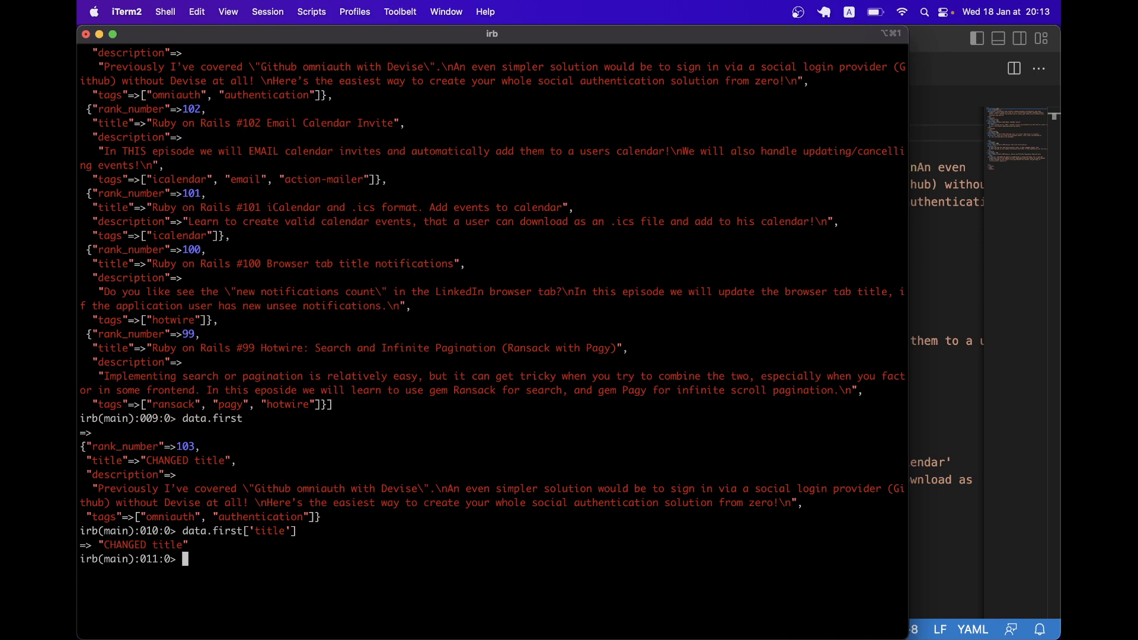
pyautogui.press('cmd+tab')
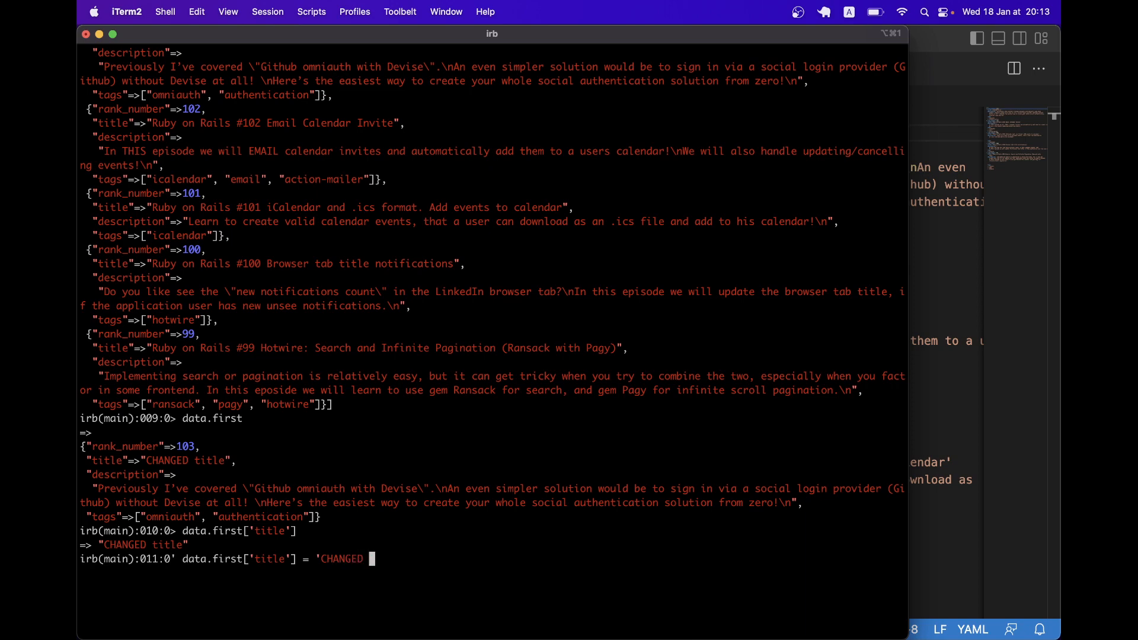
# Set the first title to 'CHANGED TITLE AGAIN' and save with File.write(path, data.to_yaml)
pyautogui.write("TITLE AGAIN'")
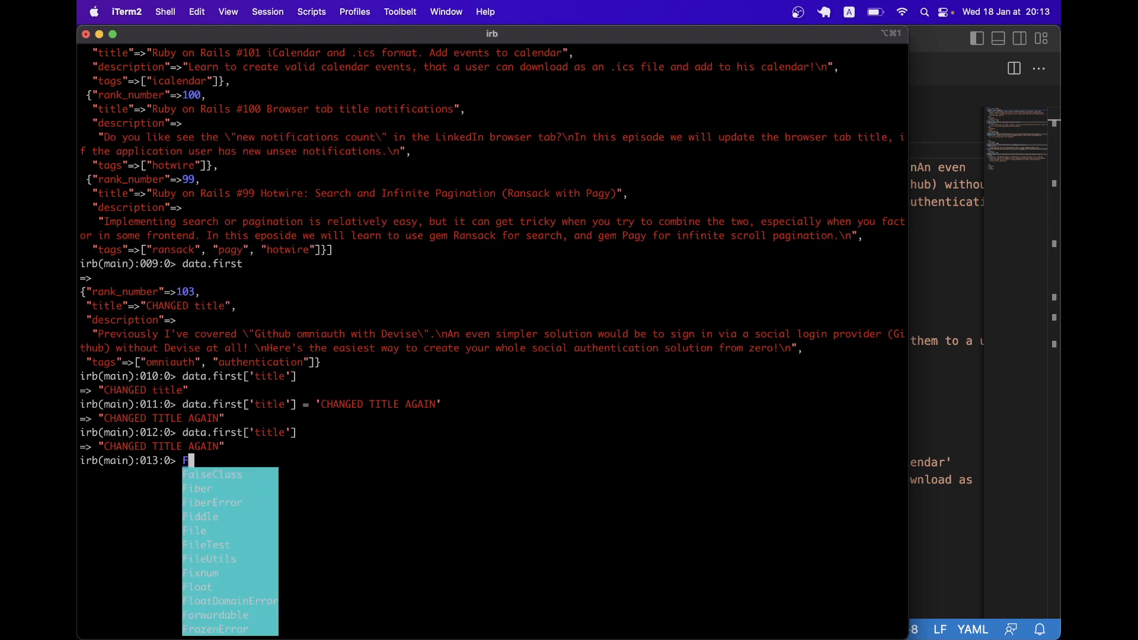
pyautogui.write('File.write')
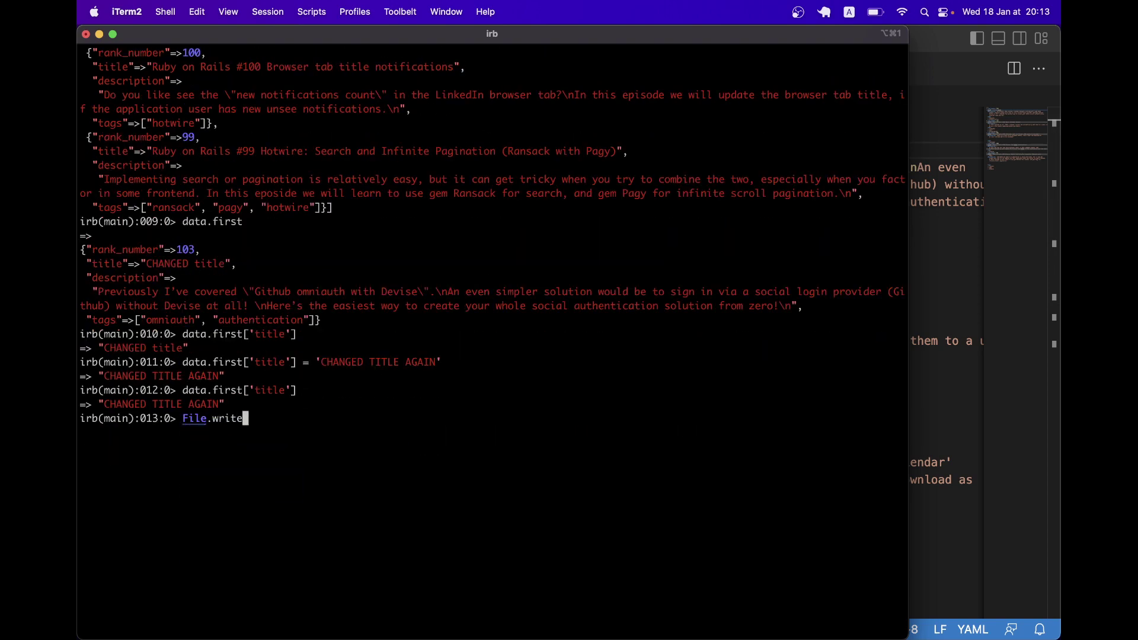
pyautogui.write('(path')
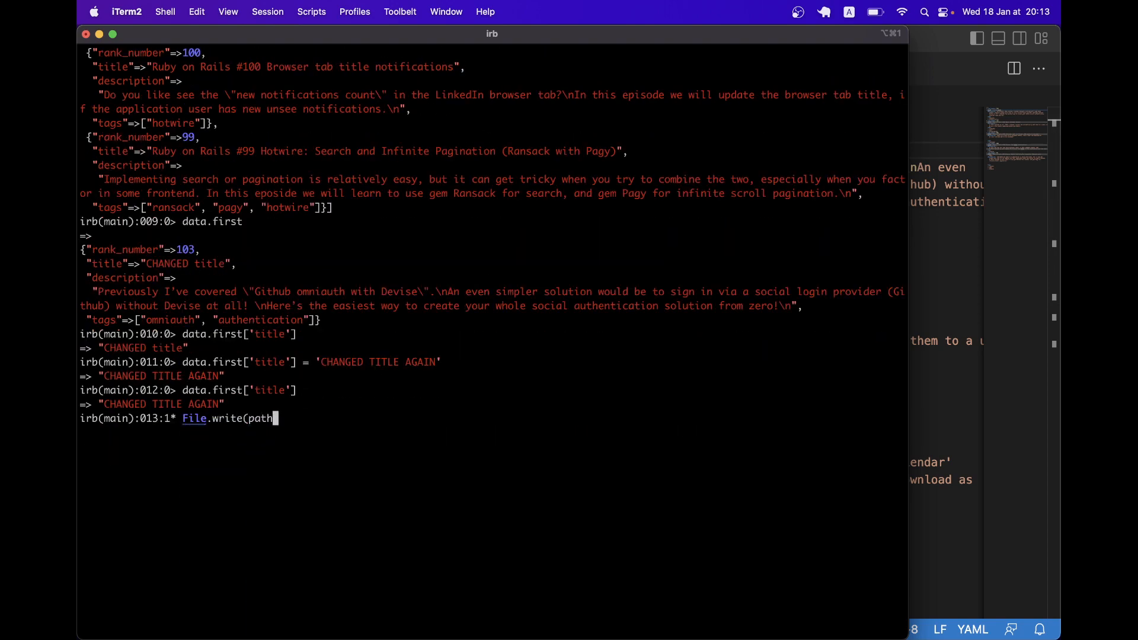
pyautogui.write(',')
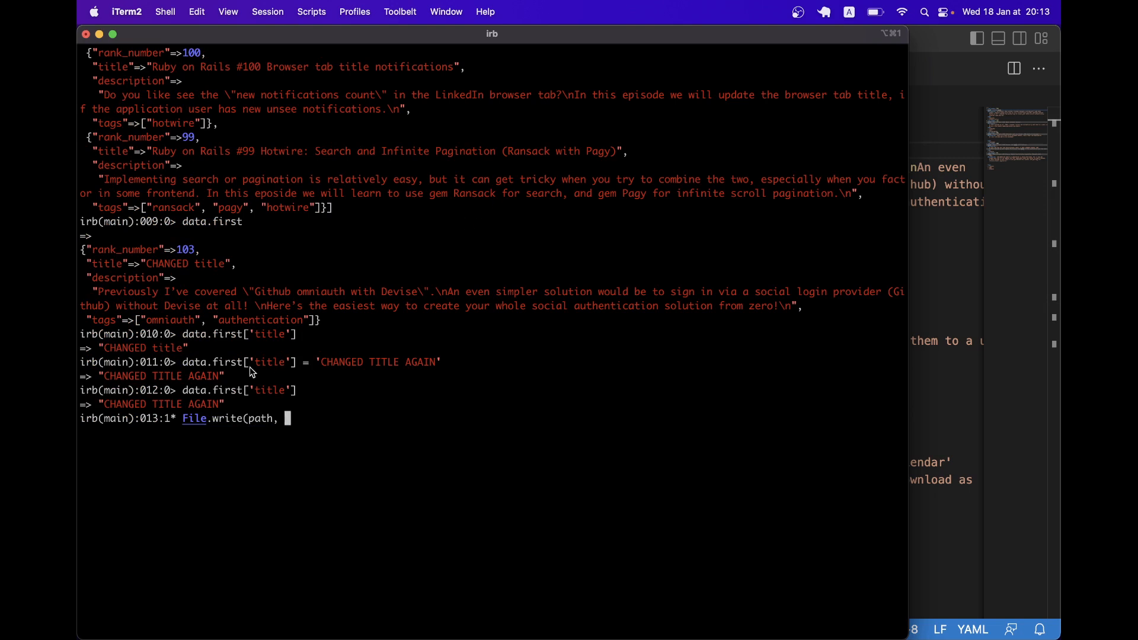
pyautogui.write('data.to')
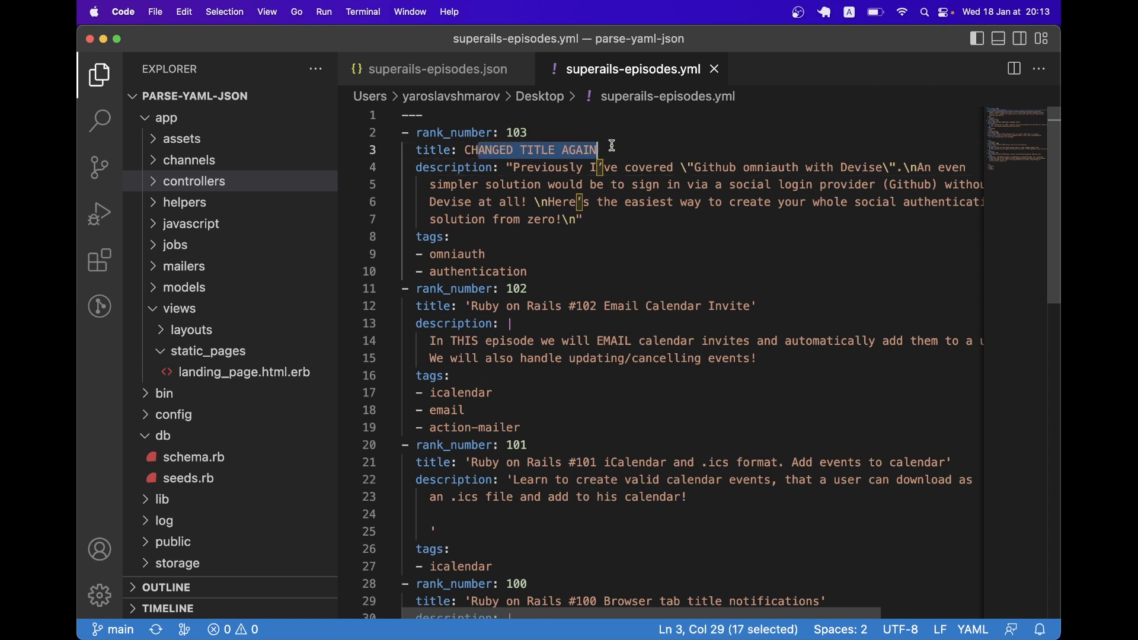
# Confirm the YAML shows 'CHANGED TITLE AGAIN' and switch to superails-episodes.json
pyautogui.click(598, 151)
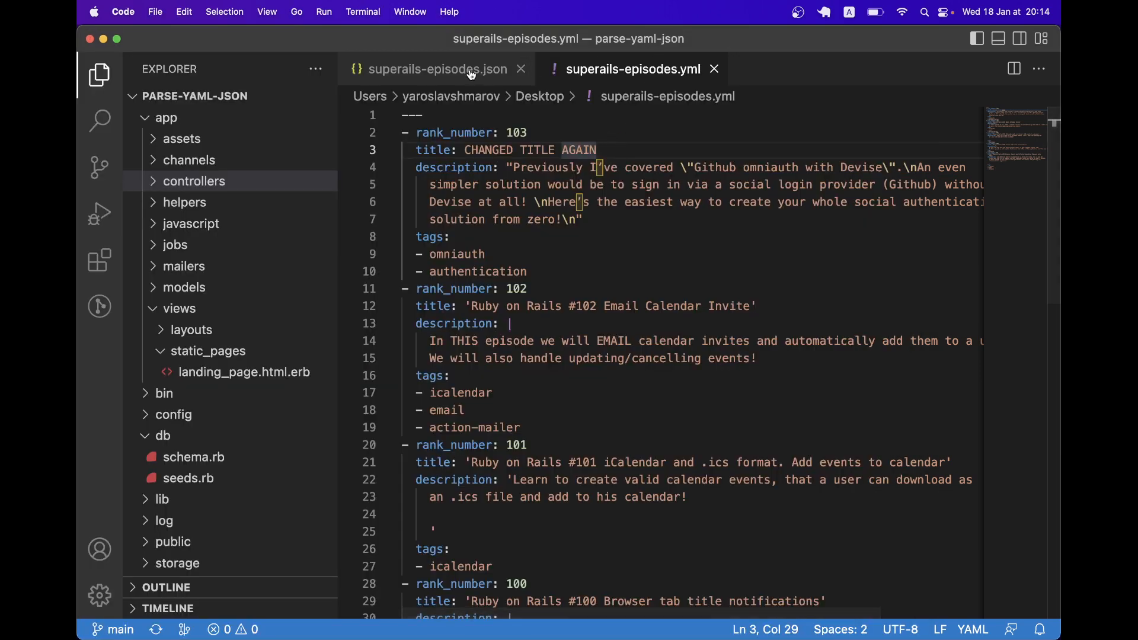
pyautogui.click(439, 69)
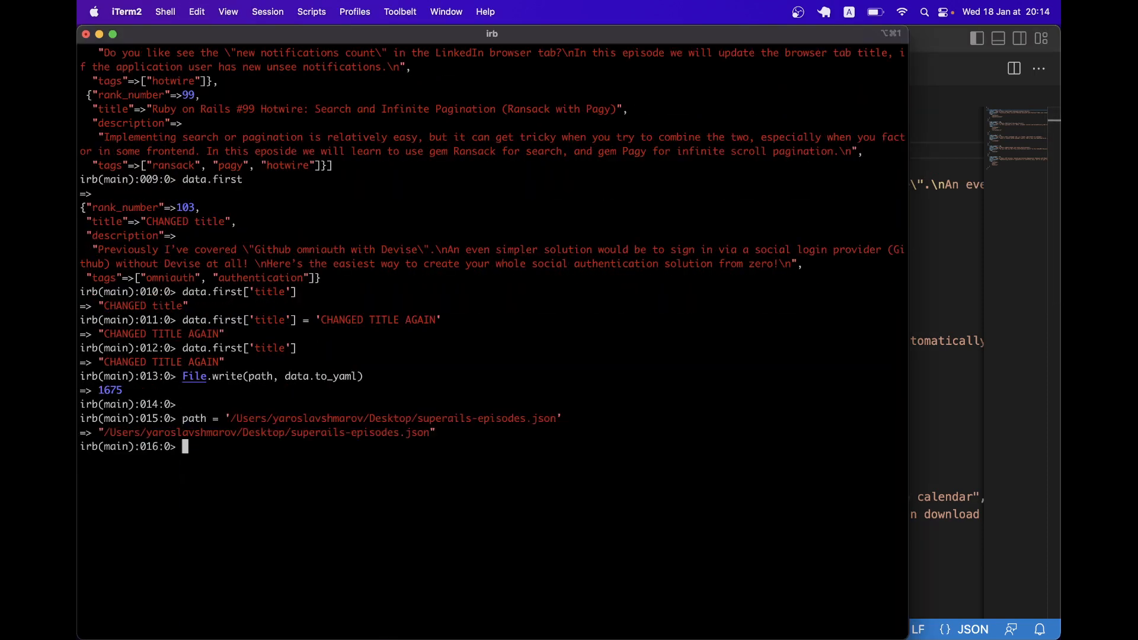
pyautogui.moveTo(551, 448)
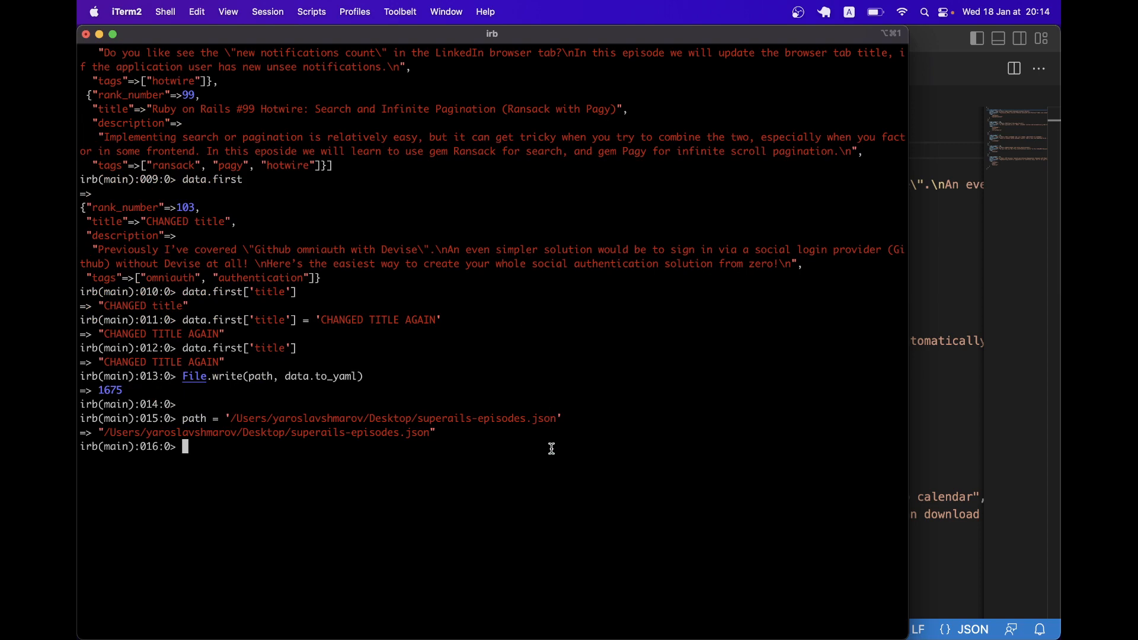
# Read the JSON file into data, require json, and run JSON.parse(data)
pyautogui.write('data =')
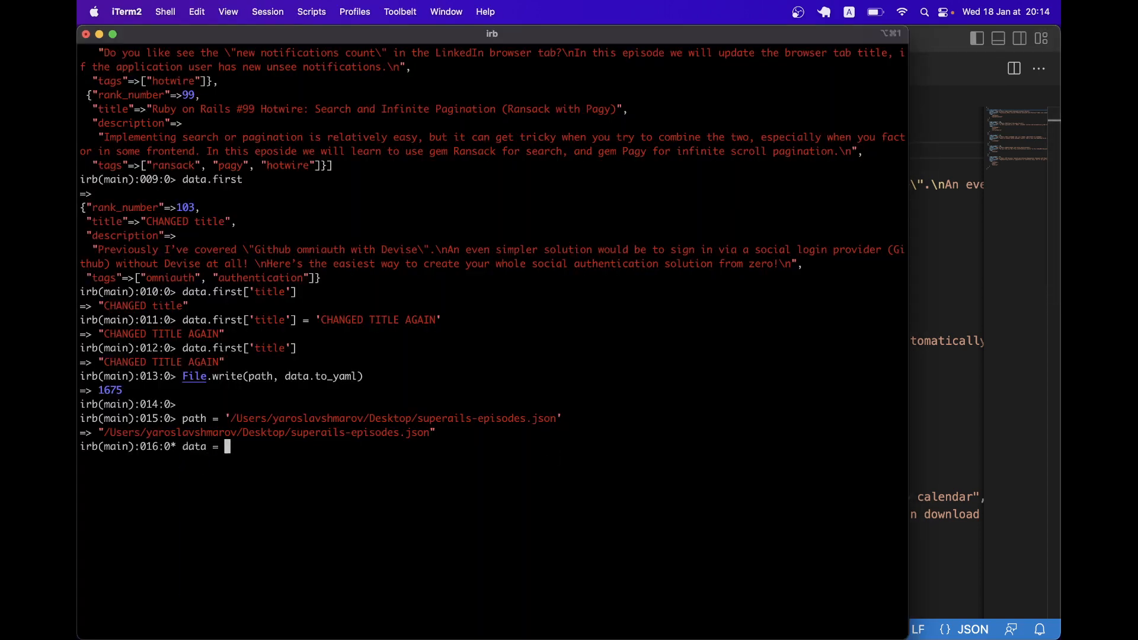
pyautogui.write('File.read(path')
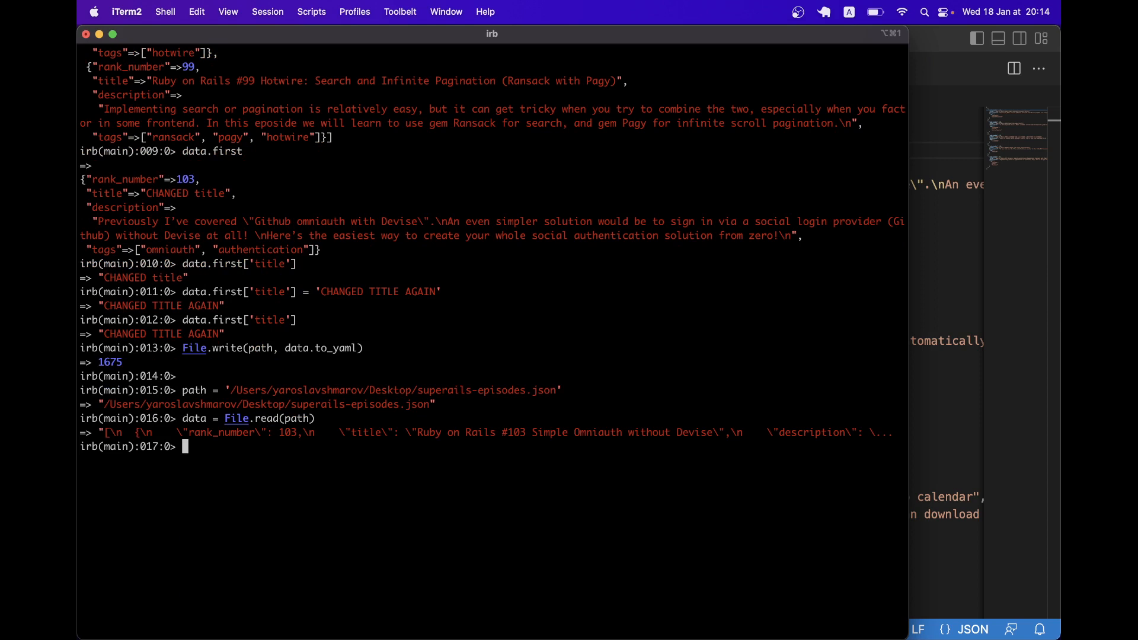
pyautogui.write('JSON.parse(data')
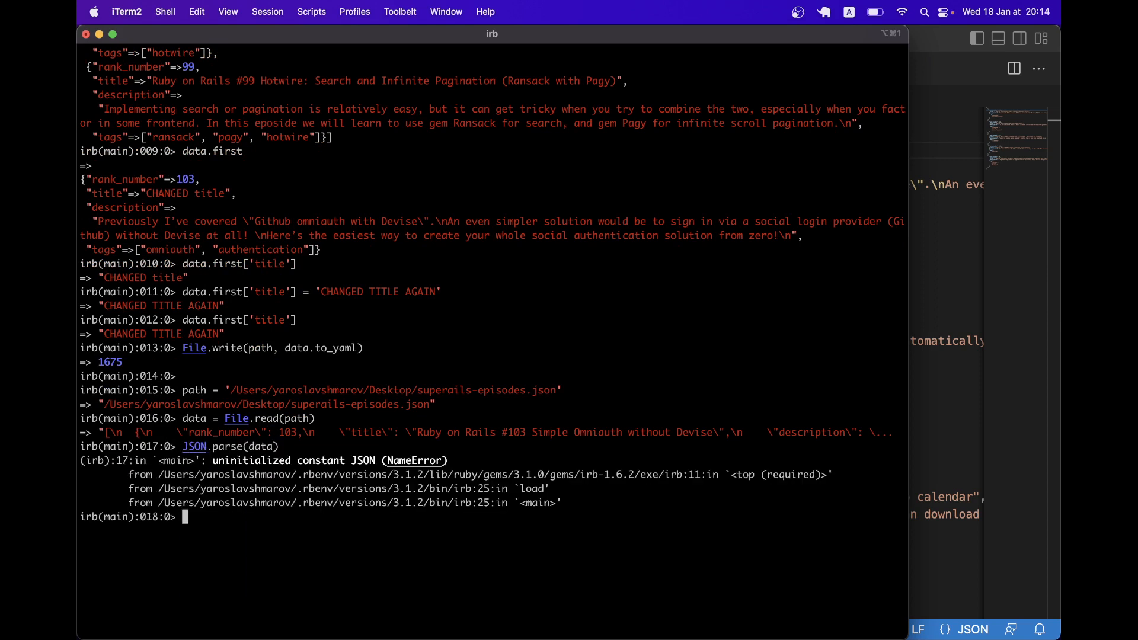
pyautogui.write("require 'json")
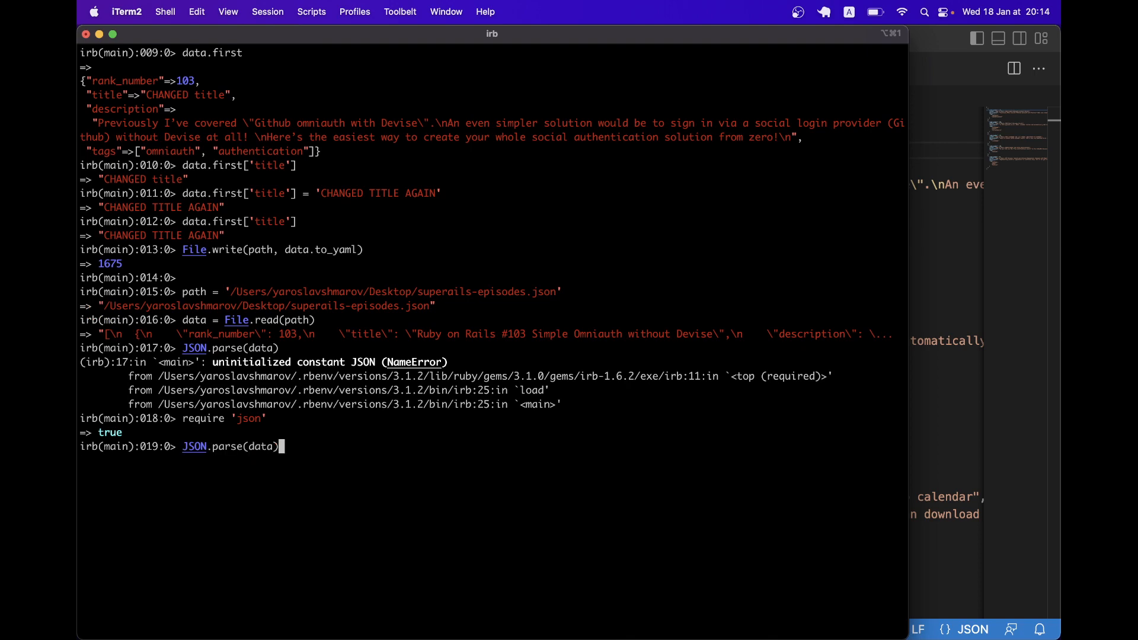
pyautogui.press('Return')
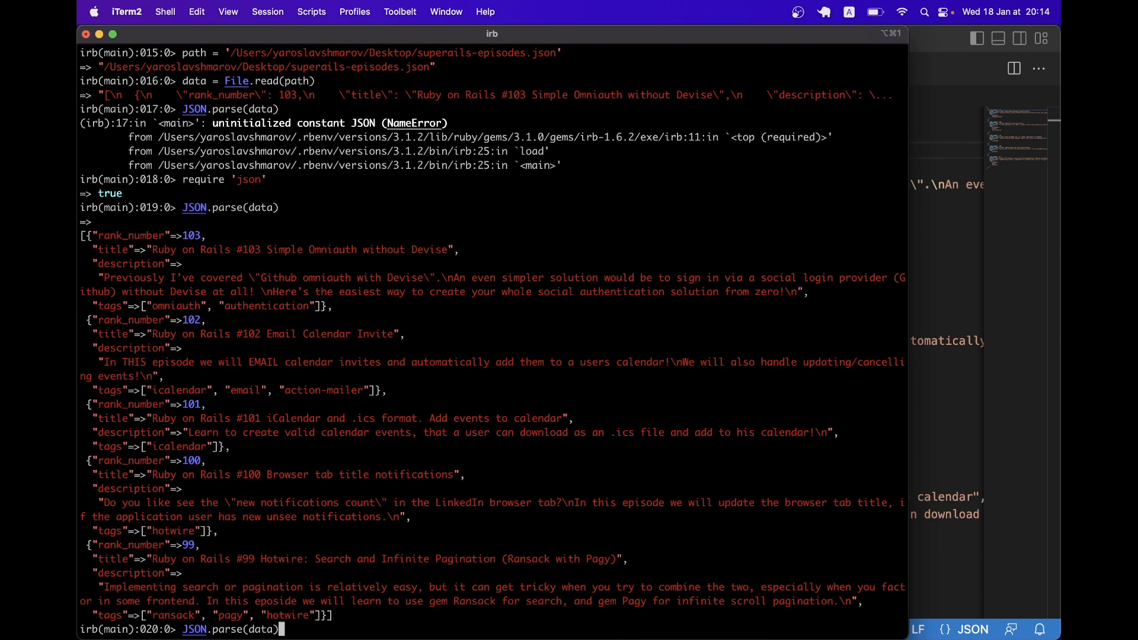
# Get the first parsed title, 'Ruby on Rails #103 Simple Omniauth without Devise', then quit irb
pyautogui.write('.first')
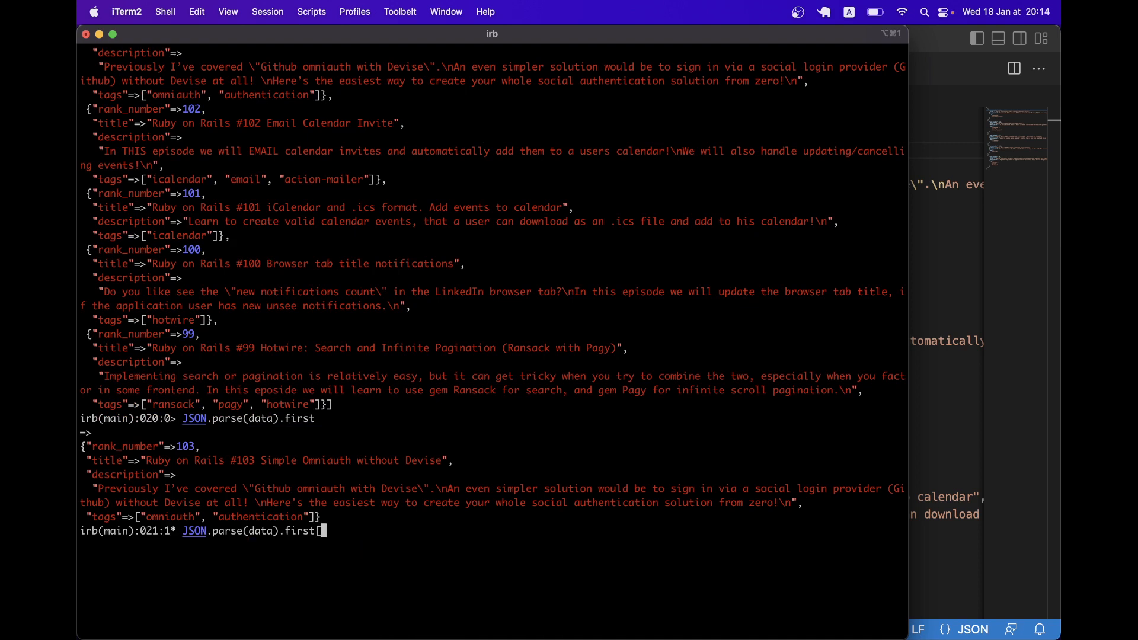
pyautogui.write("['til")
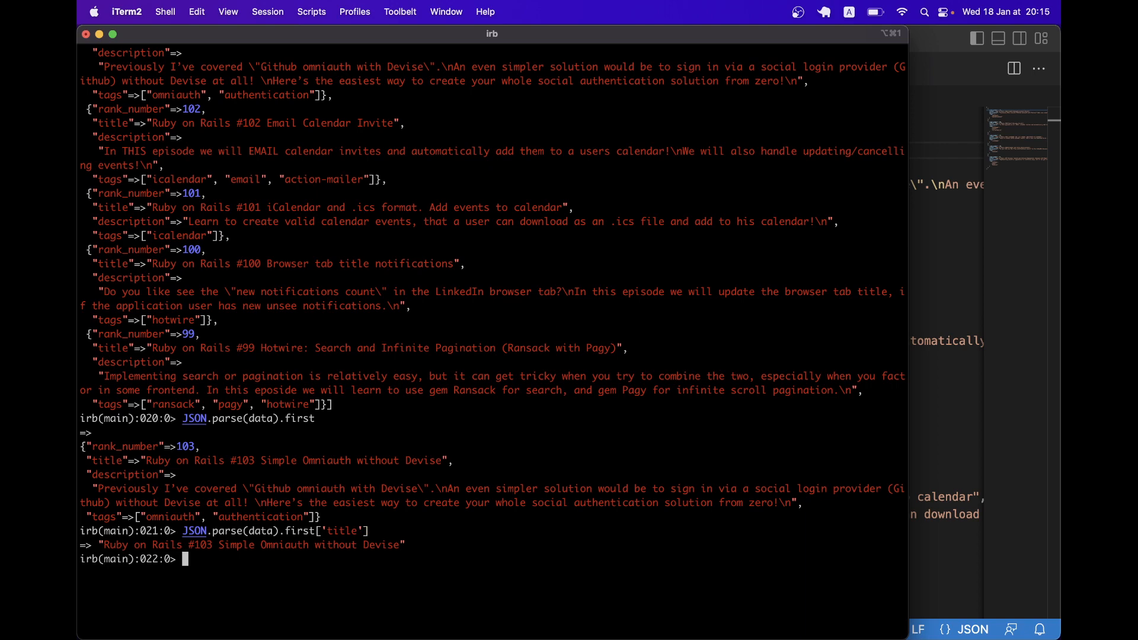
pyautogui.write('quit')
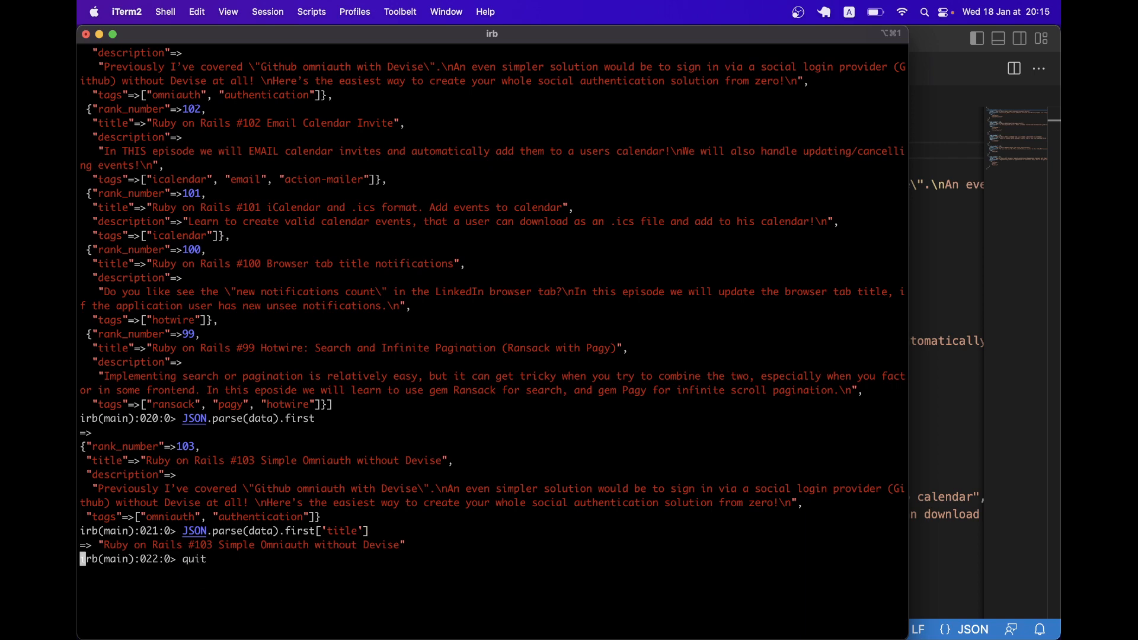
# Start rails s, view localhost:3000's StaticPages#landing_page in Chrome, and return to VS Code
pyautogui.press('cmd+tab')
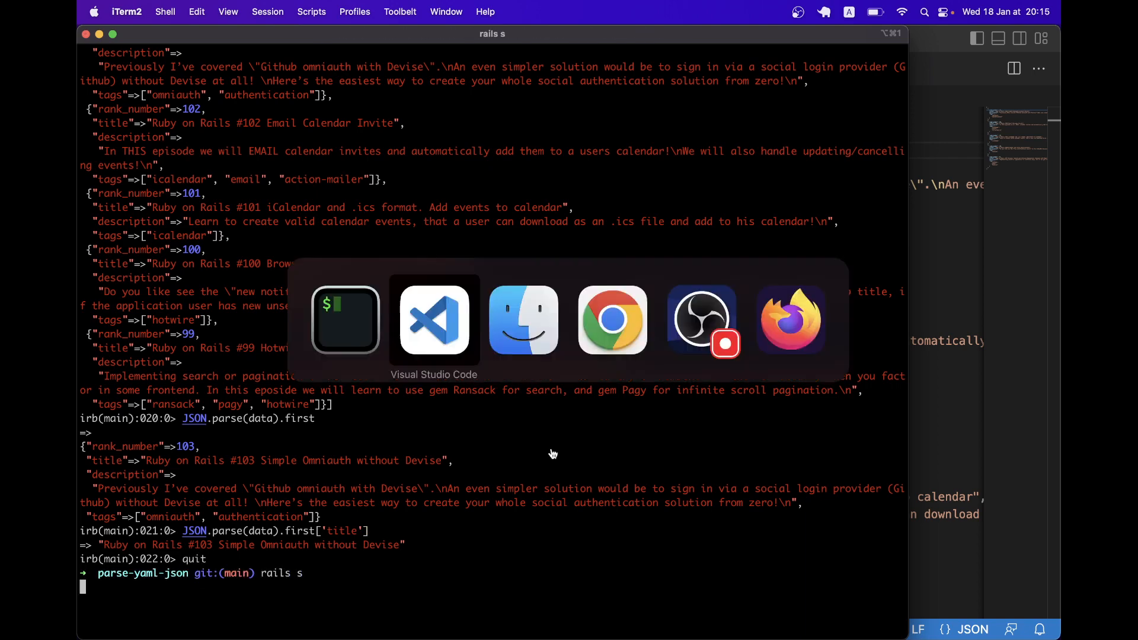
pyautogui.click(612, 320)
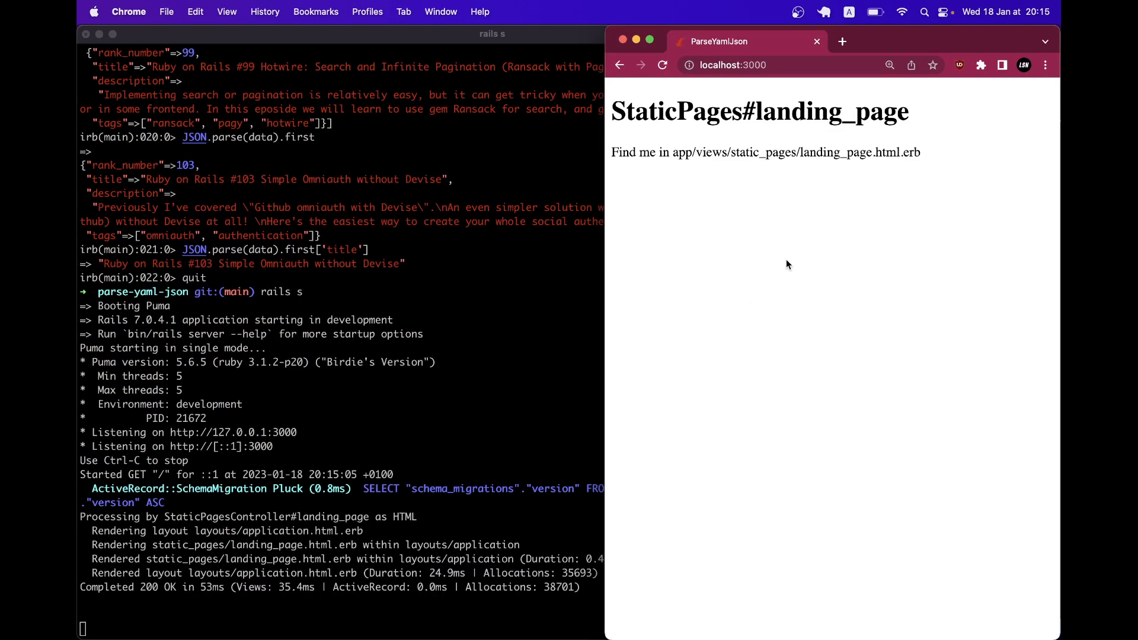
pyautogui.press('Cmd+Tab')
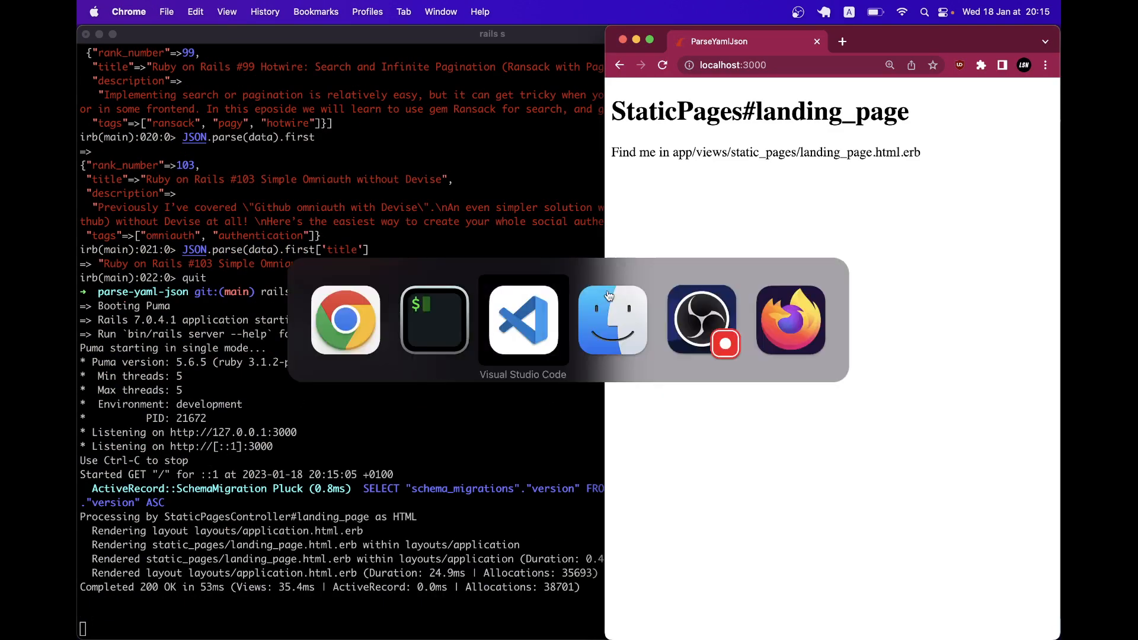
pyautogui.click(522, 320)
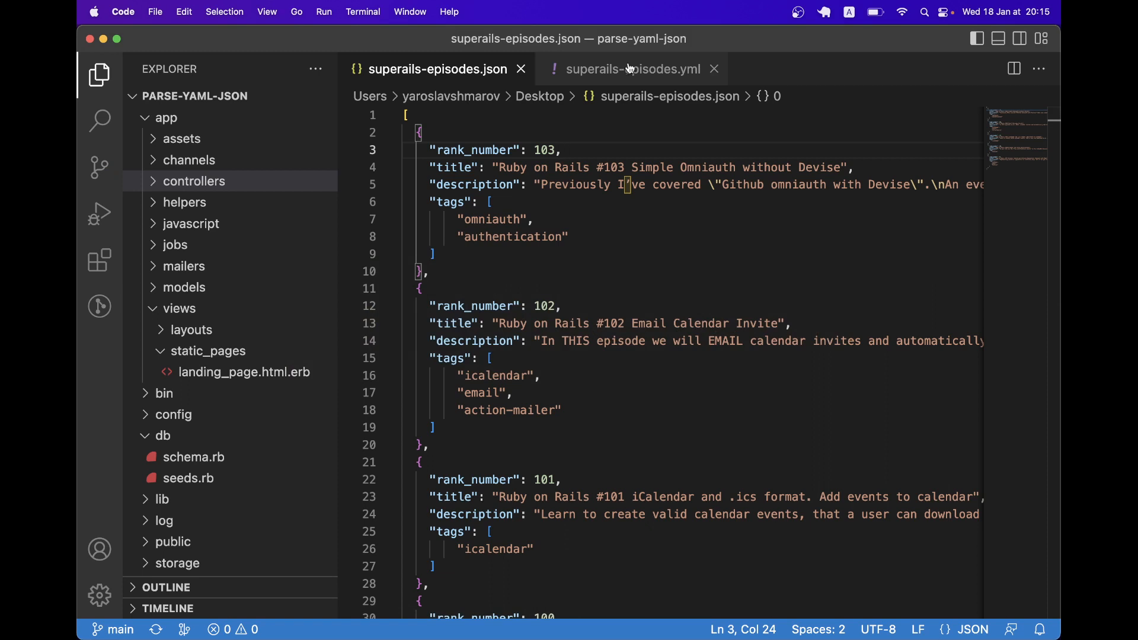
# Create db/fixtures, move both episode files into it, and open the JSON then YAML fixture
pyautogui.click(194, 180)
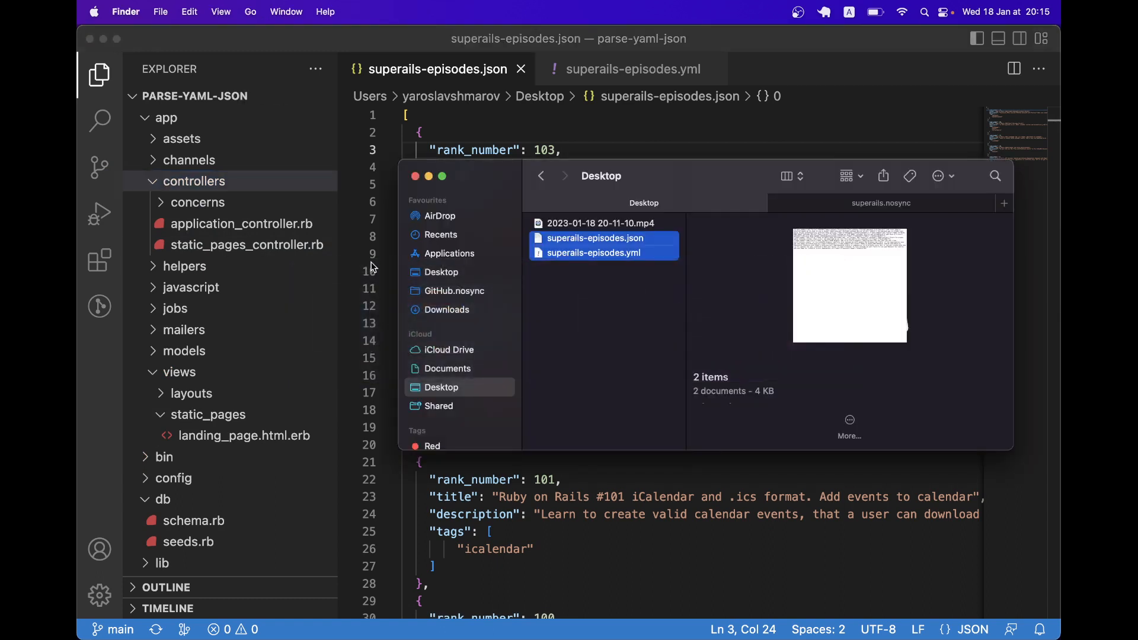
pyautogui.moveTo(595, 309)
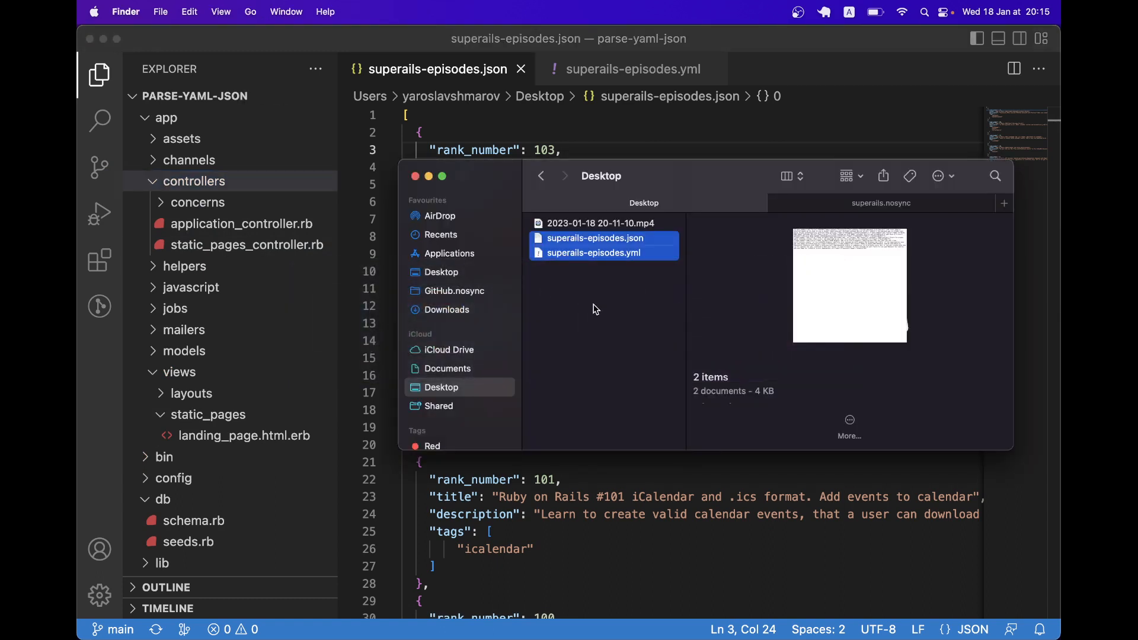
pyautogui.moveTo(209, 357)
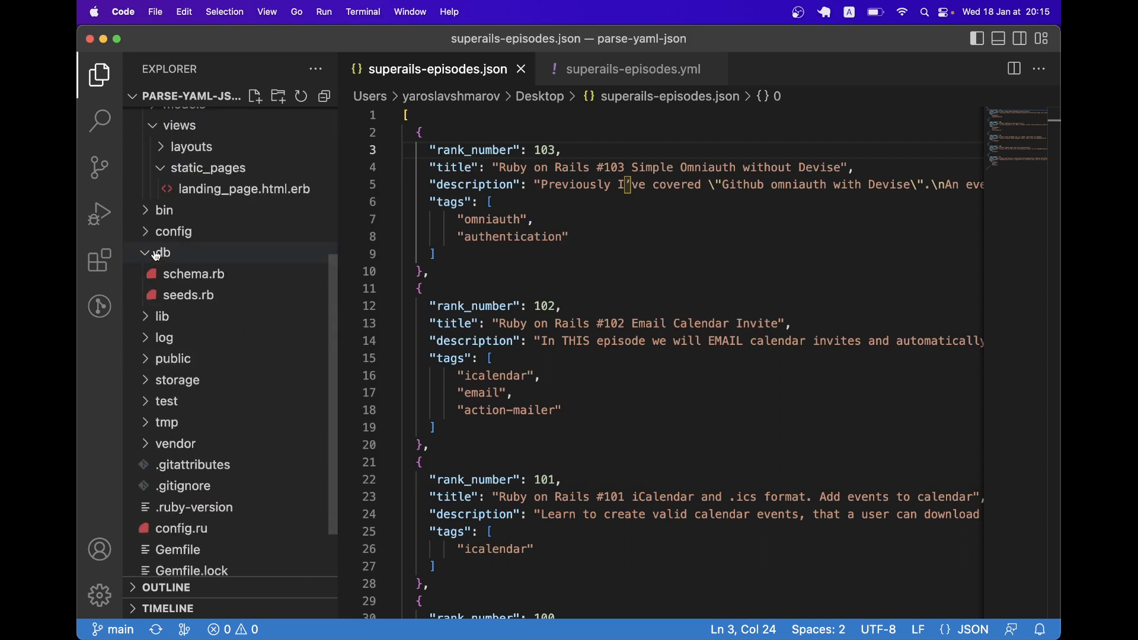
pyautogui.rightClick(164, 253)
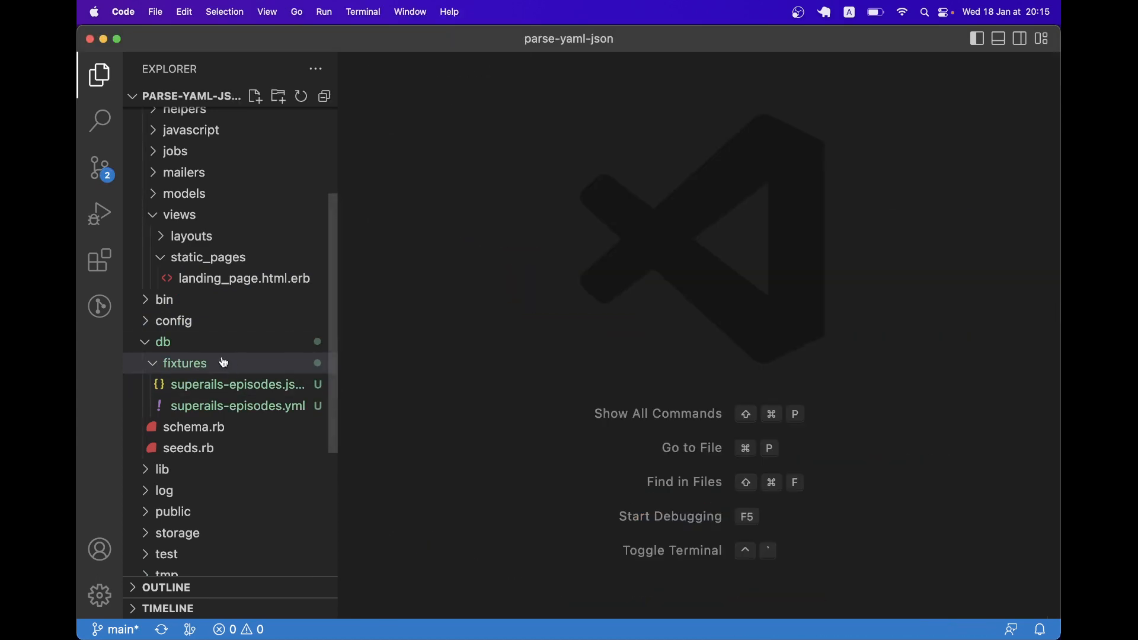
pyautogui.click(237, 384)
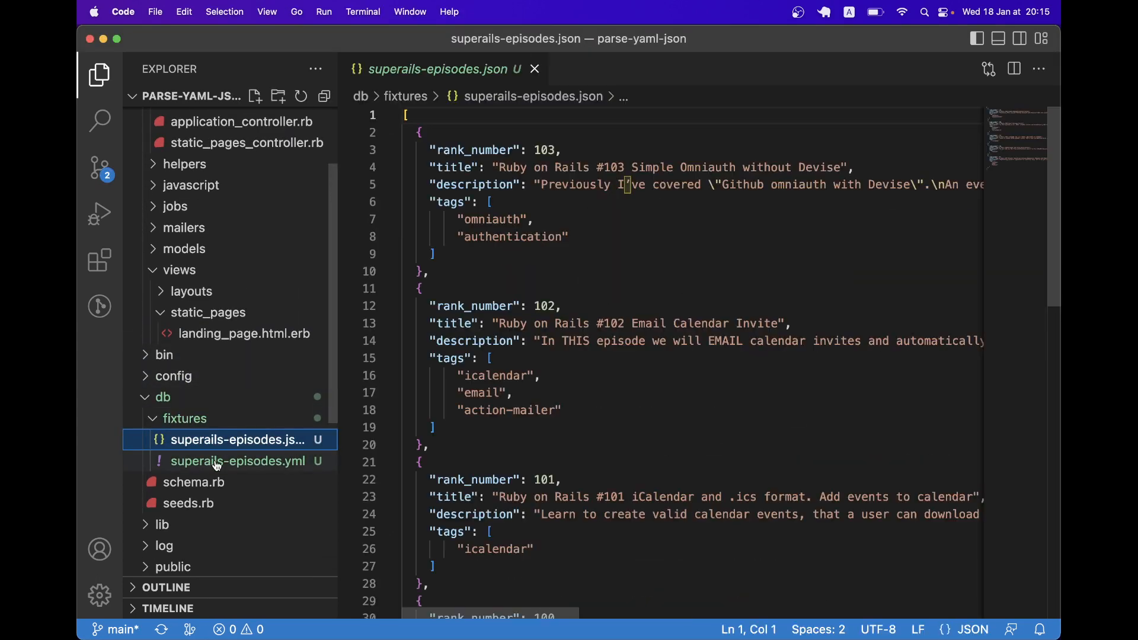
pyautogui.click(237, 461)
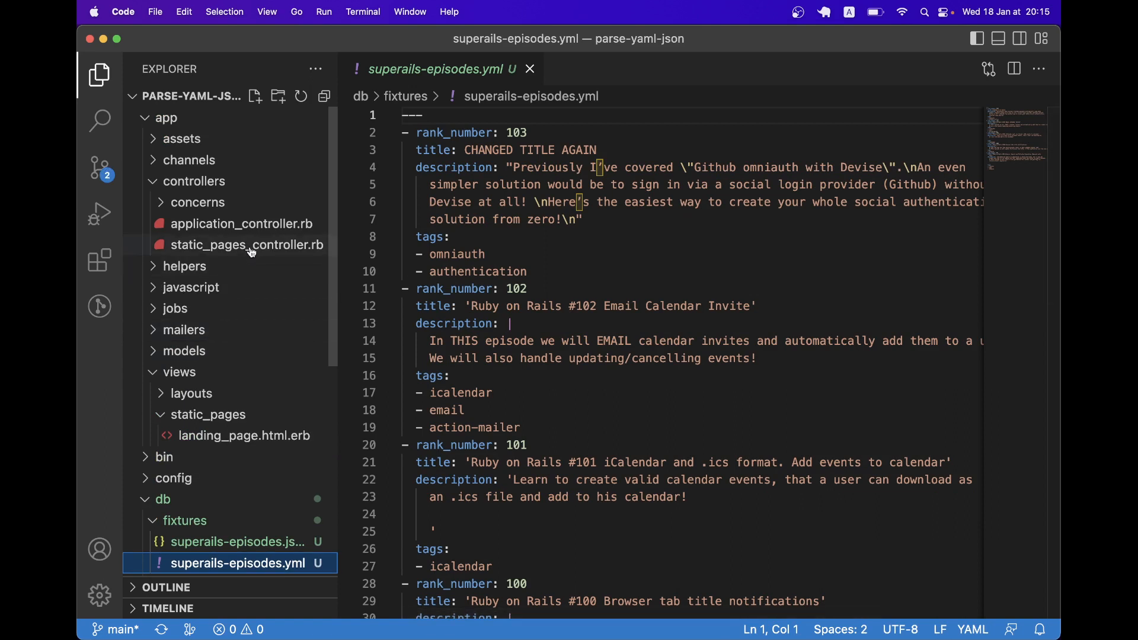
# Set path in landing_page to the episodes YAML fixture's copied relative path
pyautogui.click(247, 244)
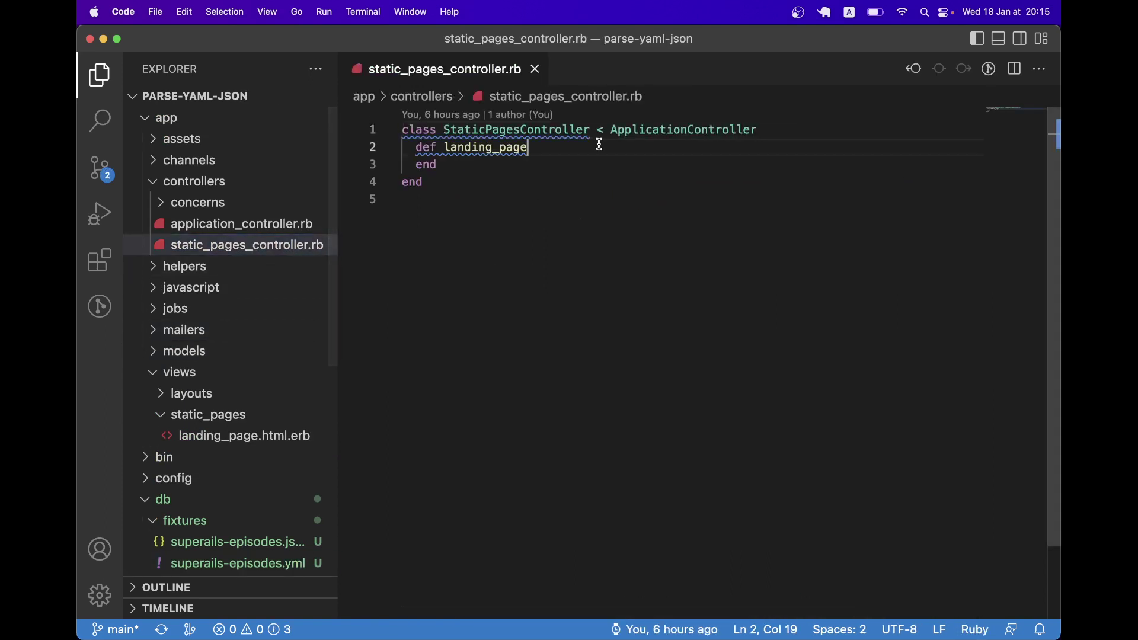
pyautogui.write('path =')
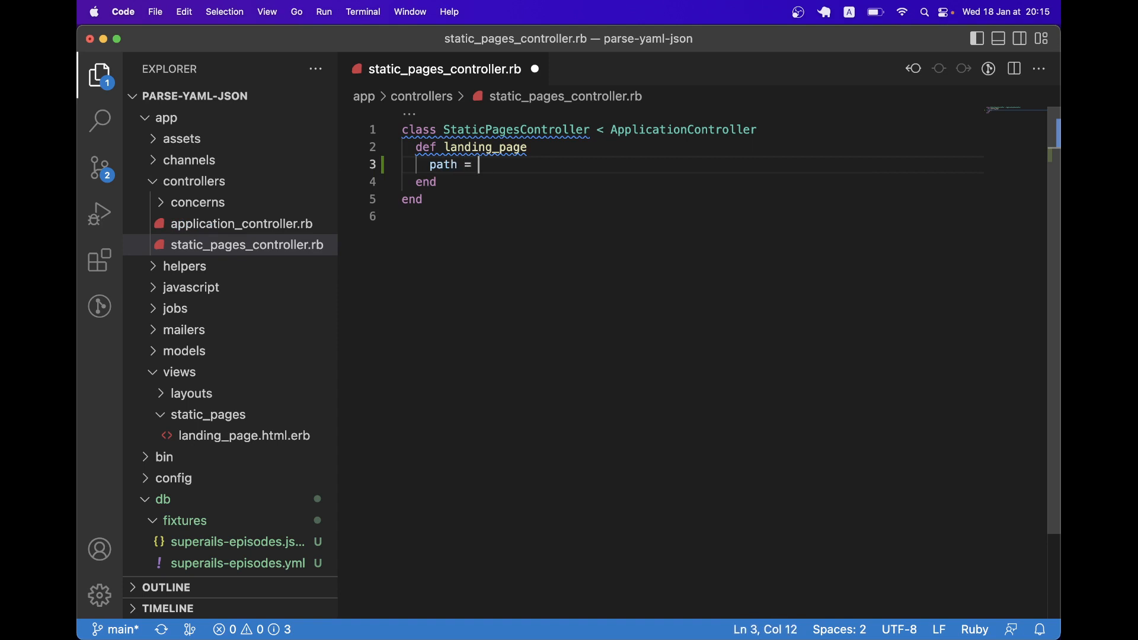
pyautogui.click(229, 563)
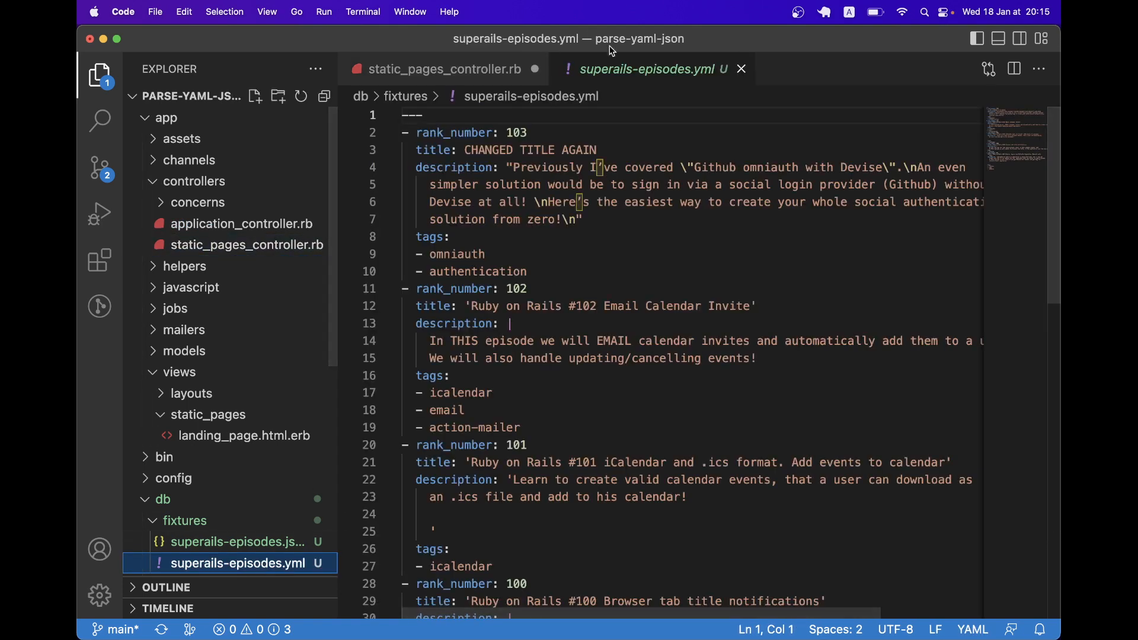
pyautogui.rightClick(643, 68)
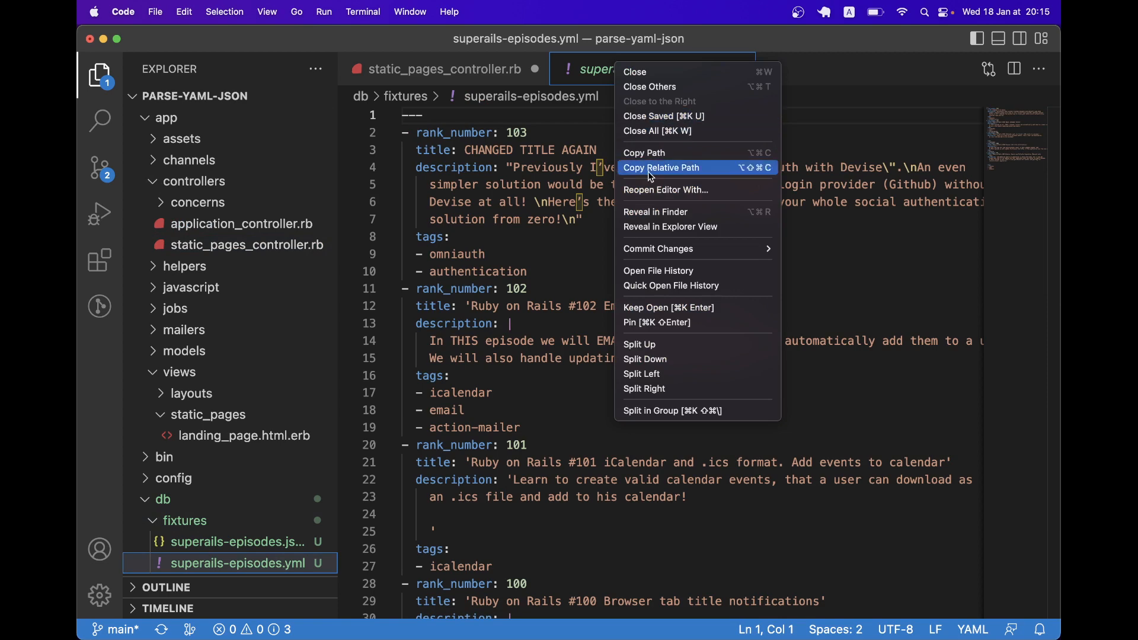
pyautogui.moveTo(659, 172)
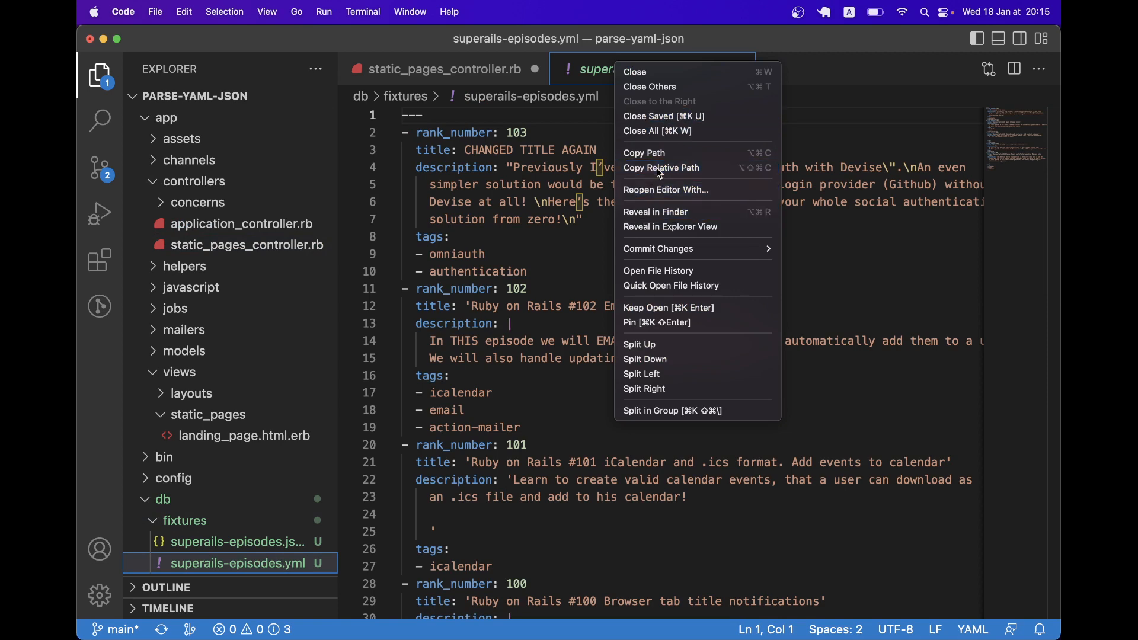
pyautogui.click(441, 69)
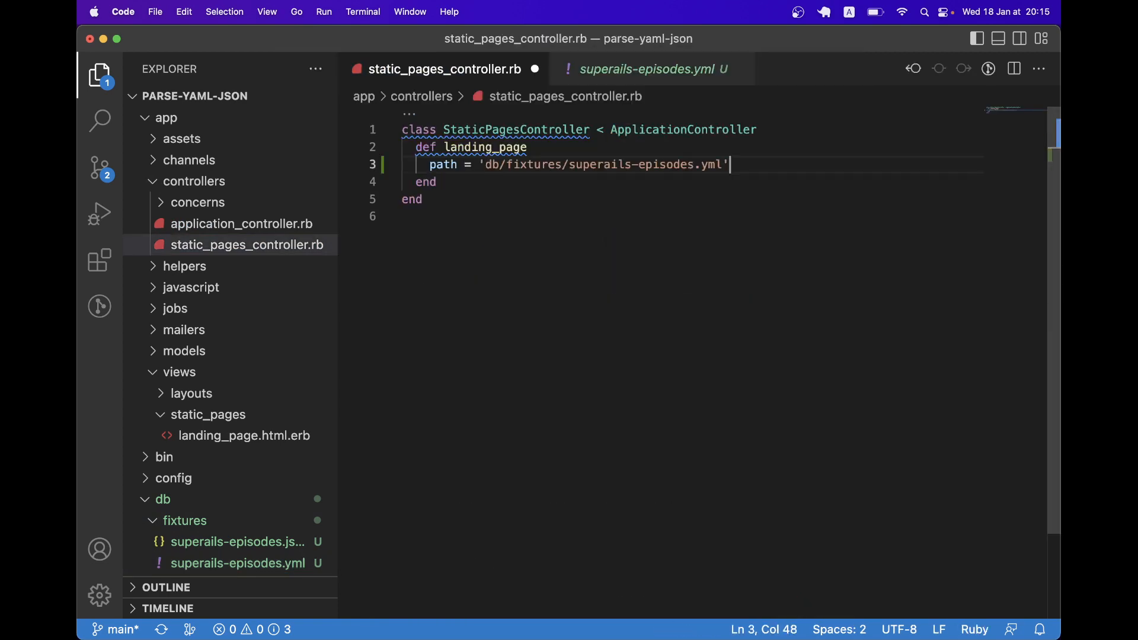
pyautogui.press('Enter')
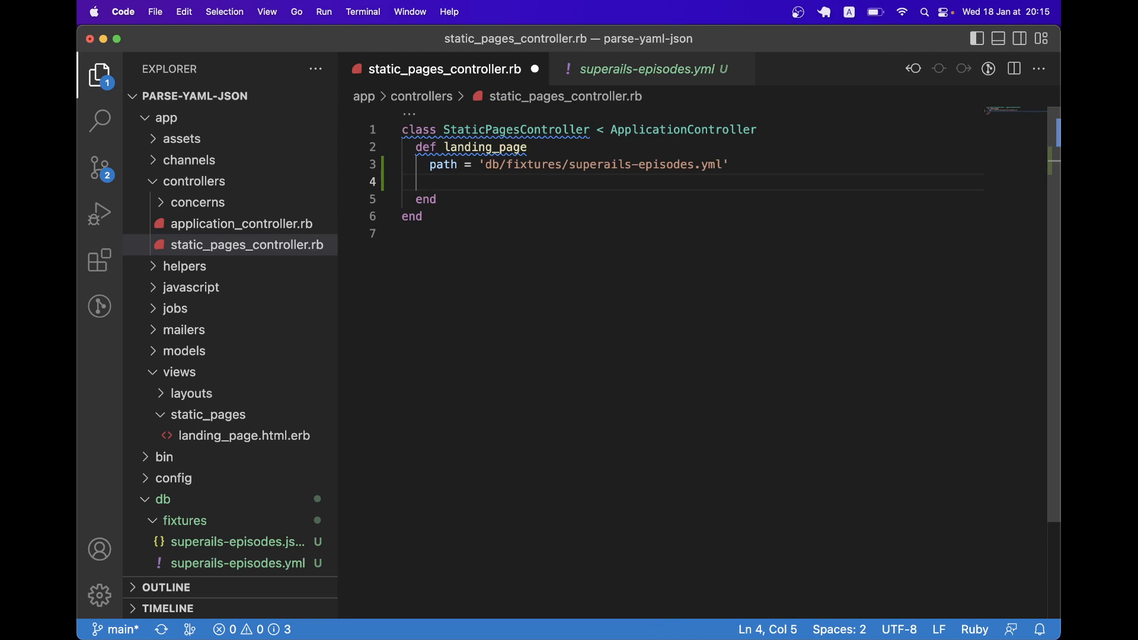
pyautogui.write('@p')
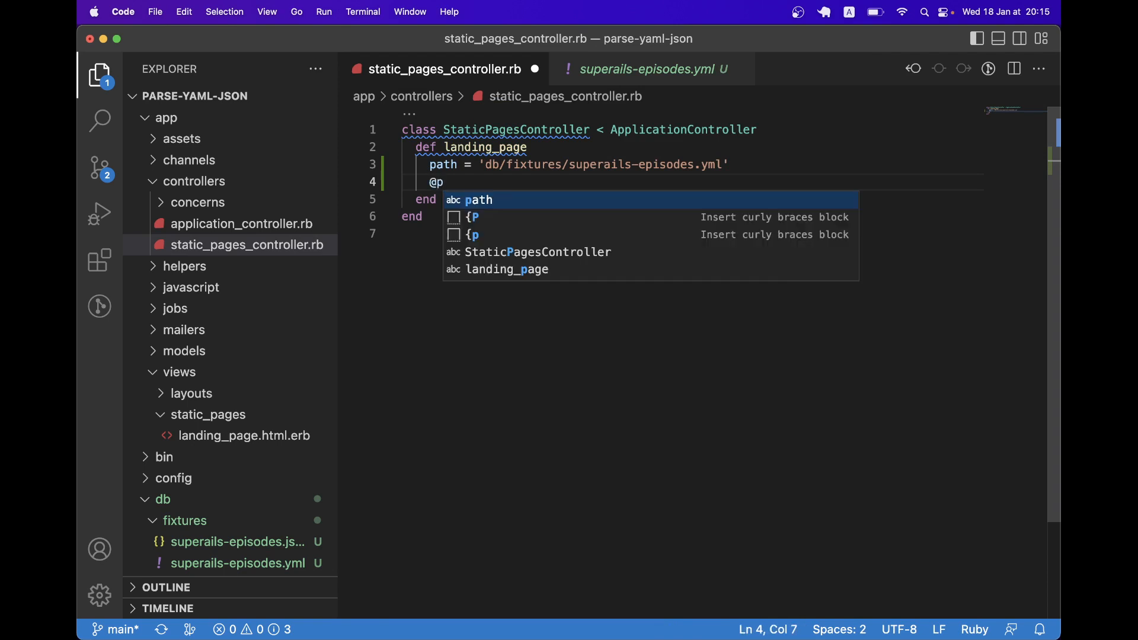
pyautogui.write('yam')
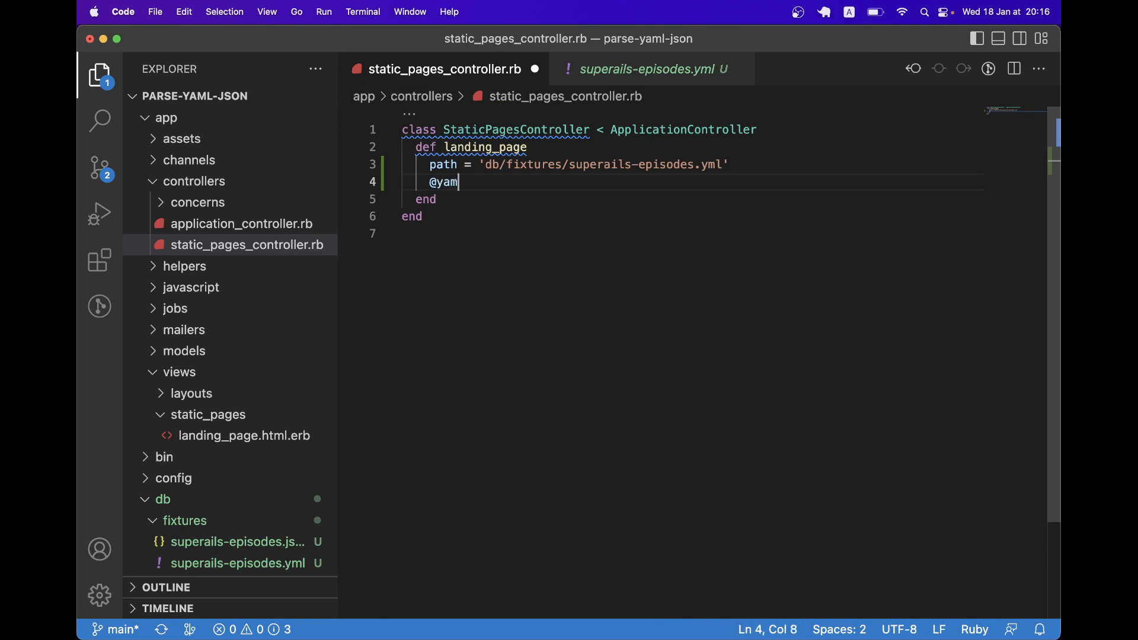
pyautogui.write('=')
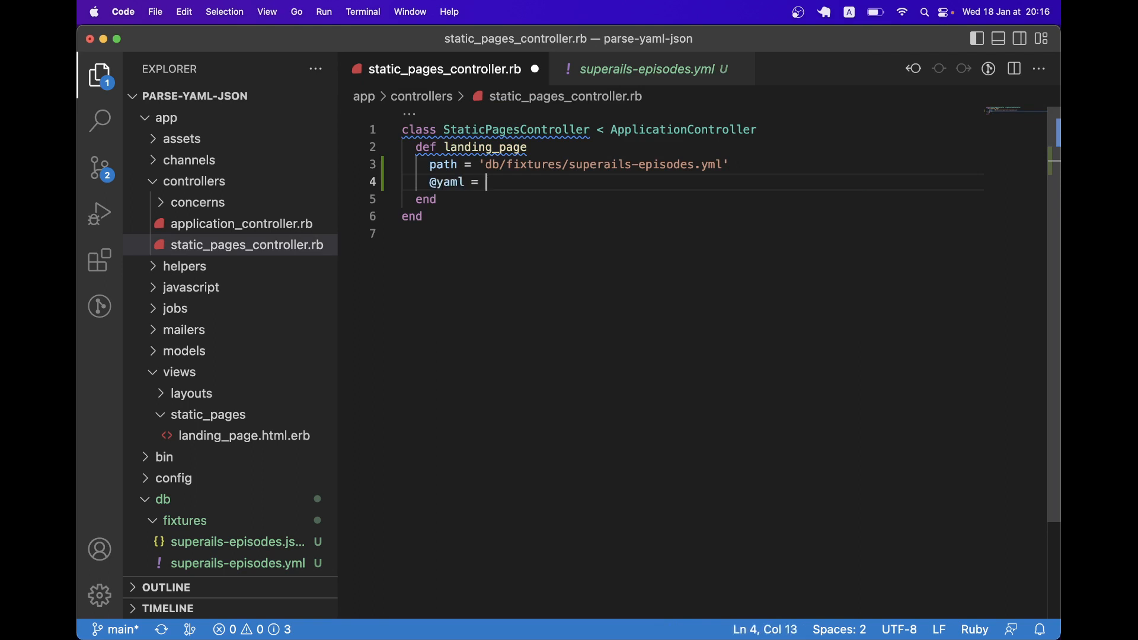
pyautogui.write('YAML::')
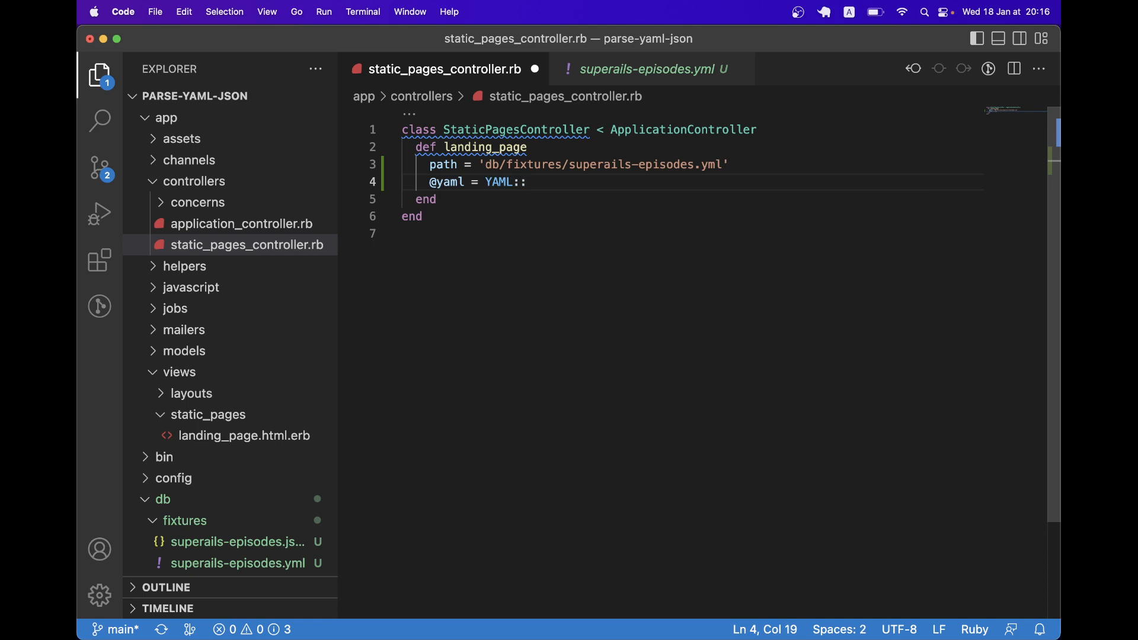
pyautogui.write('load')
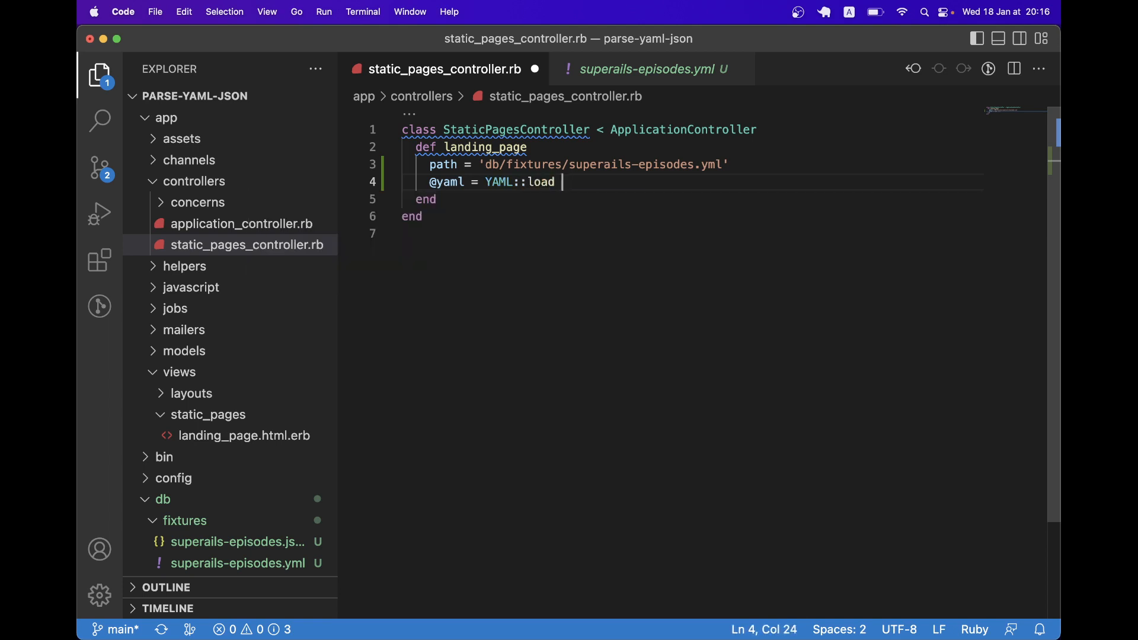
pyautogui.write('File.op')
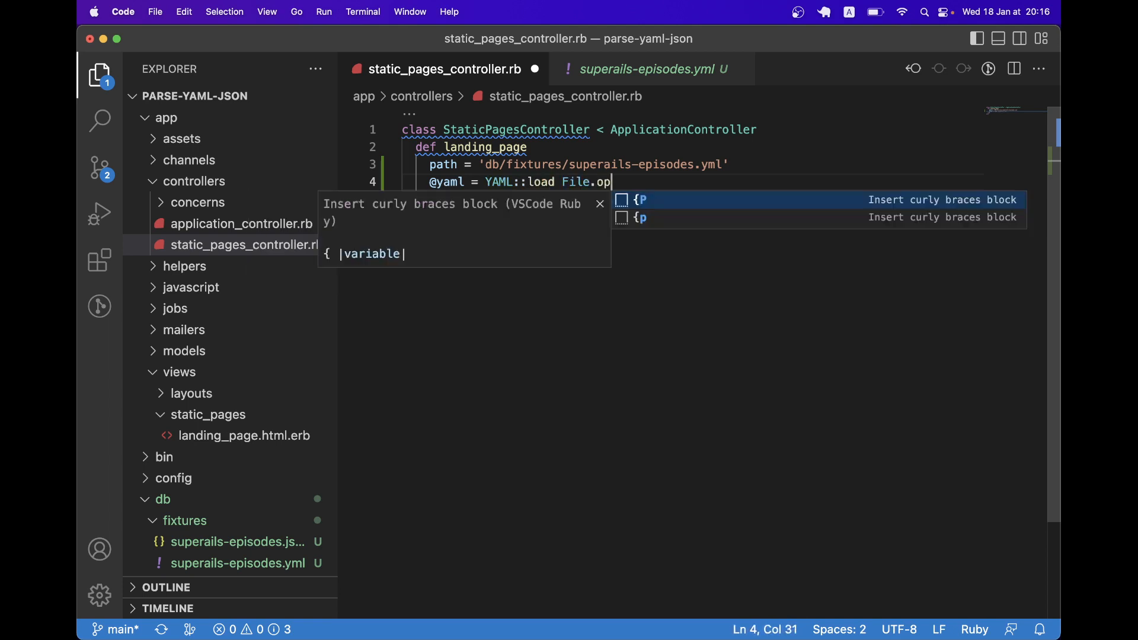
pyautogui.write('en(path)')
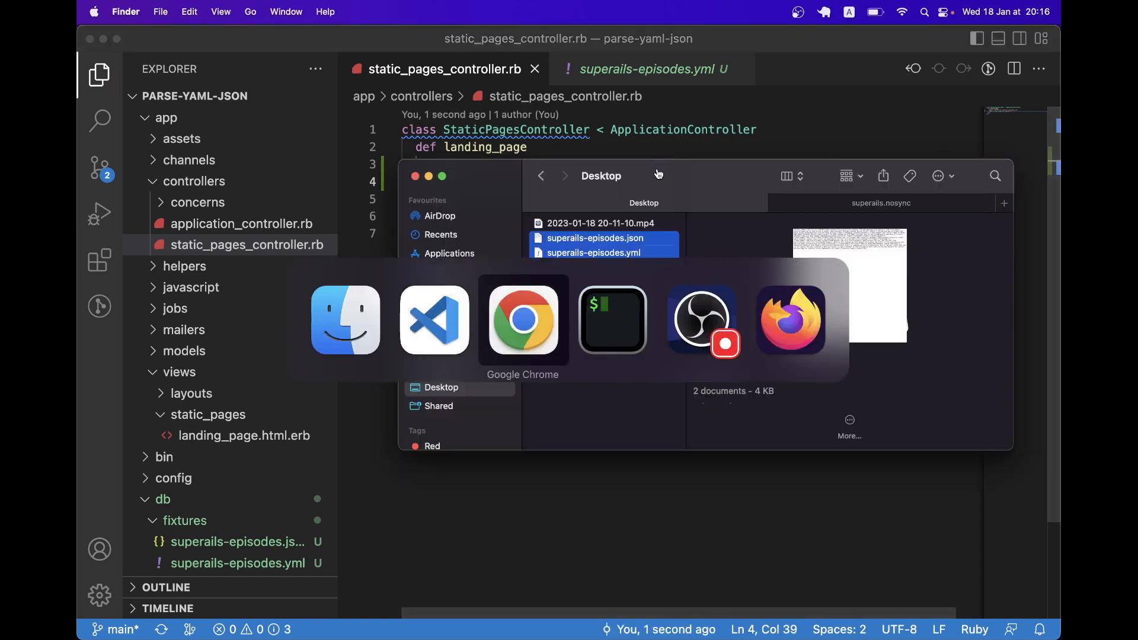
pyautogui.click(523, 320)
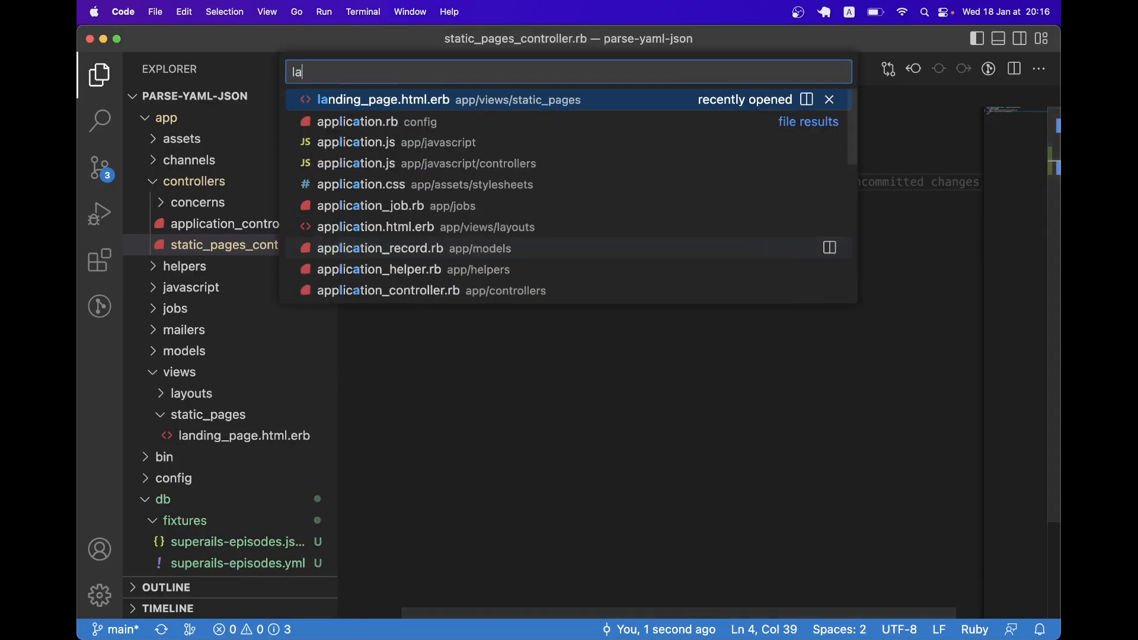
pyautogui.click(384, 99)
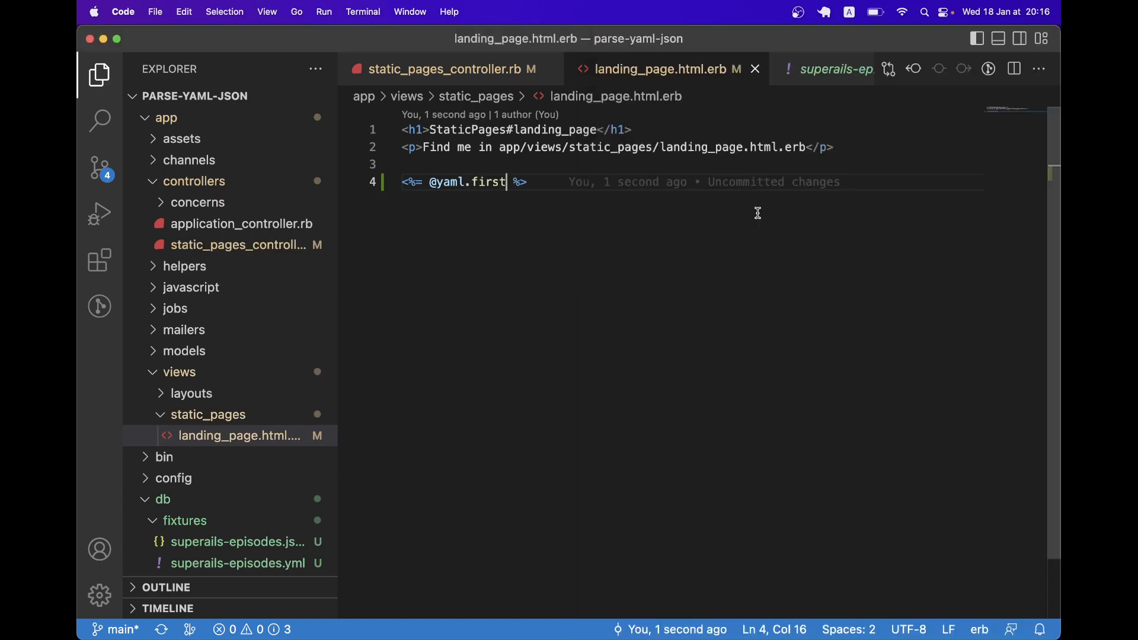
pyautogui.write("['']")
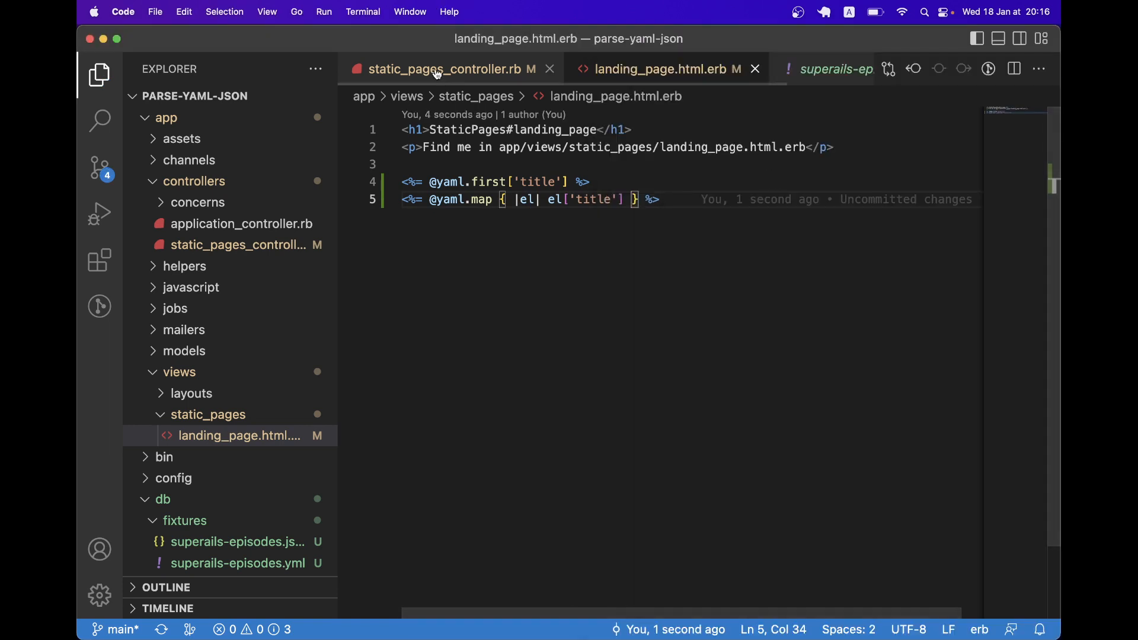
pyautogui.click(436, 69)
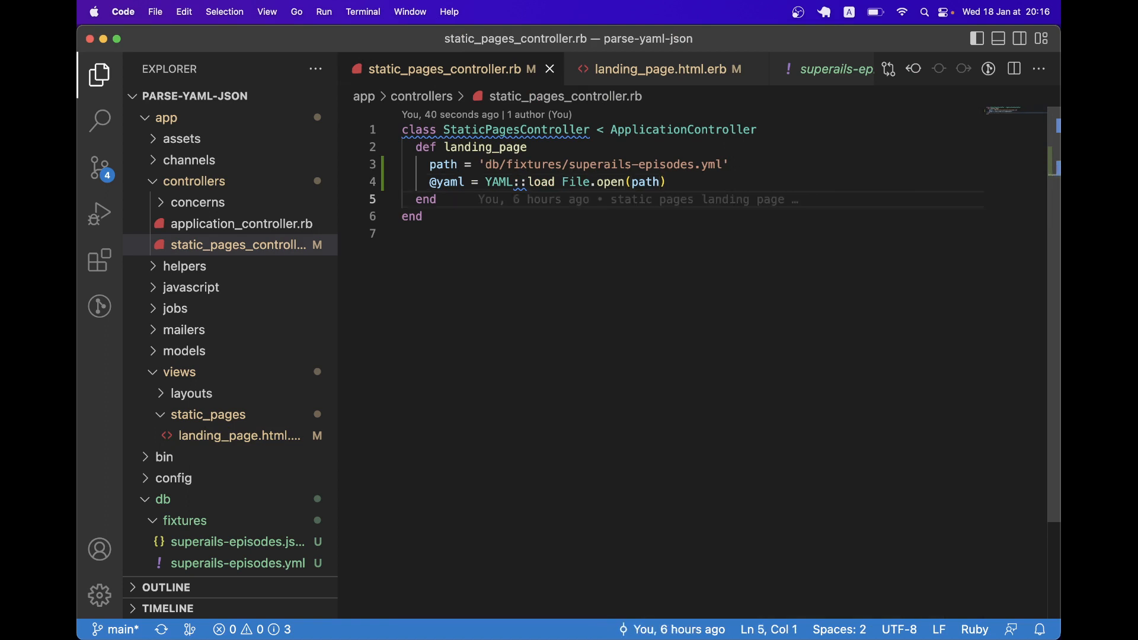
pyautogui.write('@yaml = YAML::load File.open(path)')
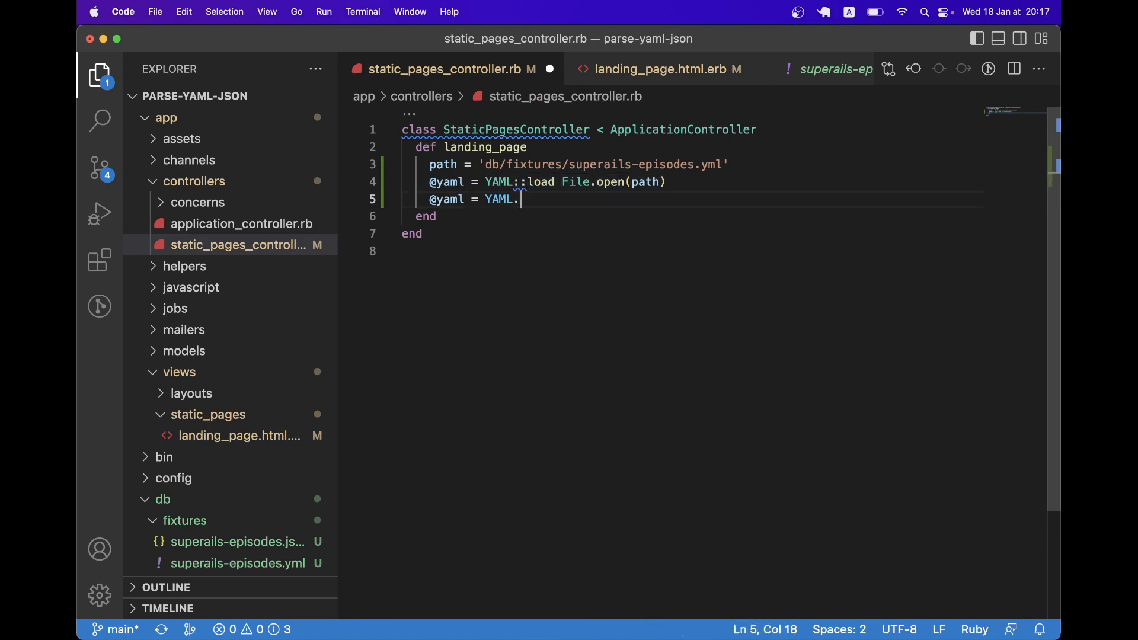
pyautogui.write('load_file(path)')
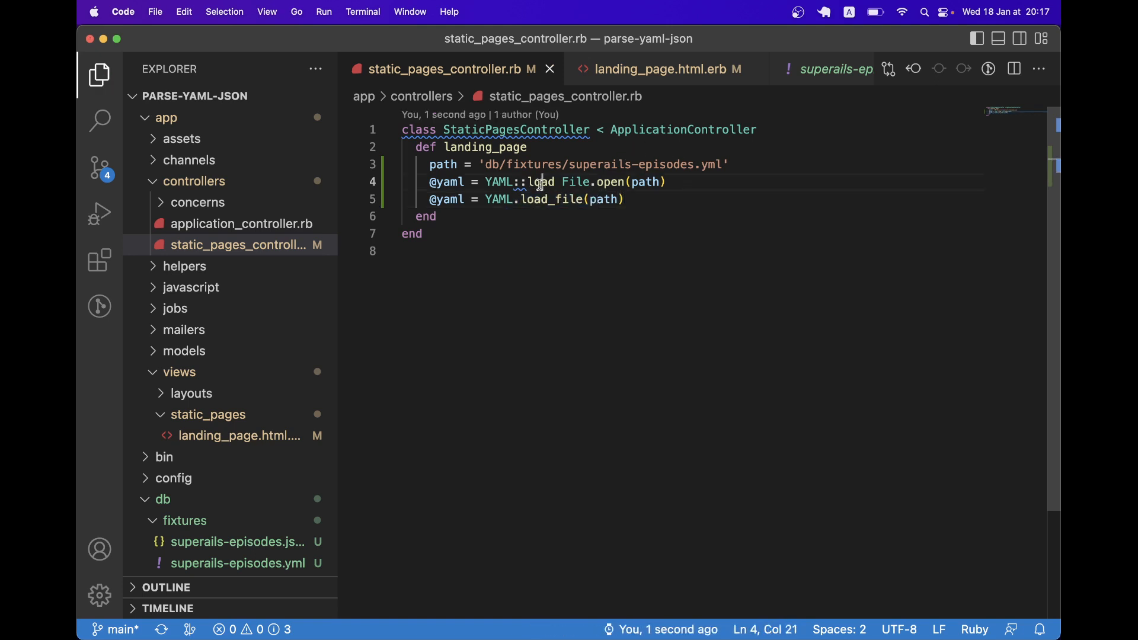
pyautogui.write('#r')
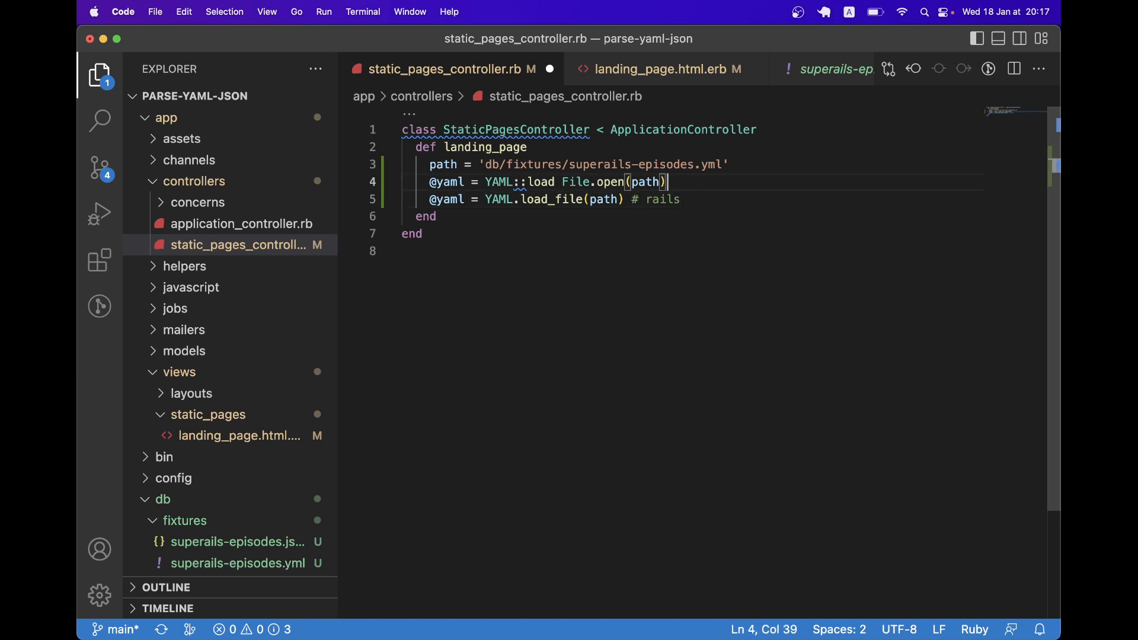
pyautogui.write('# ruby')
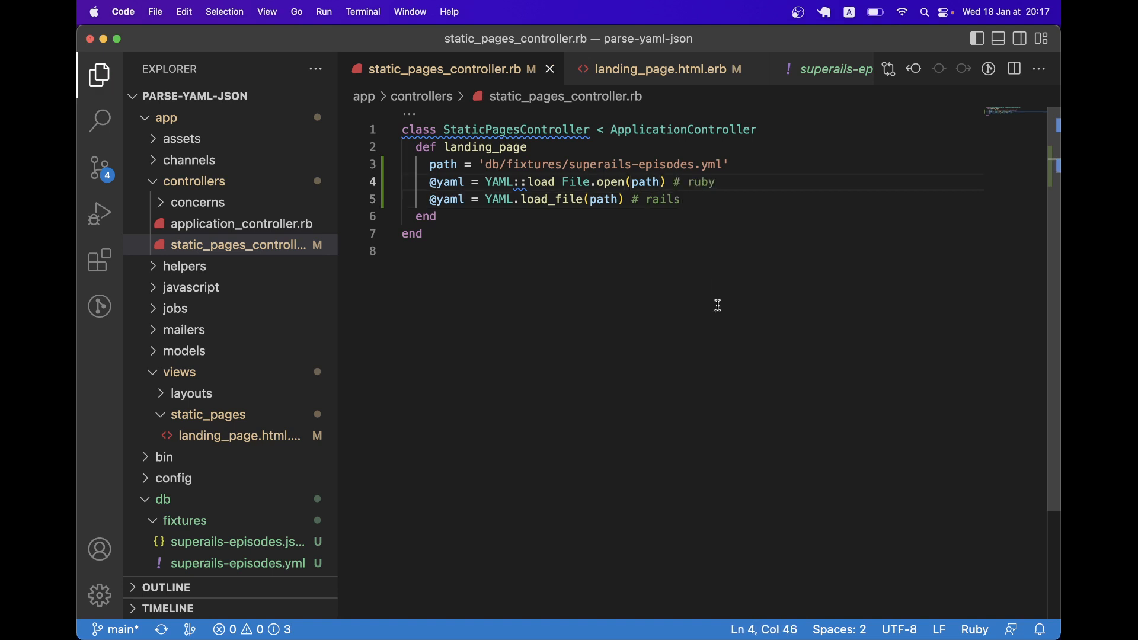
pyautogui.press('Cmd+/')
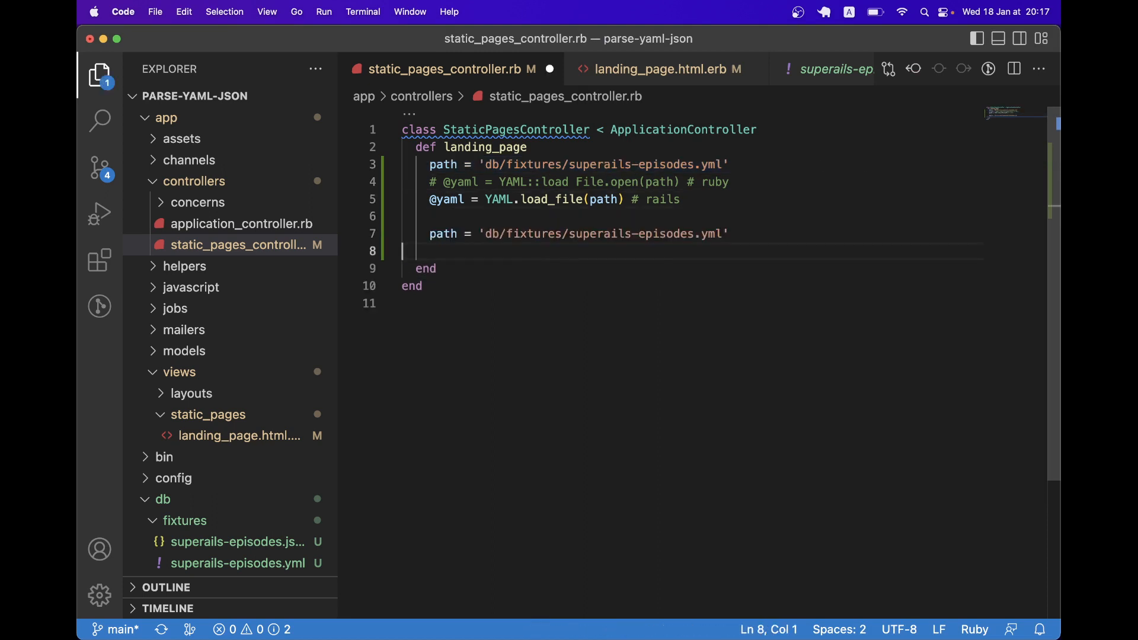
pyautogui.write('json')
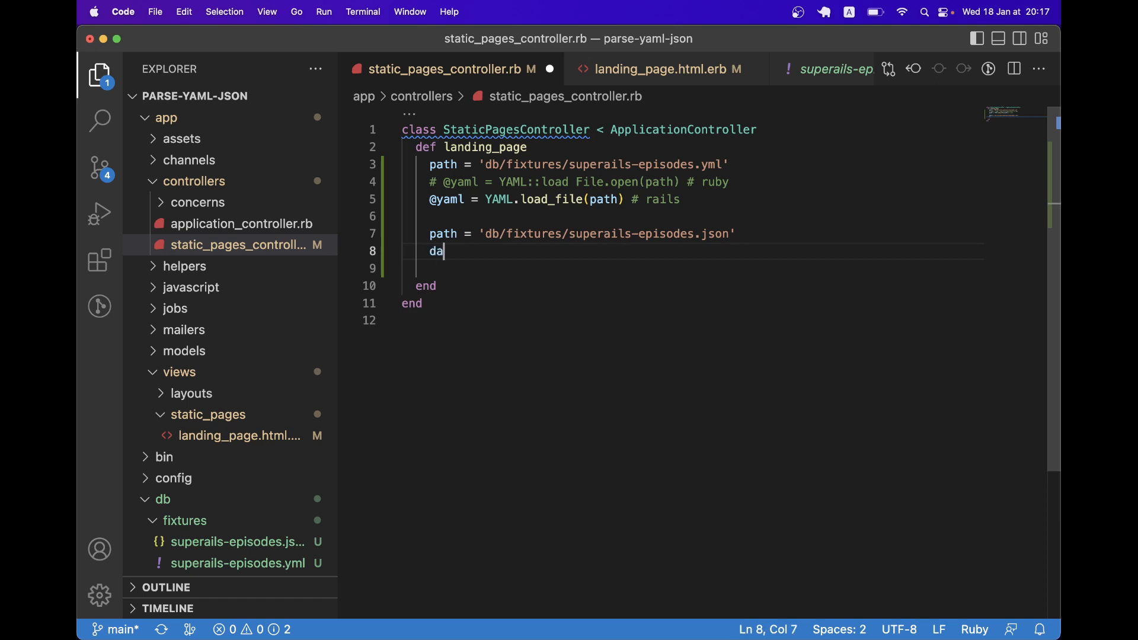
pyautogui.write('ta = File.read(path')
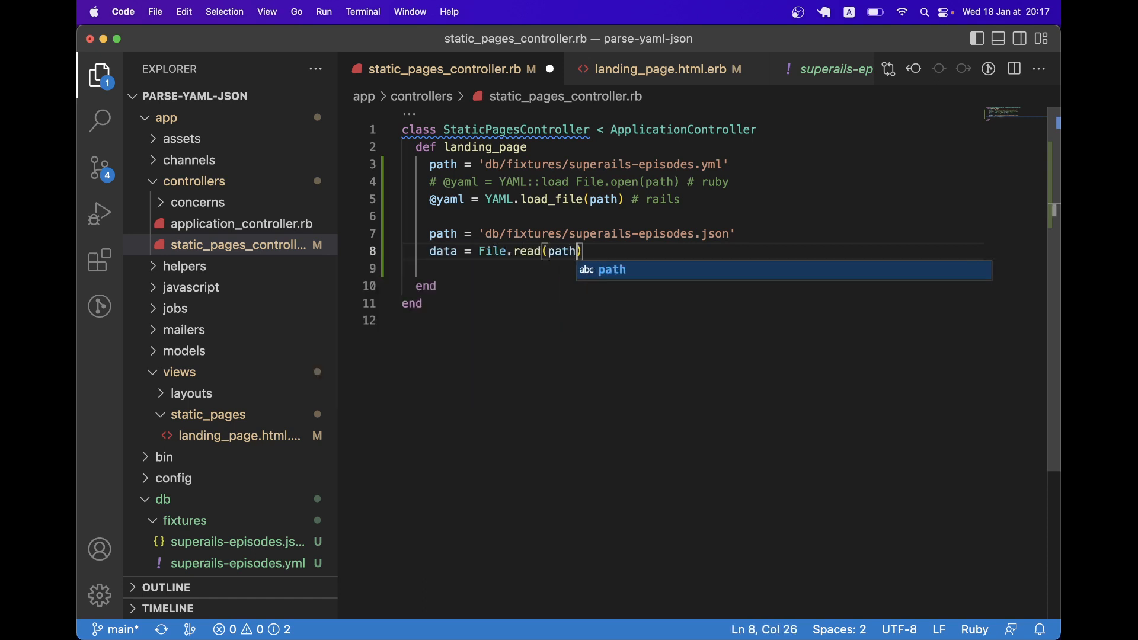
pyautogui.press('Enter')
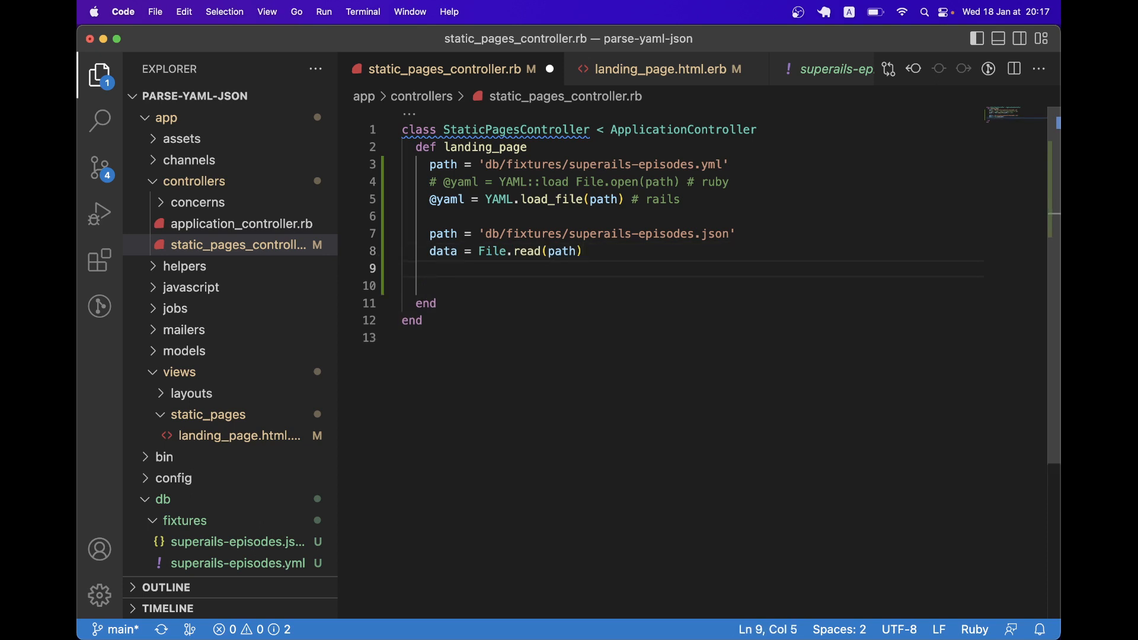
pyautogui.write('JSON.parse(')
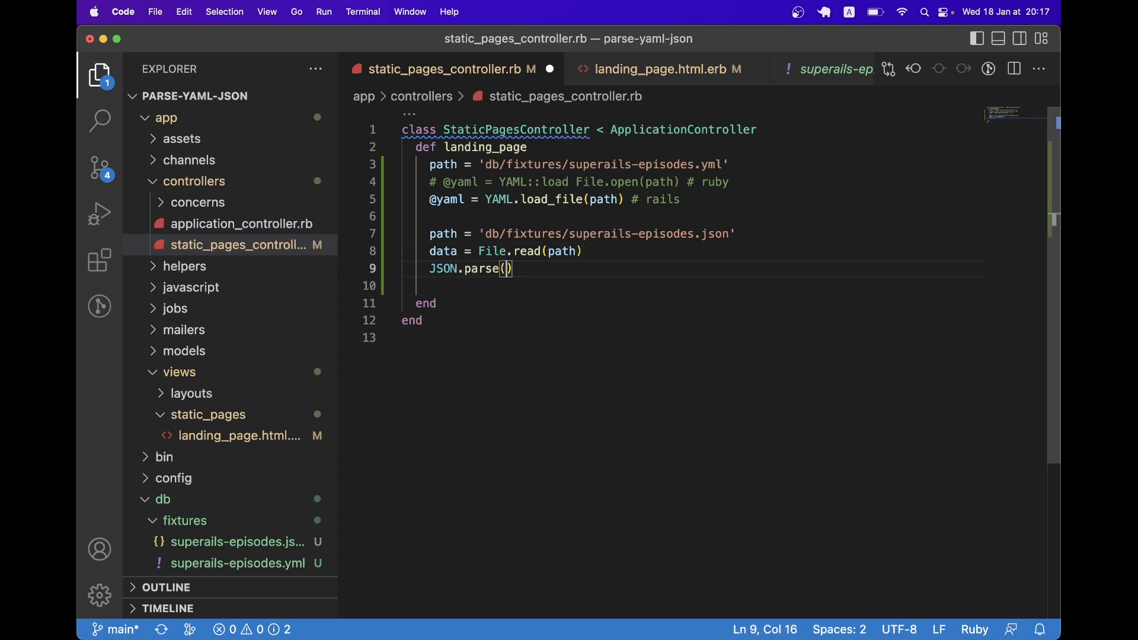
pyautogui.write('data')
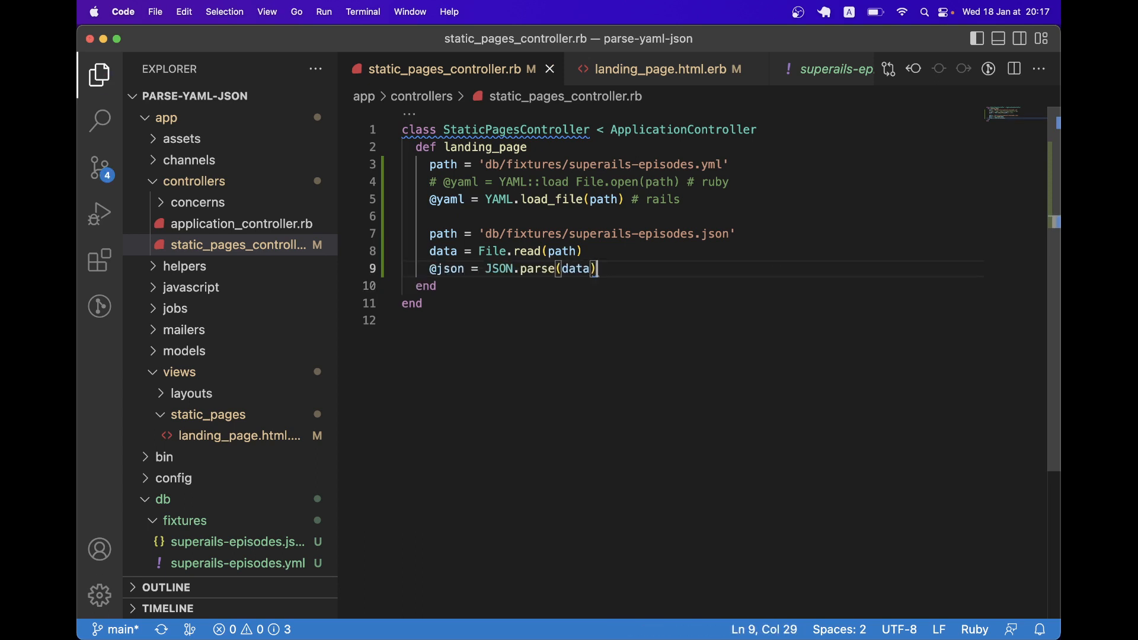
pyautogui.click(659, 69)
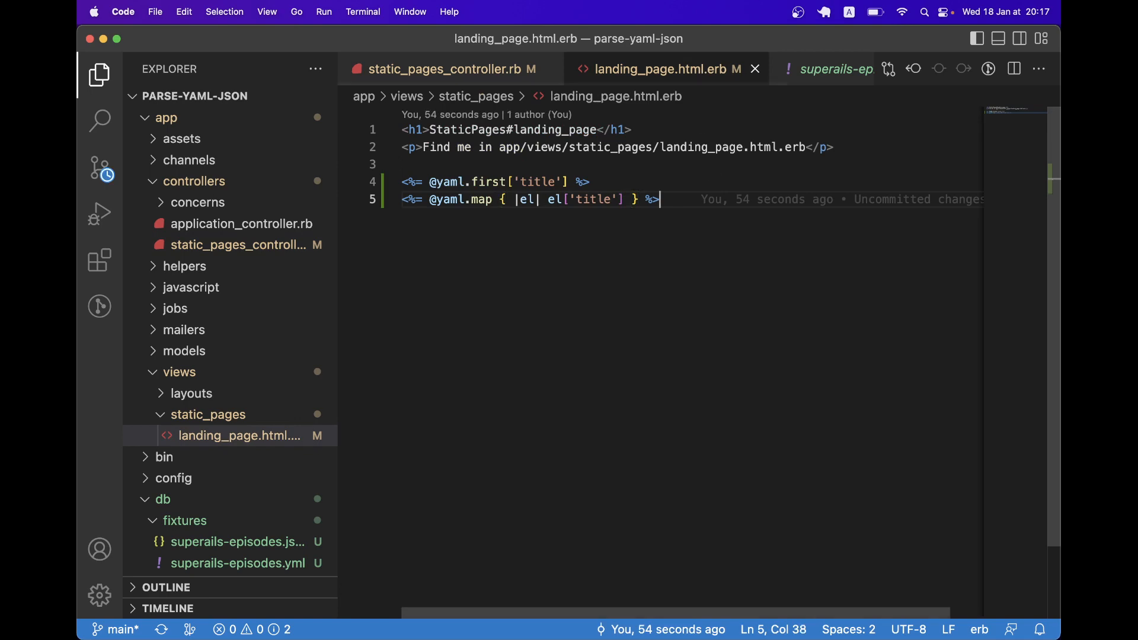
pyautogui.write('<%= @ %>')
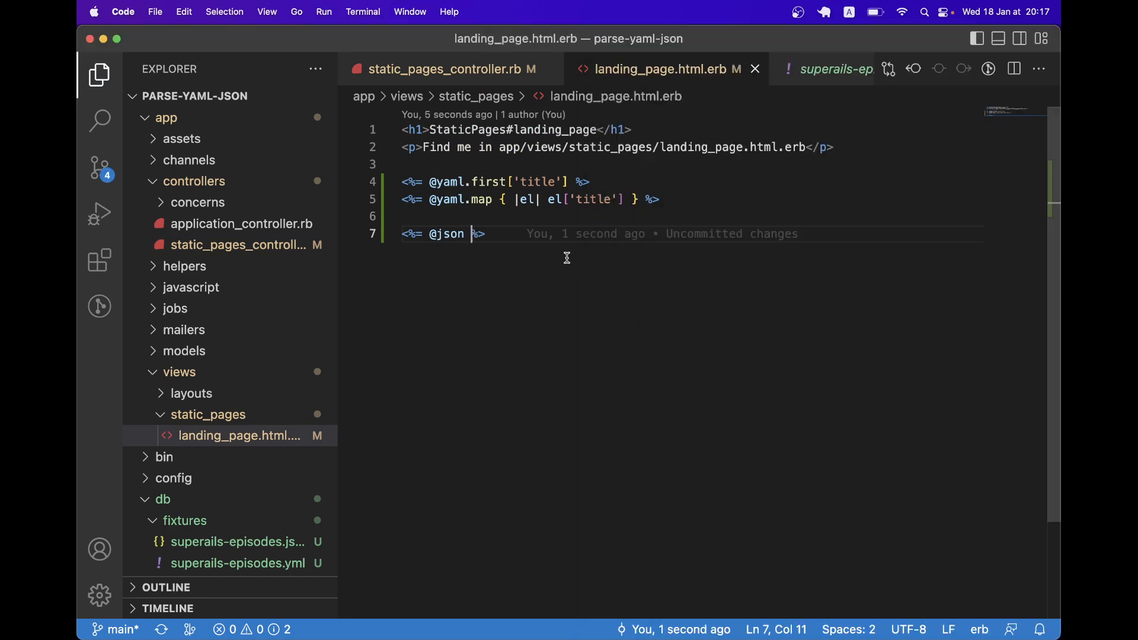
pyautogui.click(841, 68)
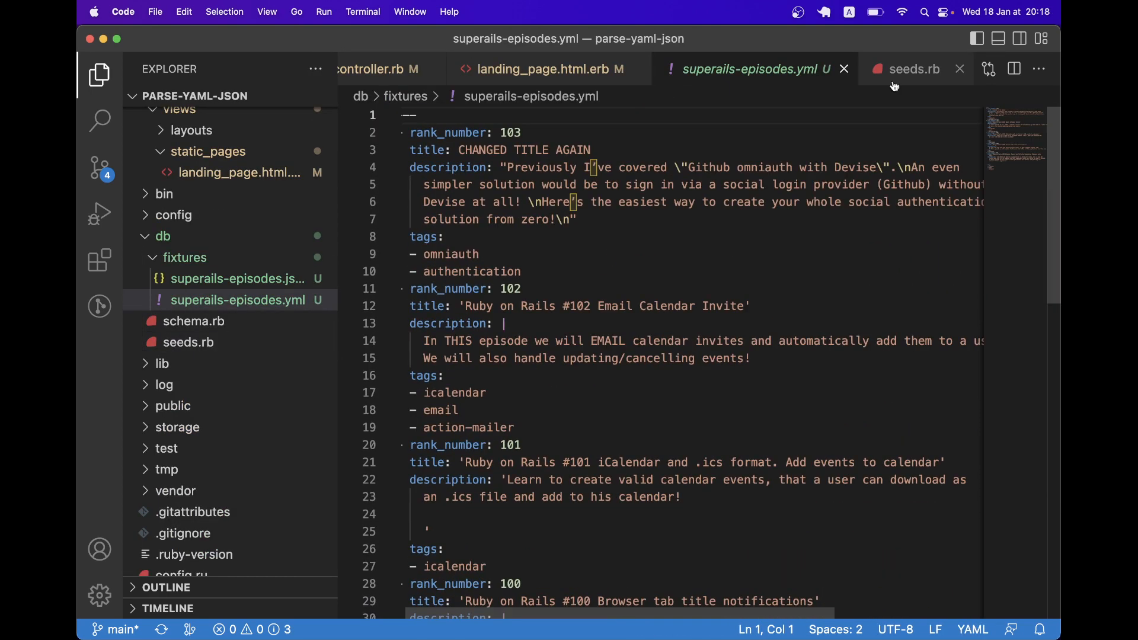
pyautogui.moveTo(899, 80)
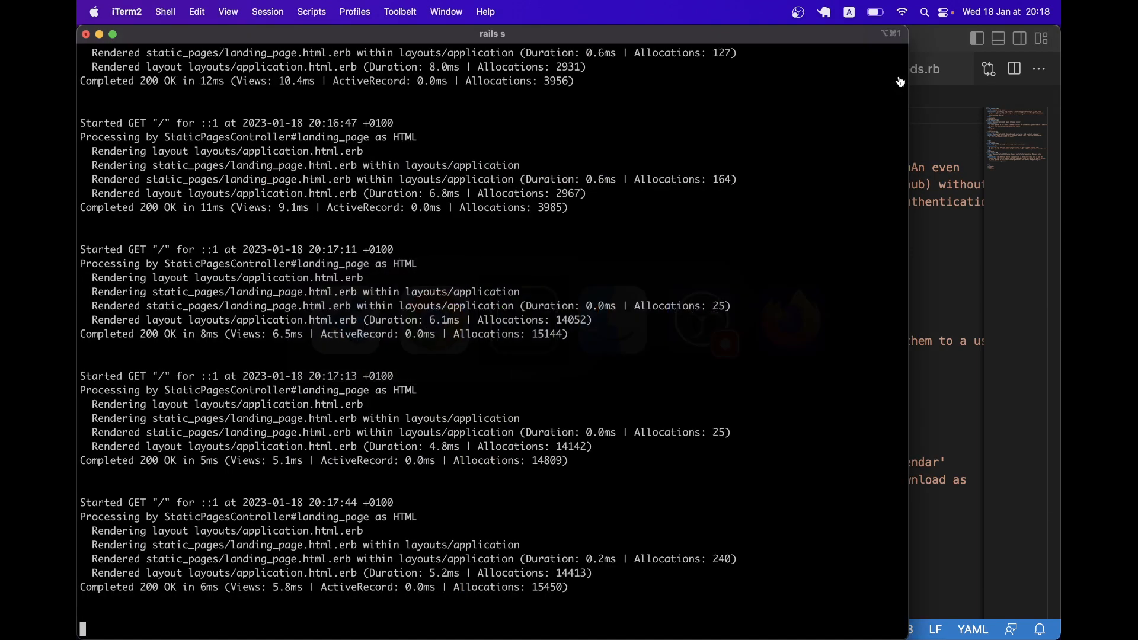
# Stop the server, destroy the Episode model and regenerate it with title and rank_number:integer
pyautogui.press('ctrl+c')
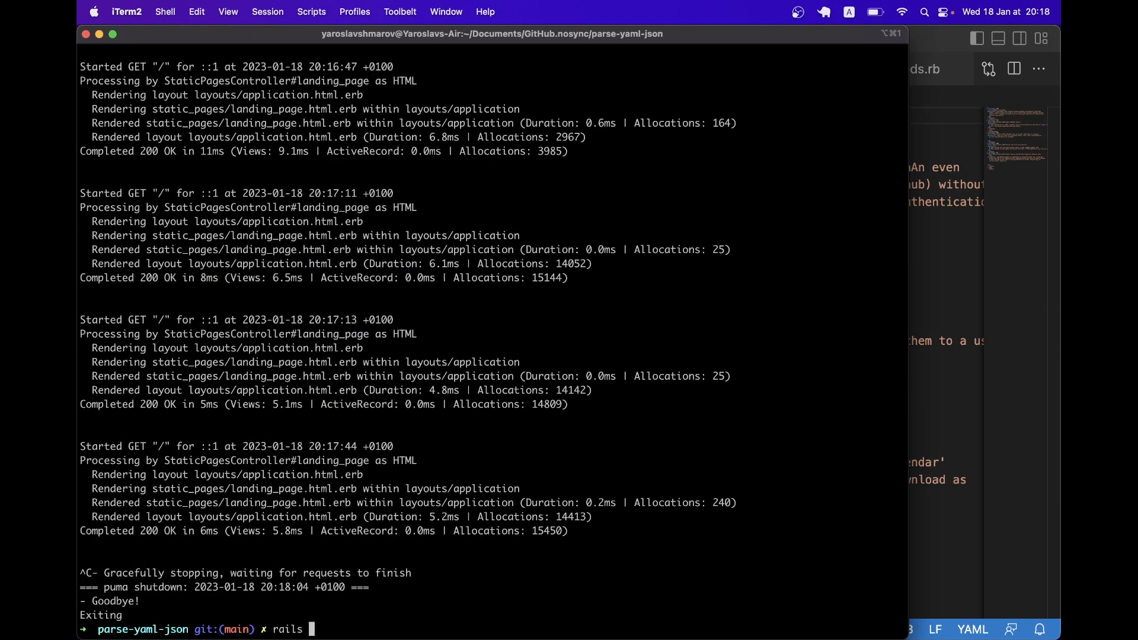
pyautogui.write('g model Epi')
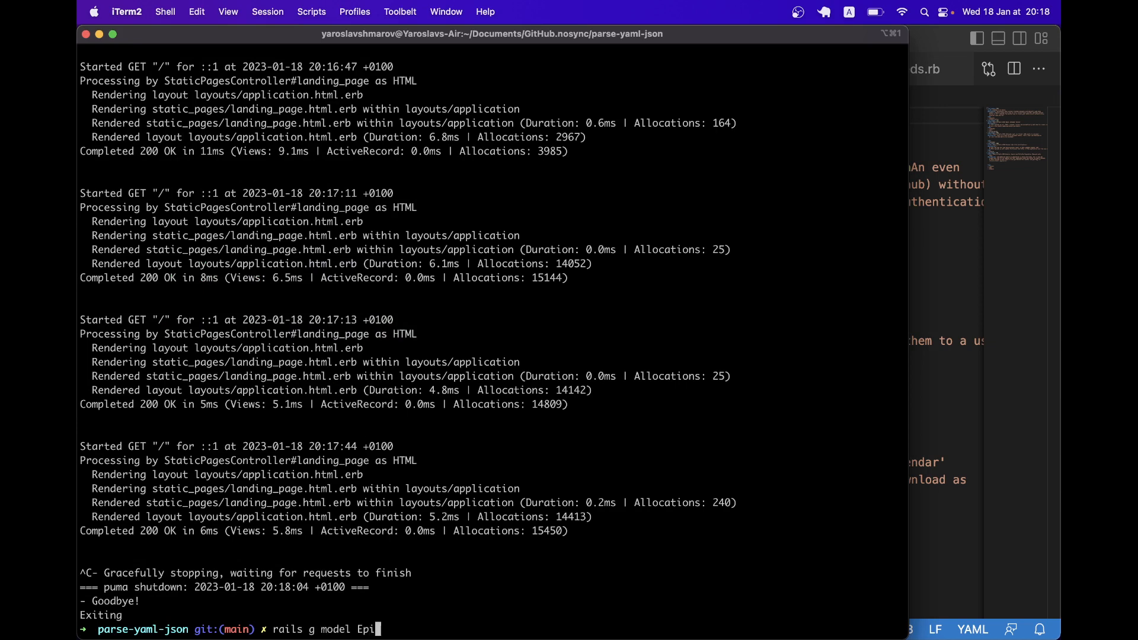
pyautogui.press('Enter')
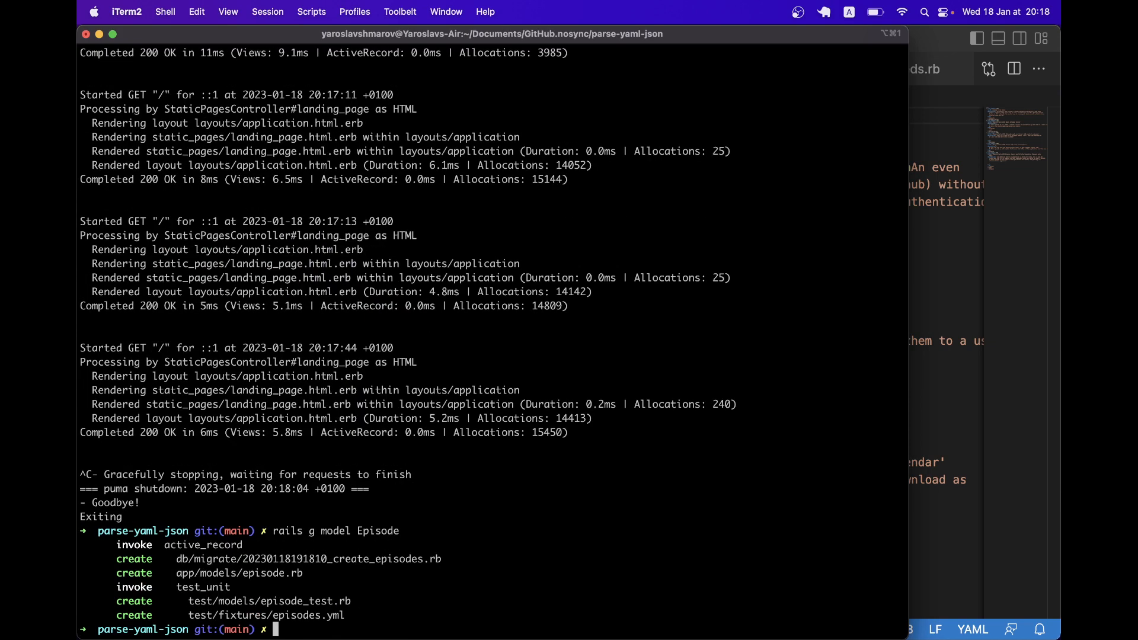
pyautogui.press('cmd+tab')
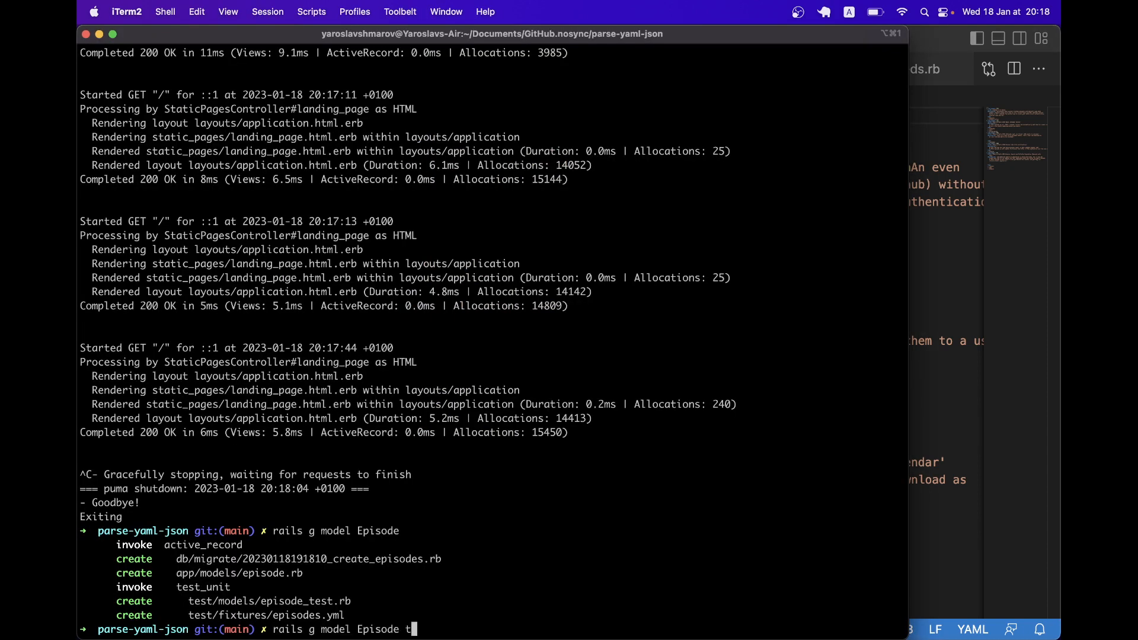
pyautogui.write('itle rank_bumber:intege')
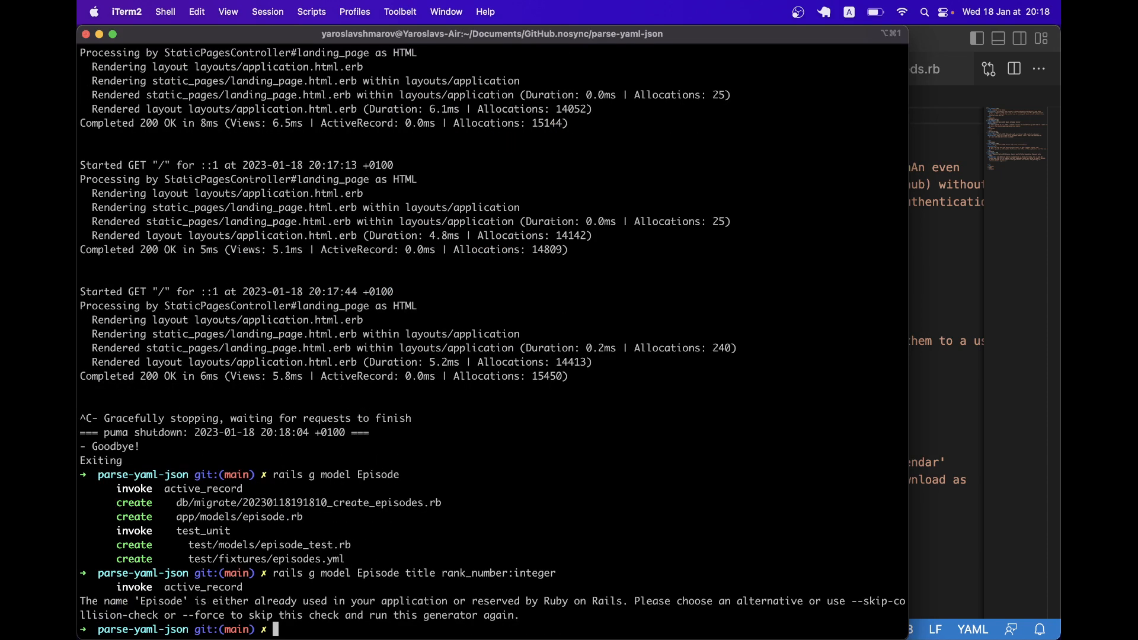
pyautogui.write('rails d model E')
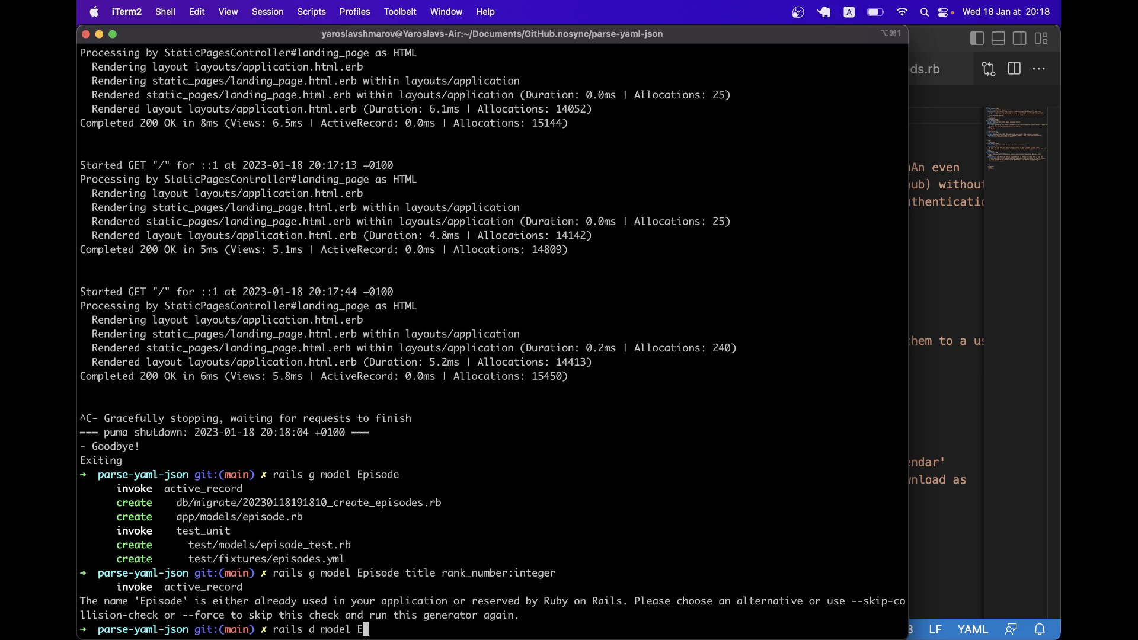
pyautogui.press('Enter')
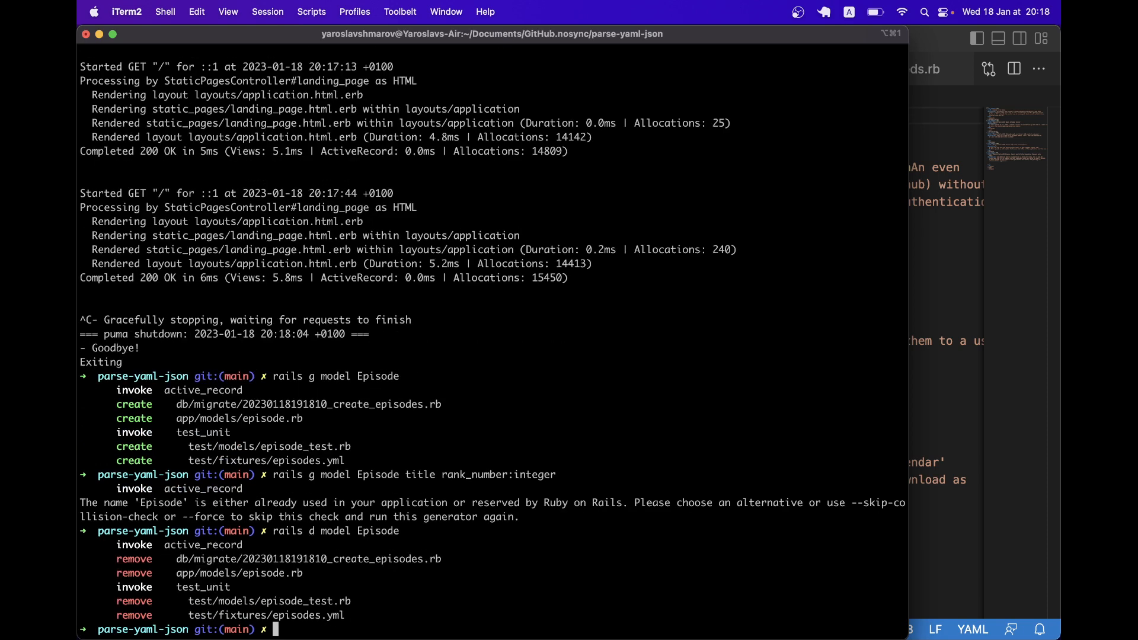
pyautogui.write('rails g model Episode title rank_number:integer')
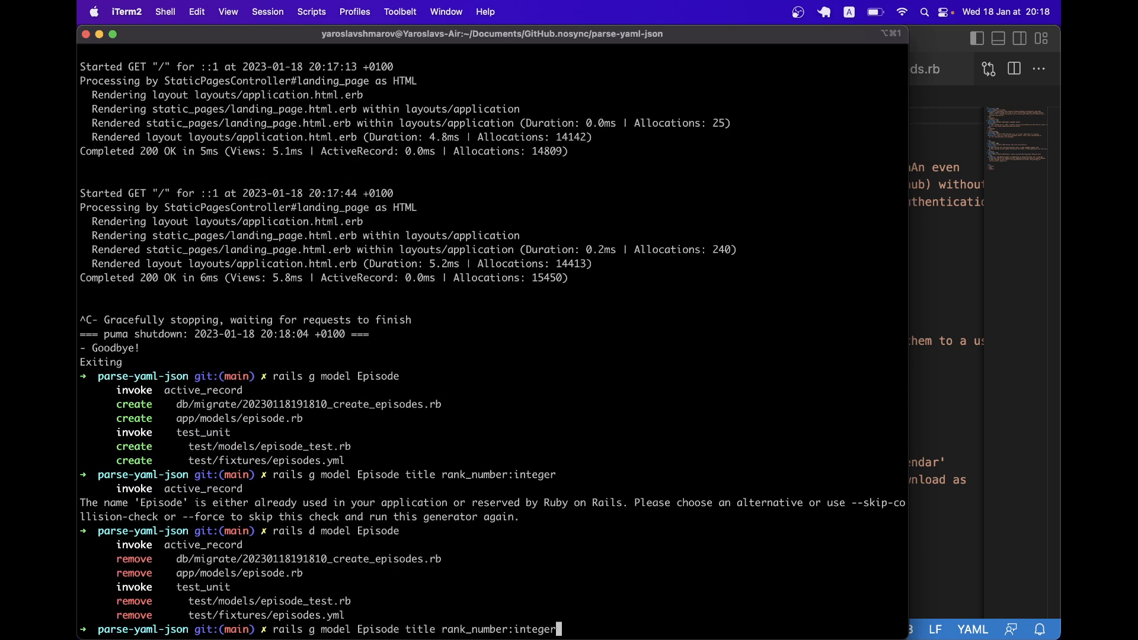
pyautogui.press('Enter')
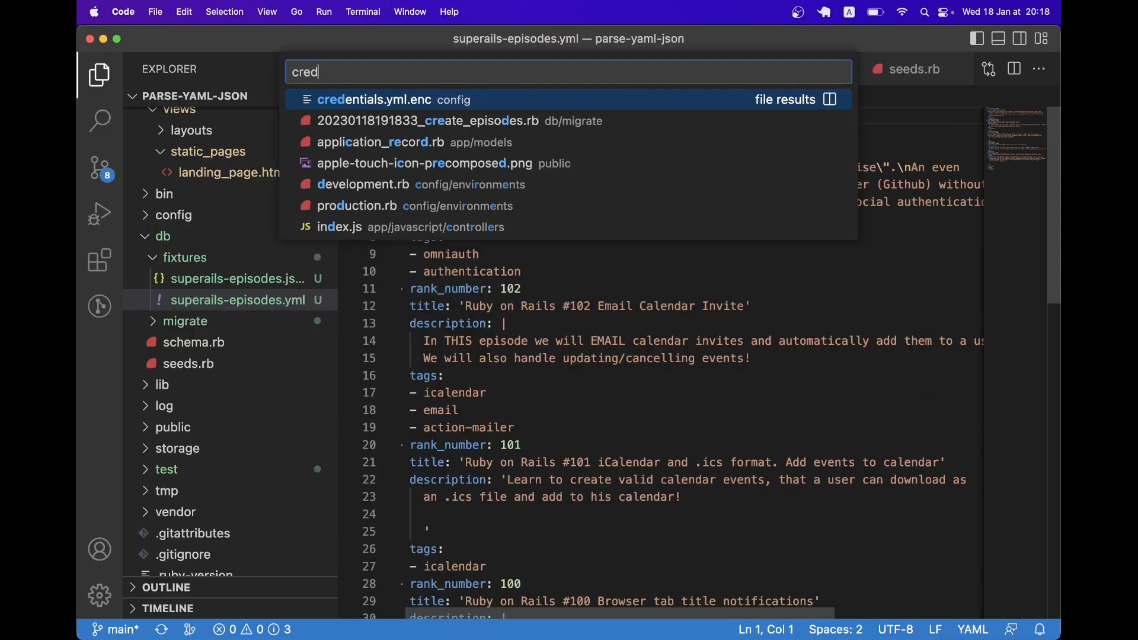
# Show seeds.rb, which loads the superails-episodes.yml fixture with YAML.load_file
pyautogui.click(427, 121)
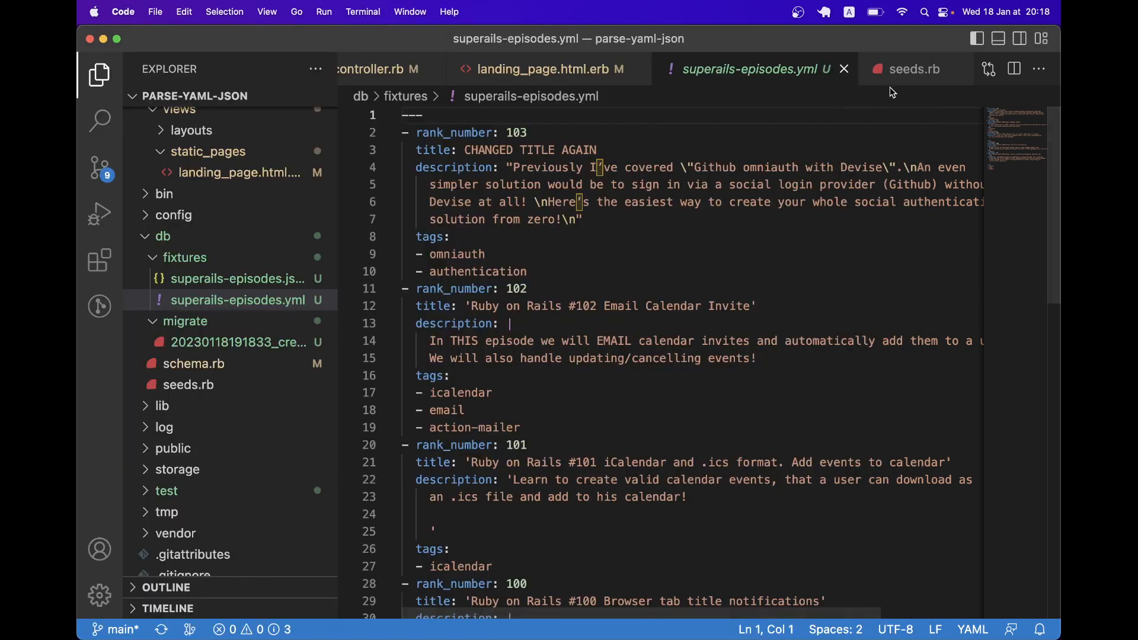
pyautogui.click(915, 69)
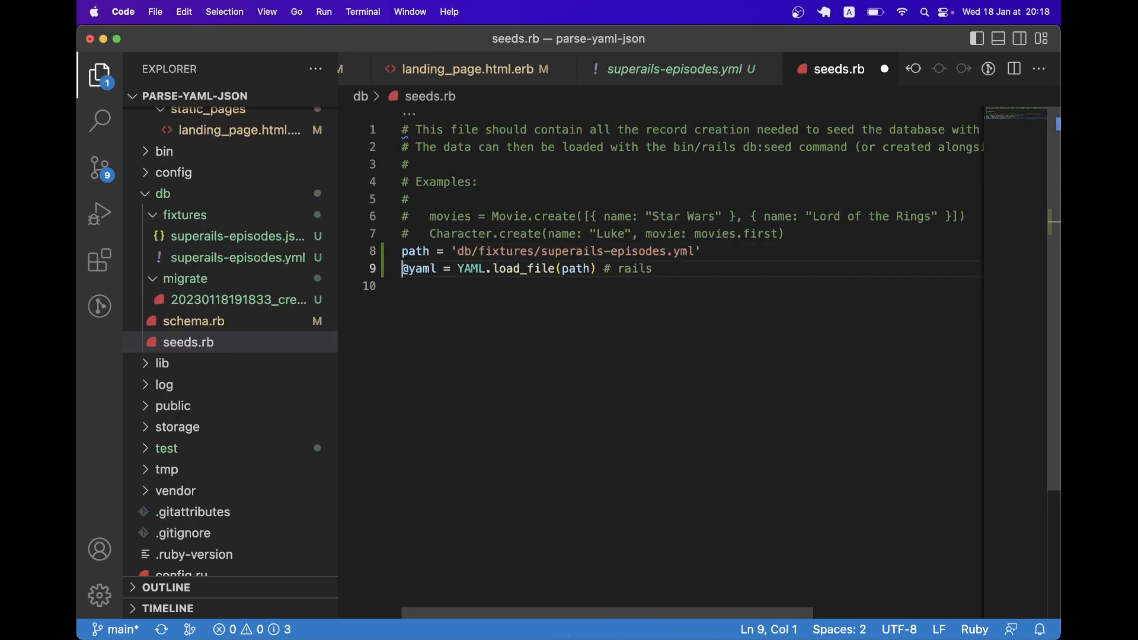
# Loop episodes.each do |e| reading title = e['title'] and rank_number = e['rank_number']
pyautogui.write('episodes')
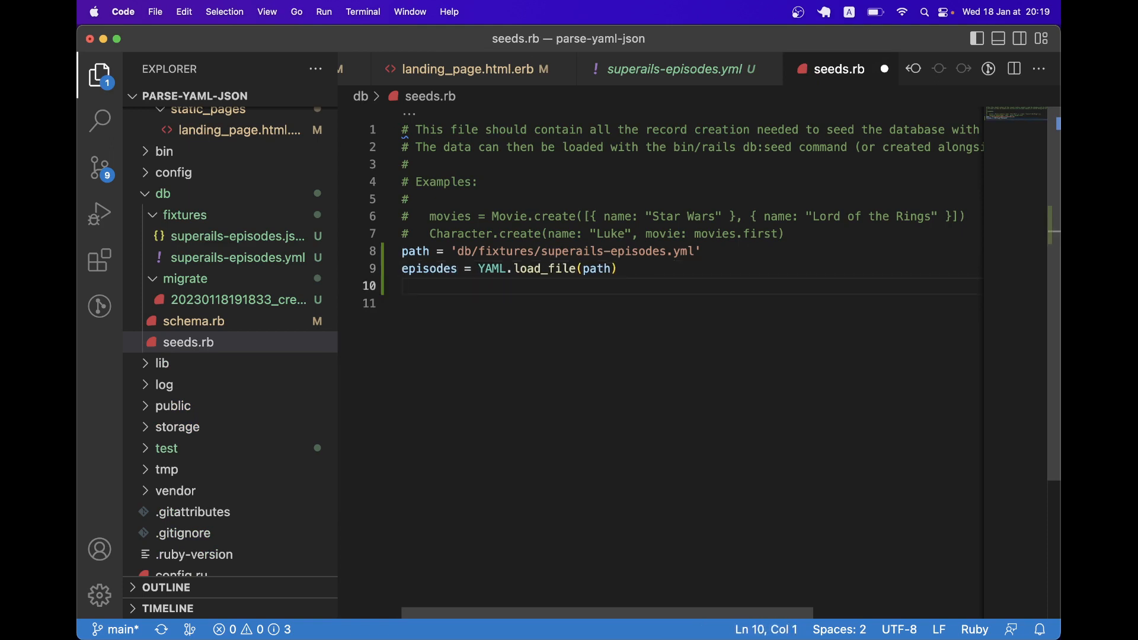
pyautogui.write('episodes.each')
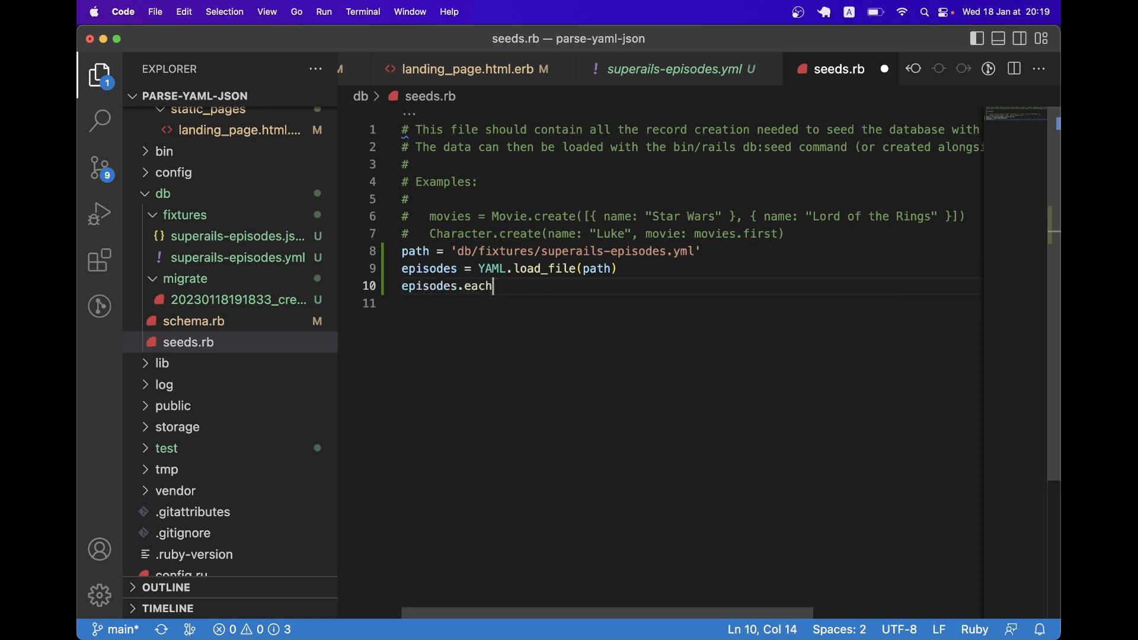
pyautogui.write('do |e|')
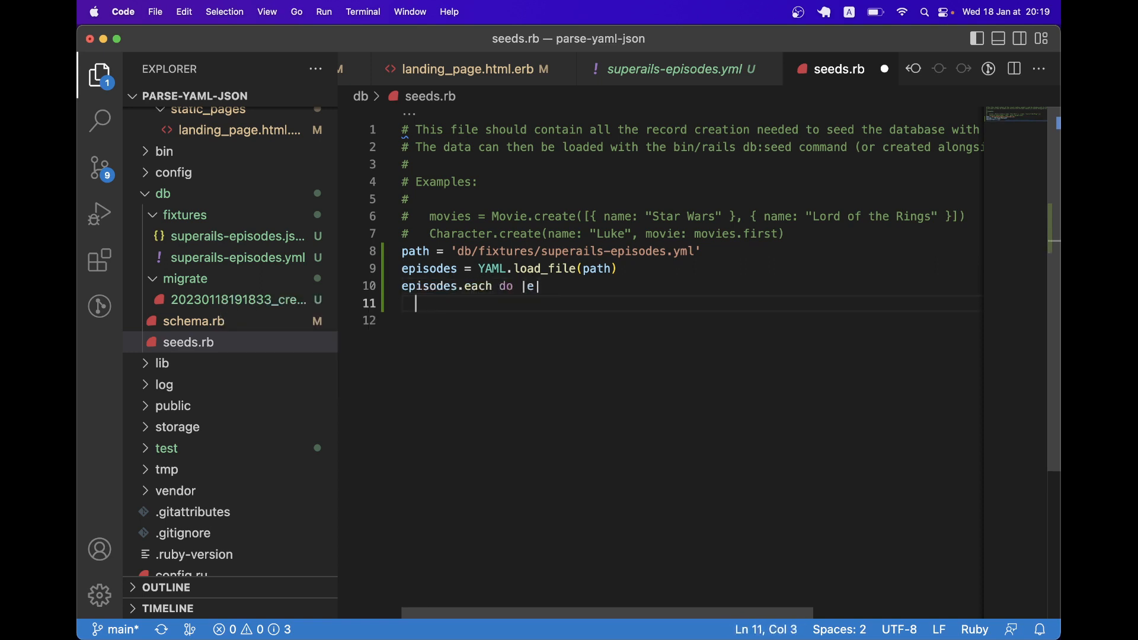
pyautogui.write('title =')
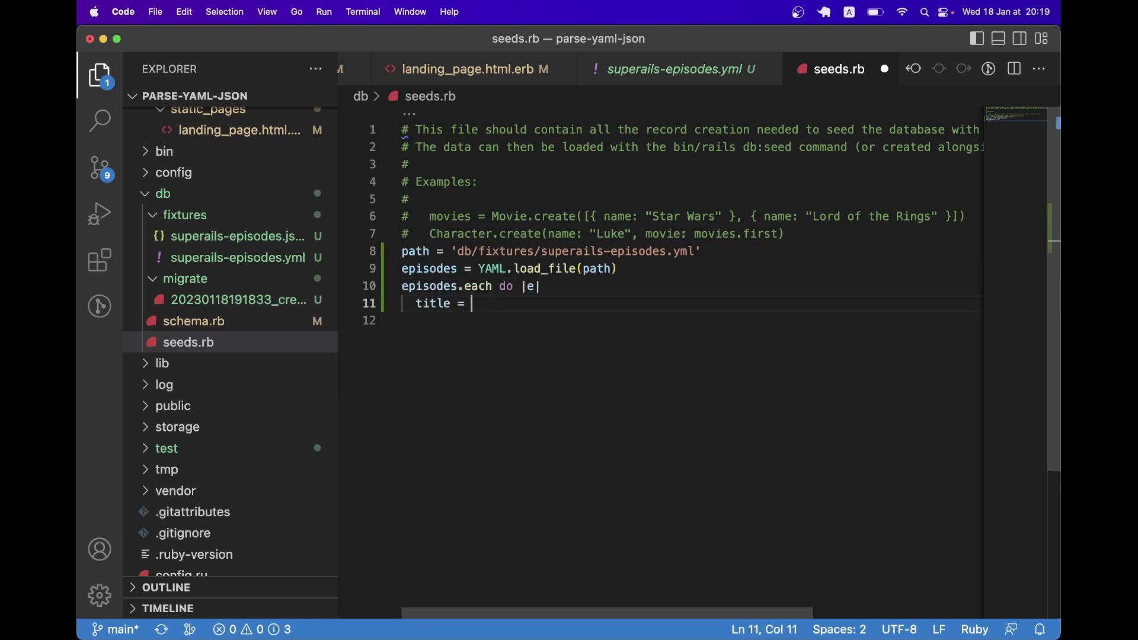
pyautogui.write("e['title']")
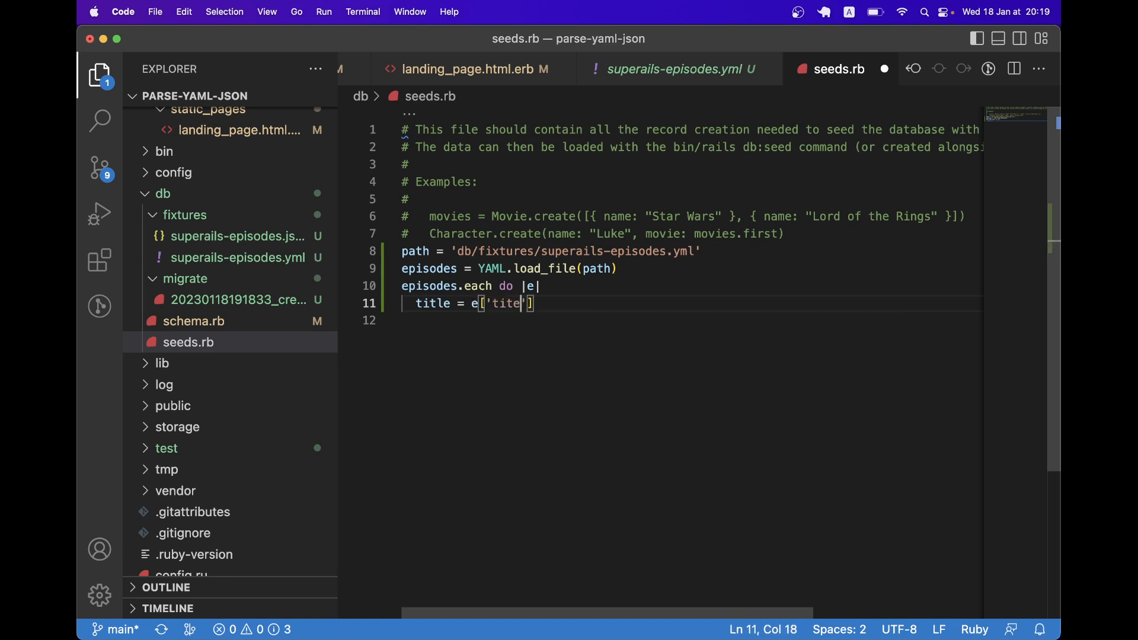
pyautogui.write('rank_number =')
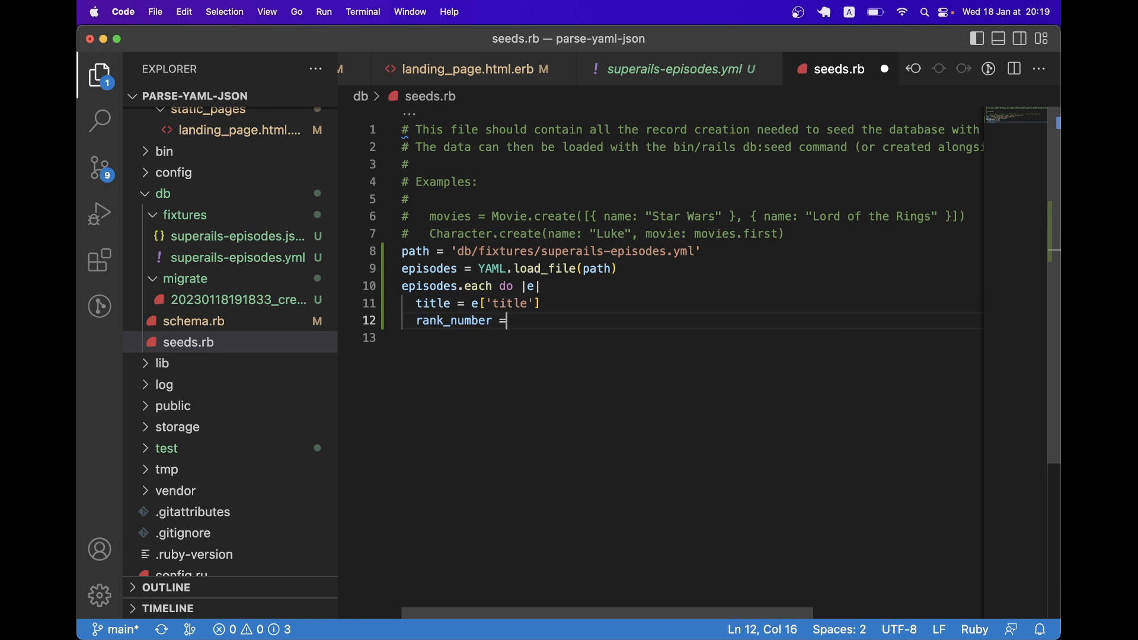
pyautogui.write("e['']")
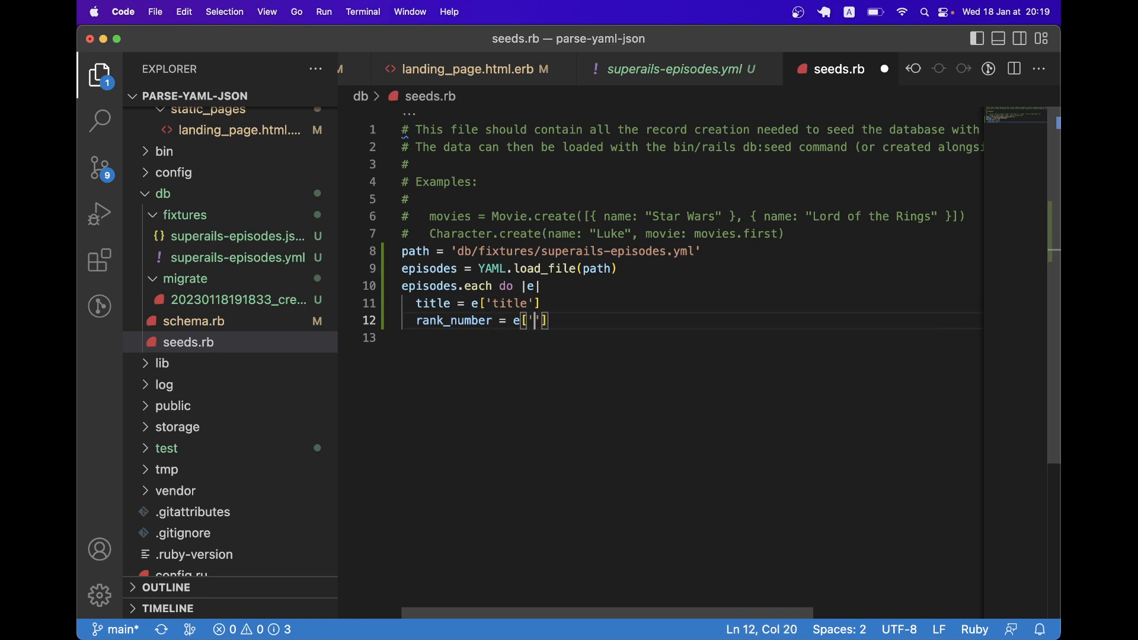
pyautogui.write('rank_number')
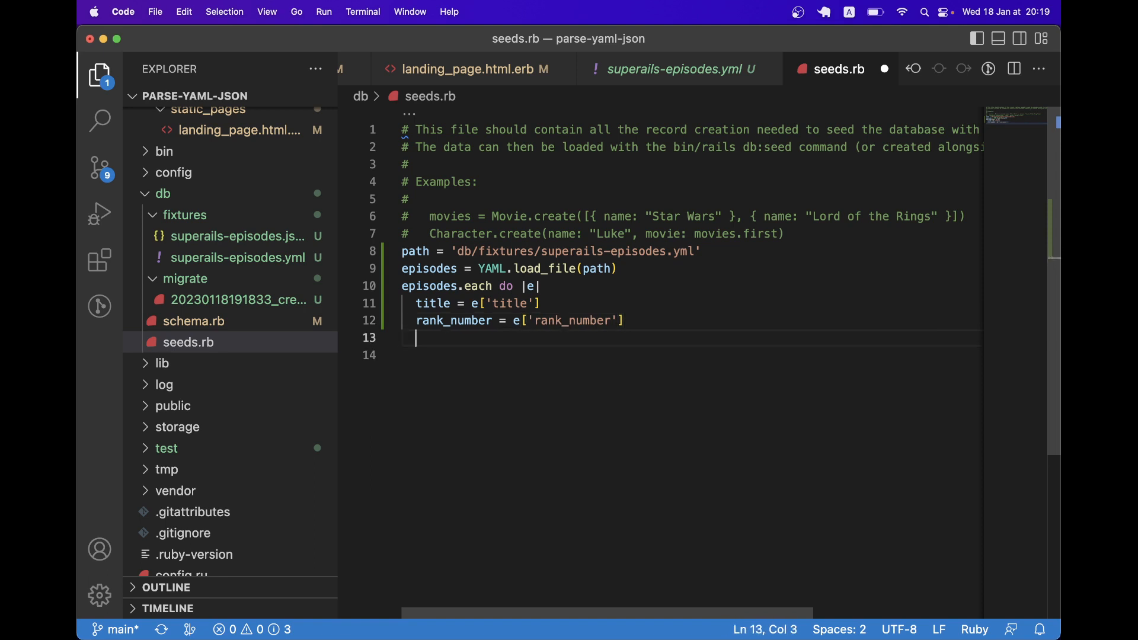
# Create an Episode with title: and rank_number: inside the loop and save seeds.rb
pyautogui.write('Eps')
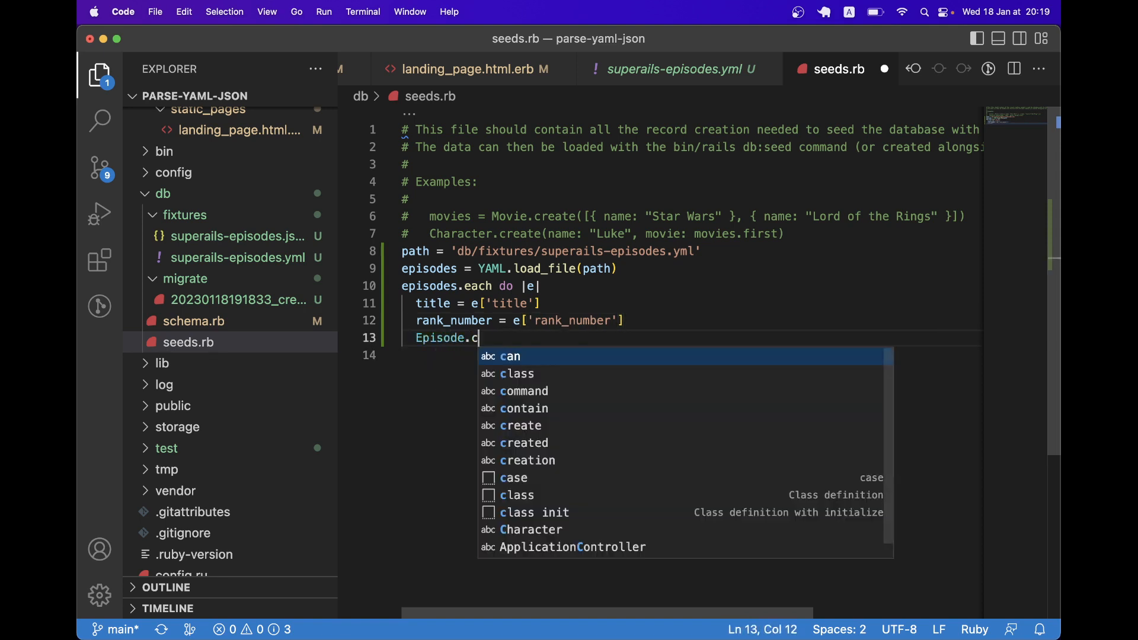
pyautogui.write('reate(title:, rank_number:')
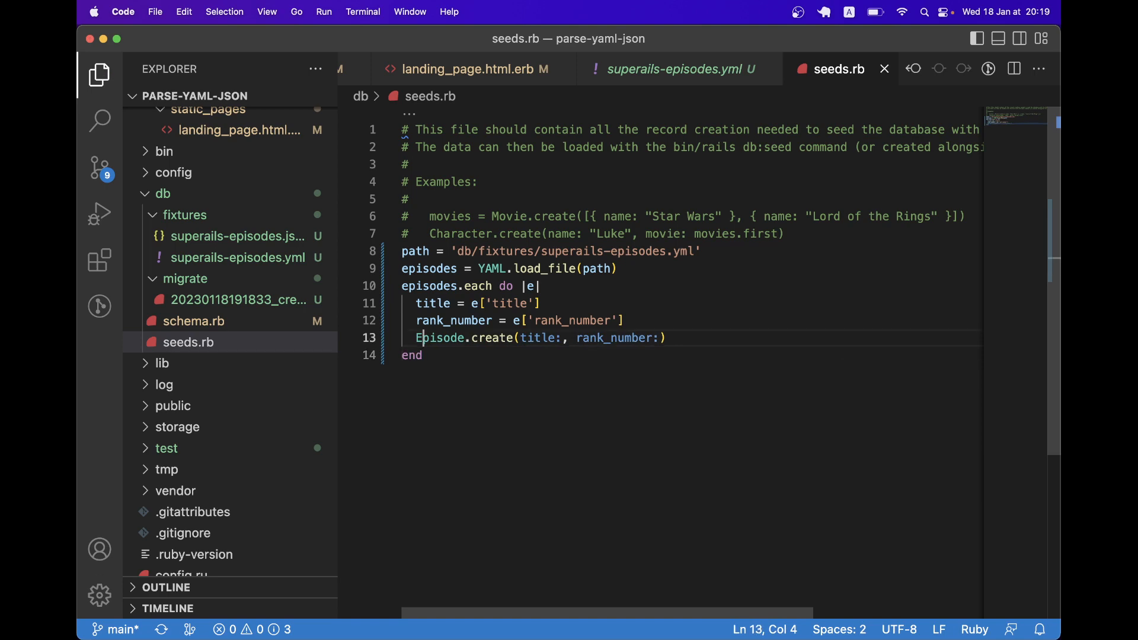
pyautogui.press('Enter')
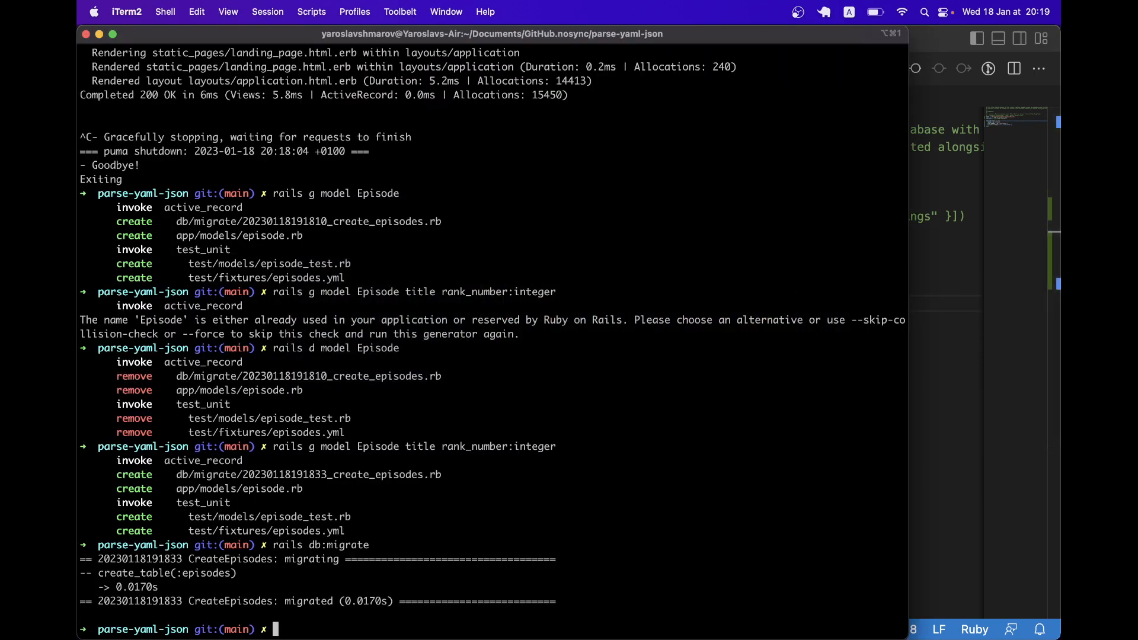
# Run rails db:seed, then query Episode.all in the Rails console
pyautogui.write('rails db:seed')
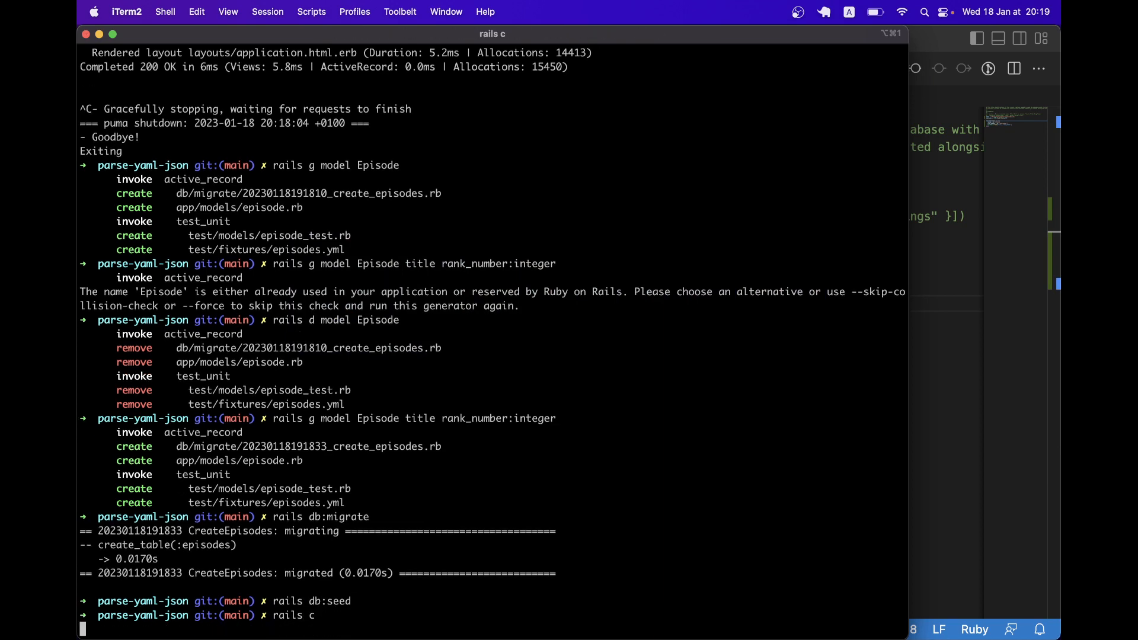
pyautogui.write('Episode.count')
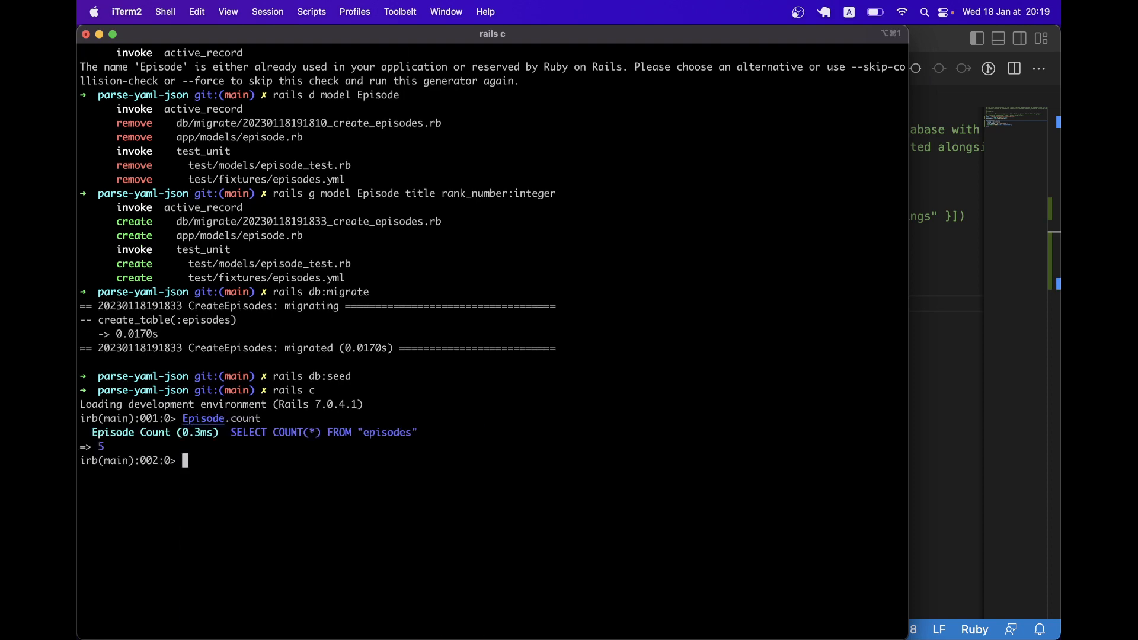
pyautogui.write('Episode.all')
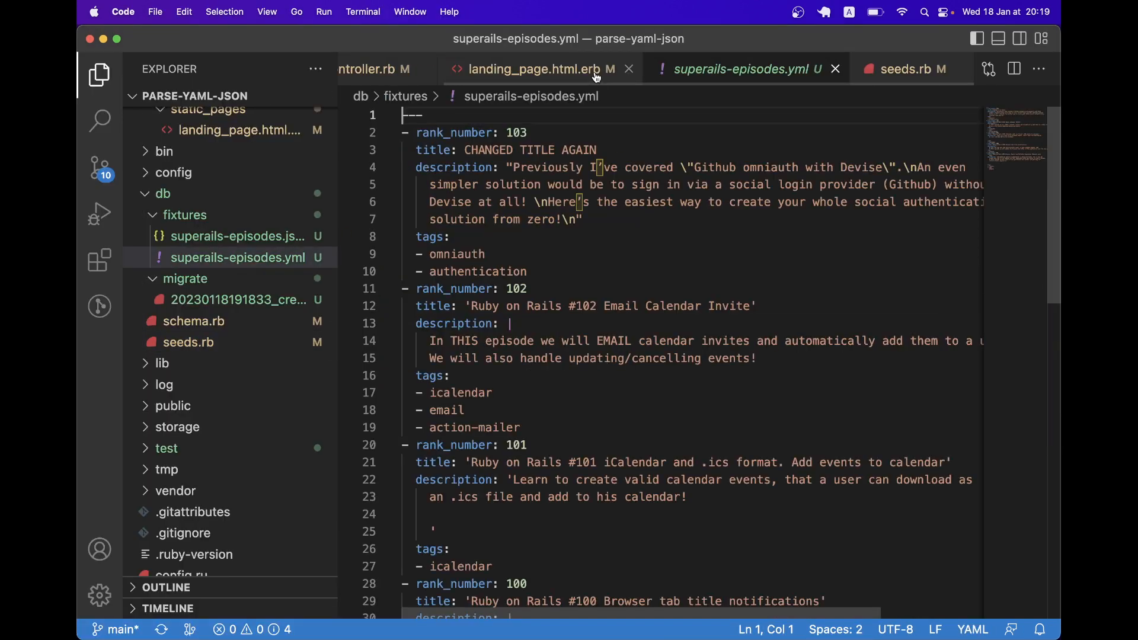
# Add a blank line before the each loop in seeds.rb, save, and show the YAML fixture
pyautogui.click(909, 69)
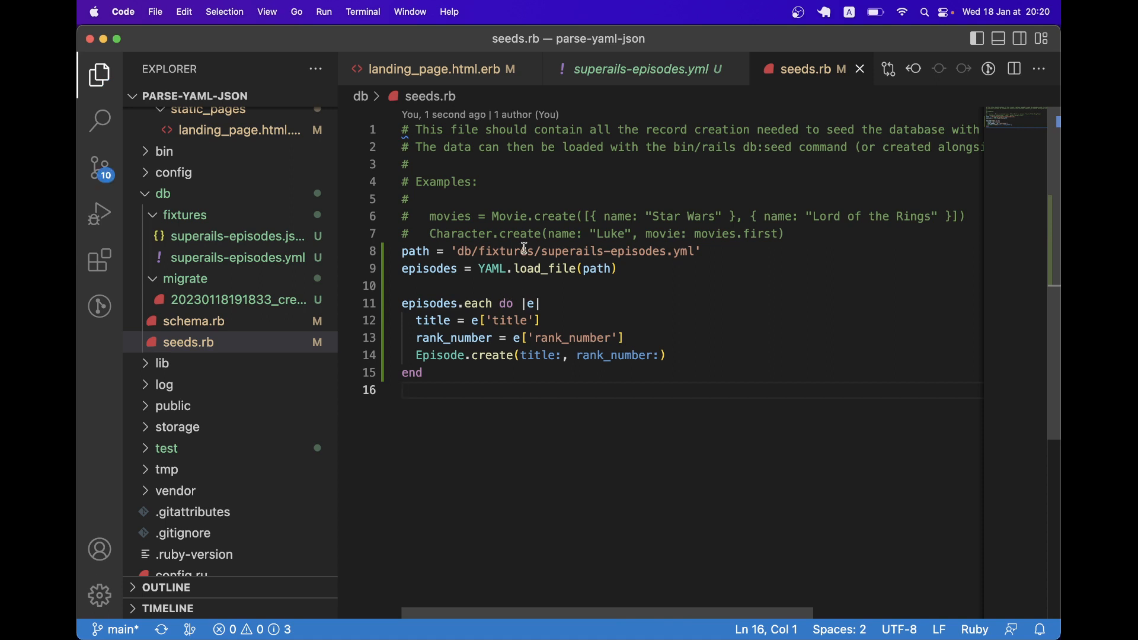
pyautogui.moveTo(479, 291)
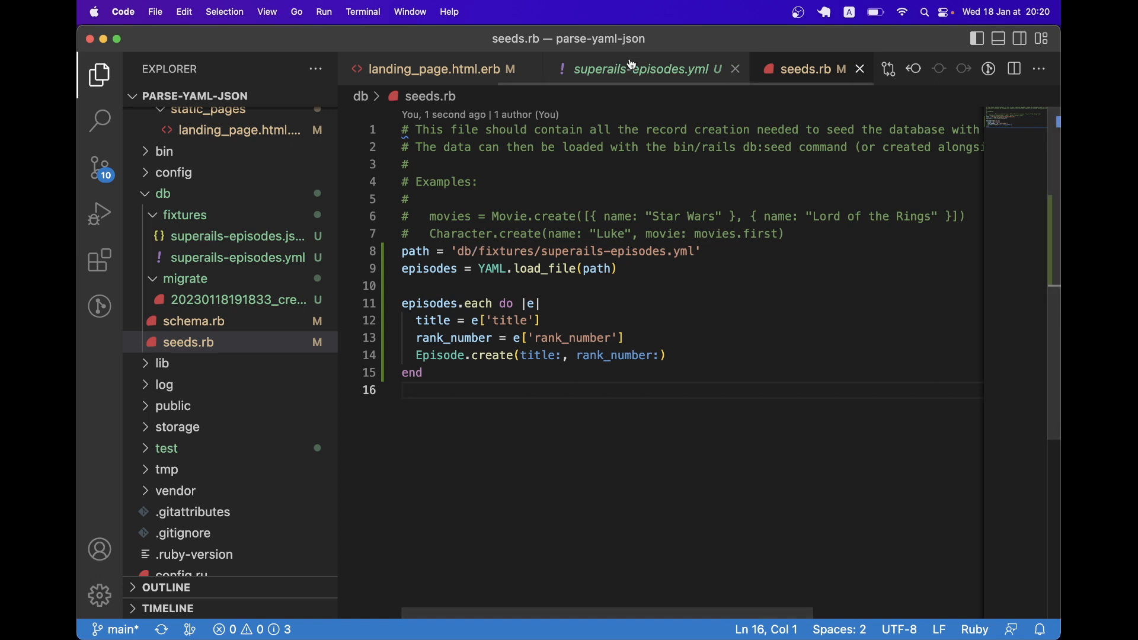
pyautogui.click(632, 69)
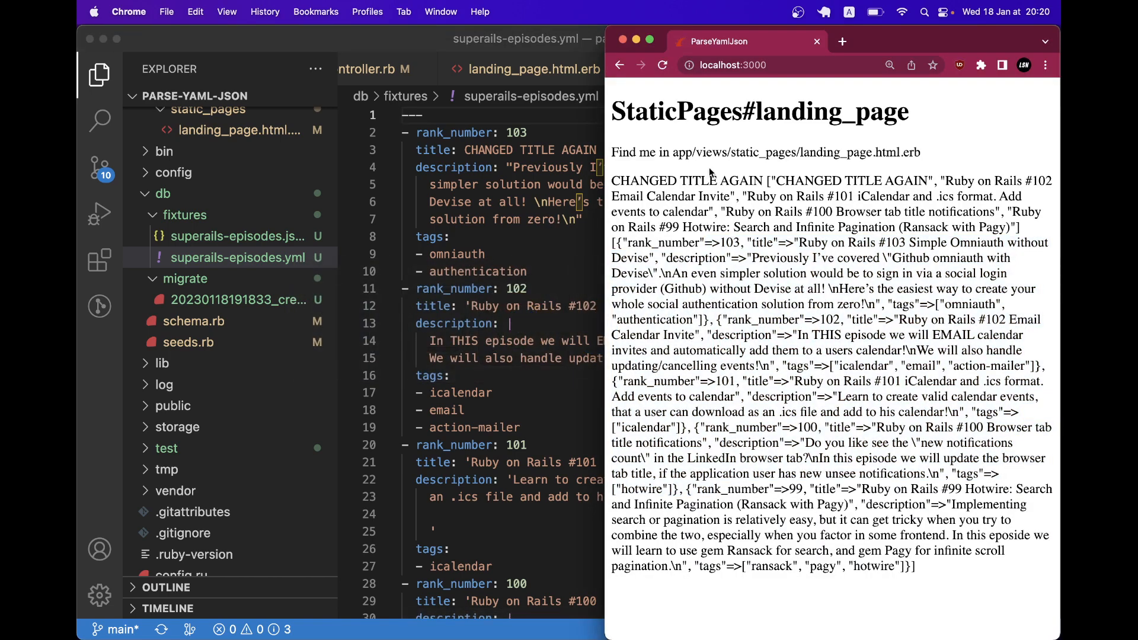
pyautogui.moveTo(794, 15)
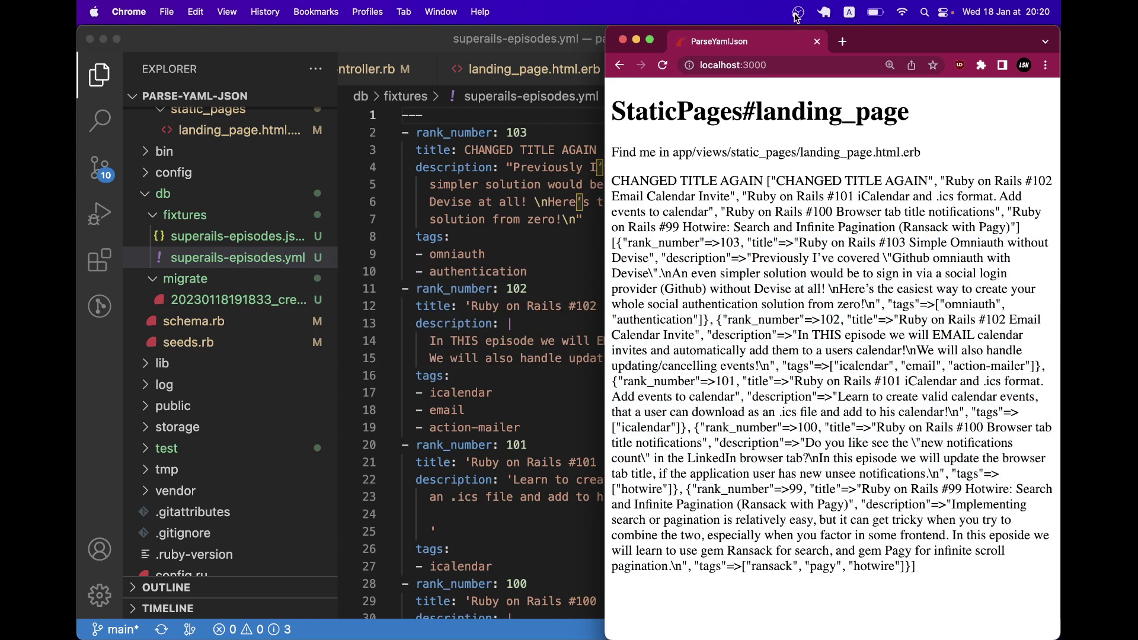